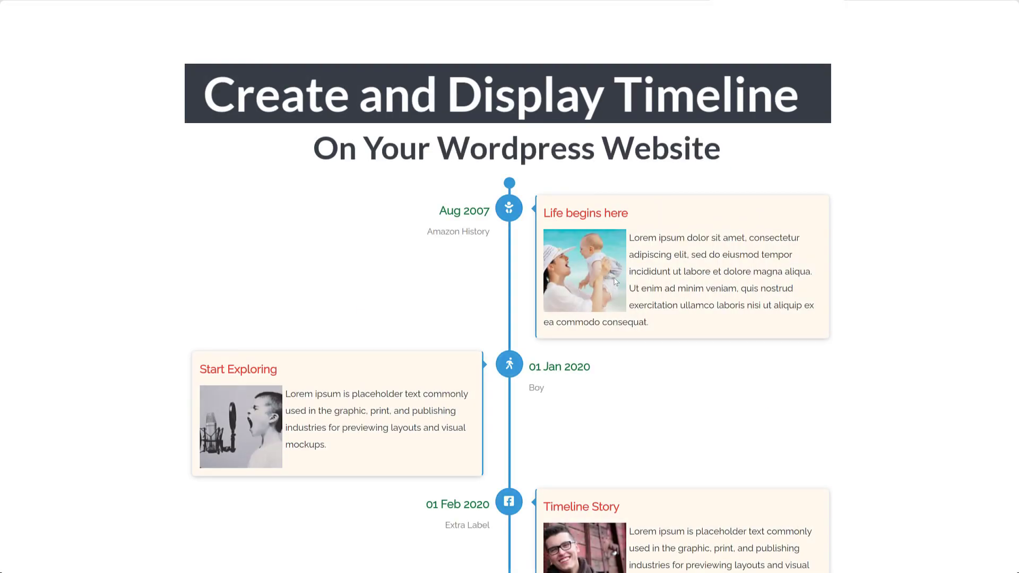
# - Look over the finished timeline preview, then show the Elementor Timeline Widget Addon page on wordpress.org
pyautogui.scroll(-3)
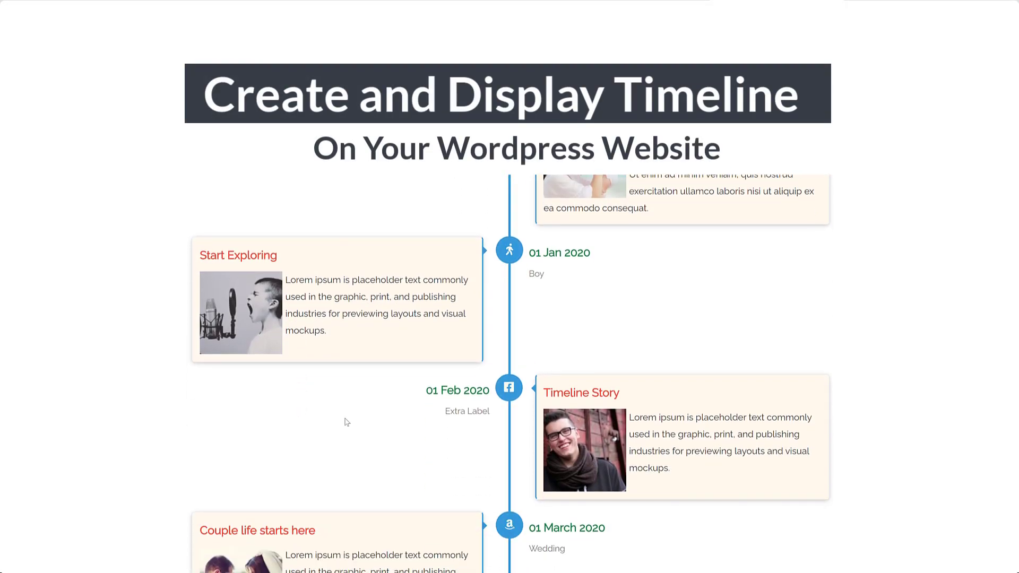
pyautogui.scroll(-3)
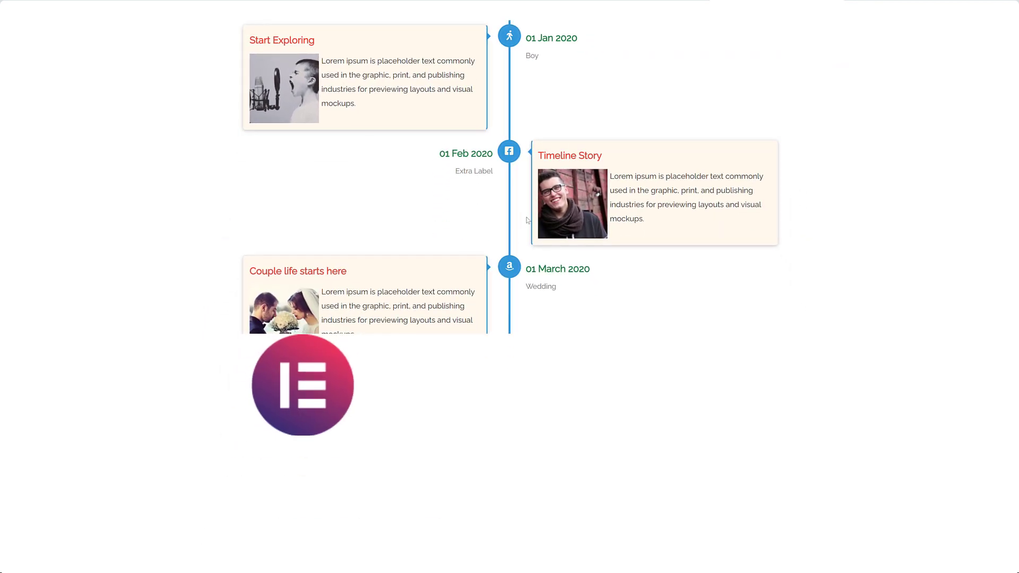
pyautogui.scroll(-3)
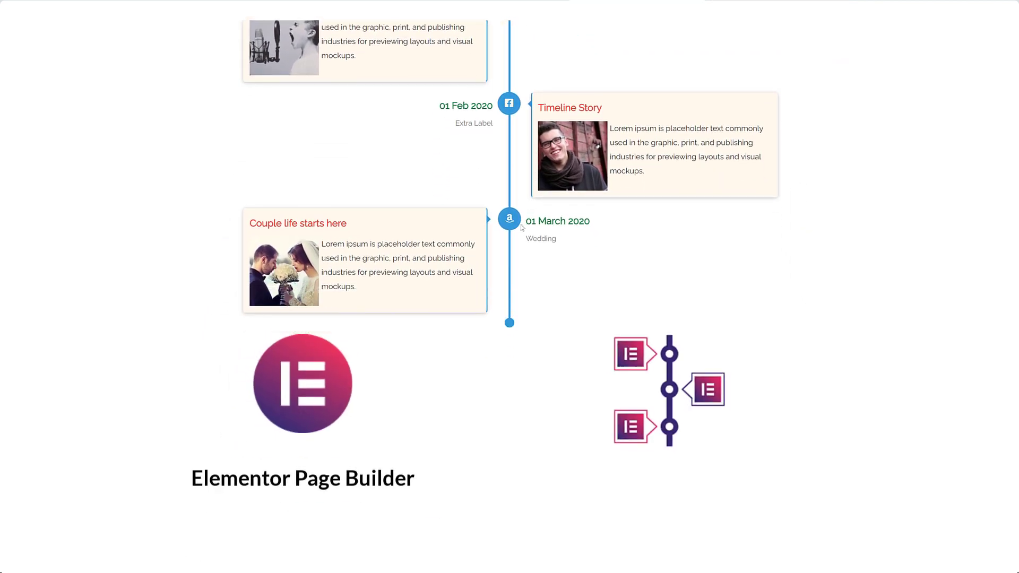
pyautogui.scroll(3)
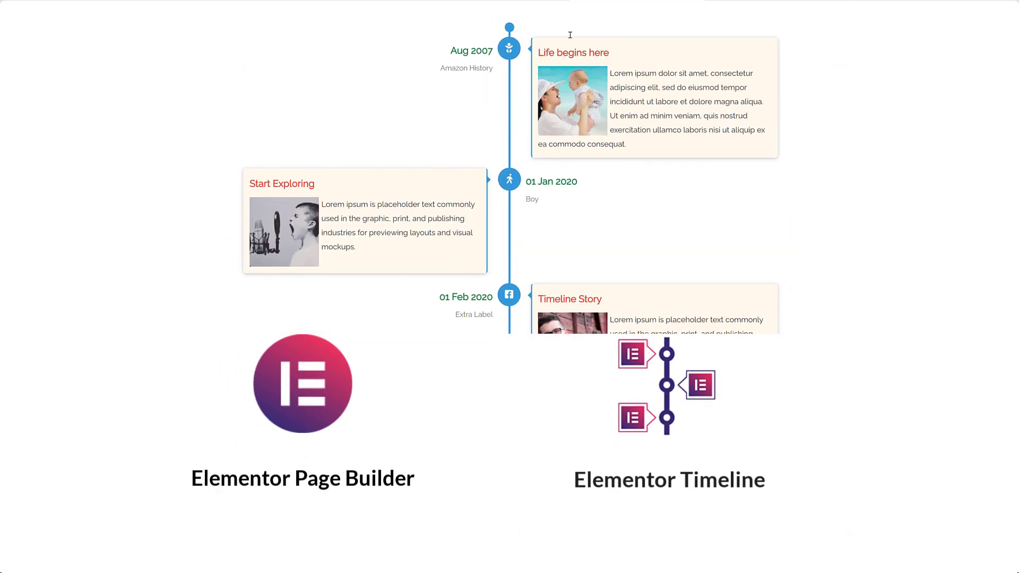
pyautogui.click(630, 11)
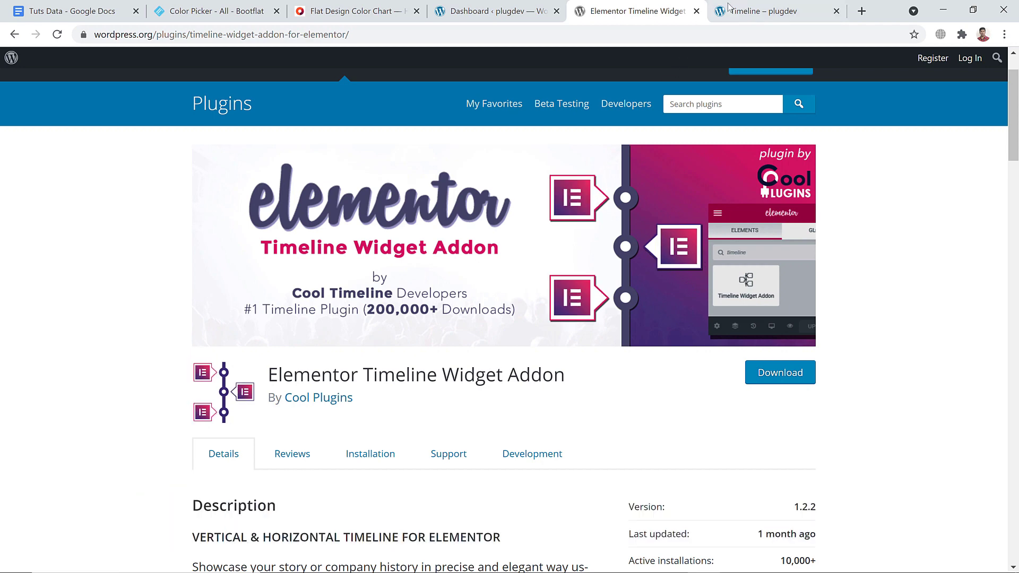
# - Scroll through the sample timeline on the live plugdev site, then bring up the WordPress dashboard
pyautogui.click(766, 11)
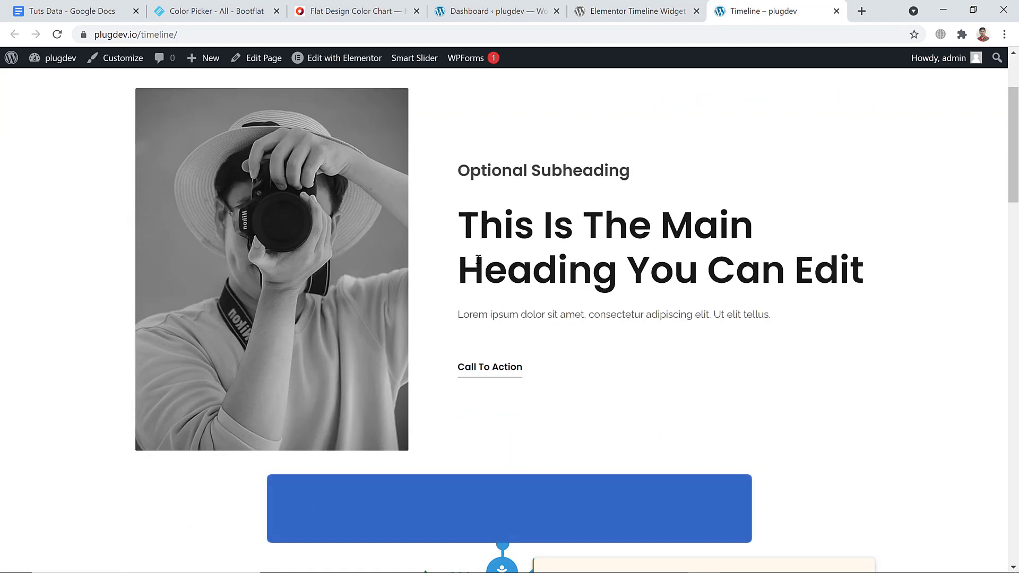
pyautogui.scroll(-3)
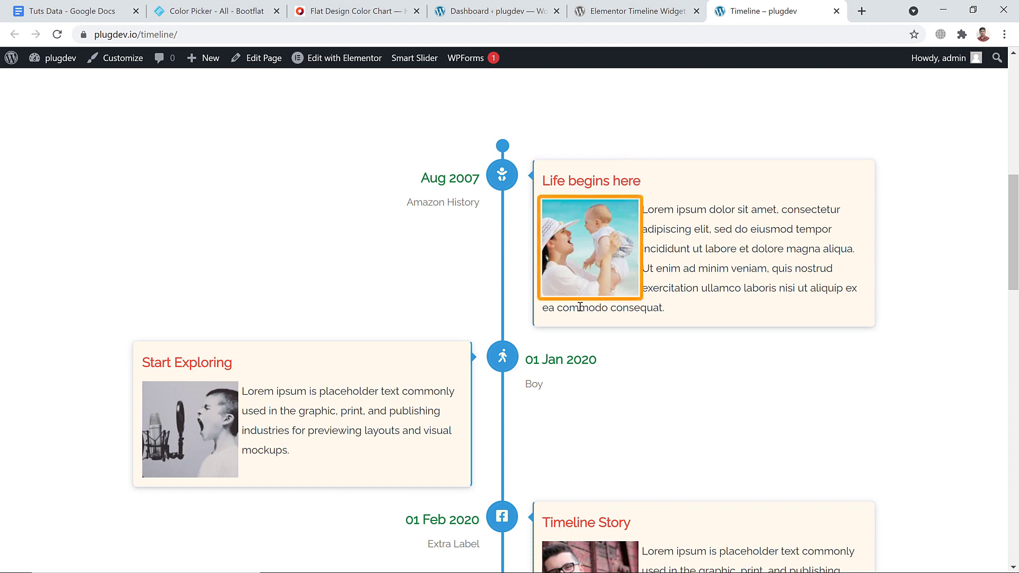
pyautogui.scroll(-3)
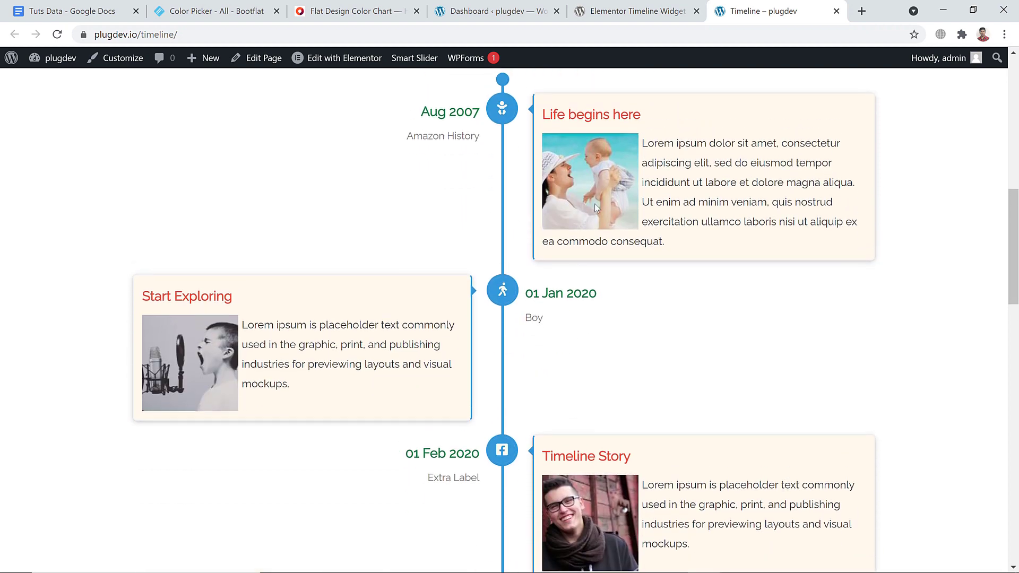
pyautogui.moveTo(260, 342)
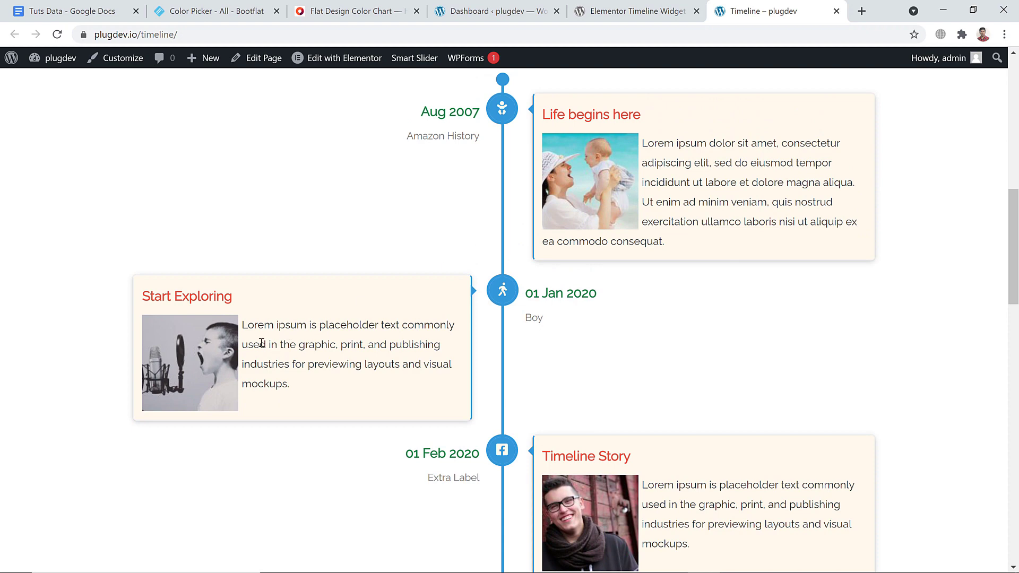
pyautogui.scroll(-3)
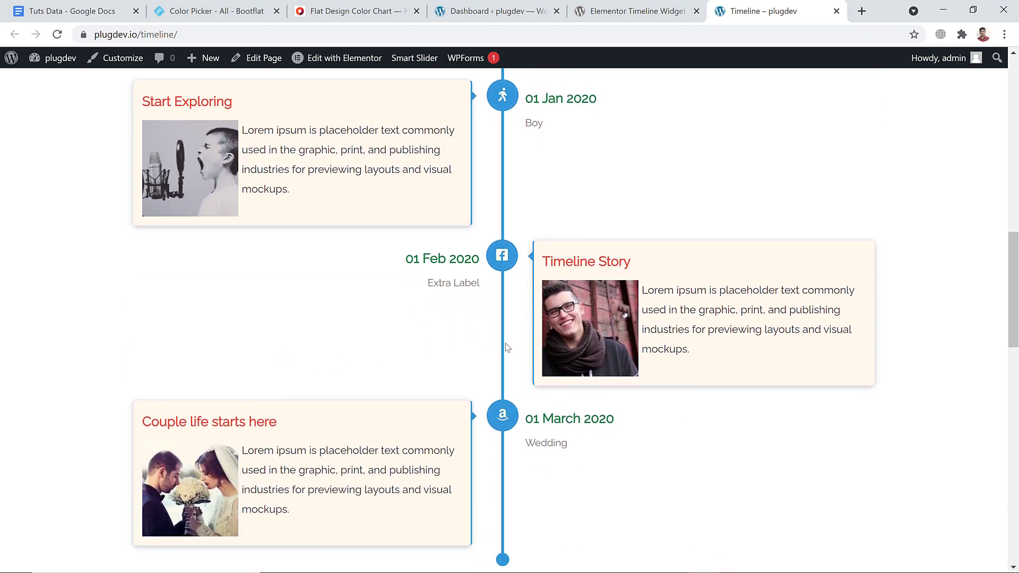
pyautogui.scroll(-3)
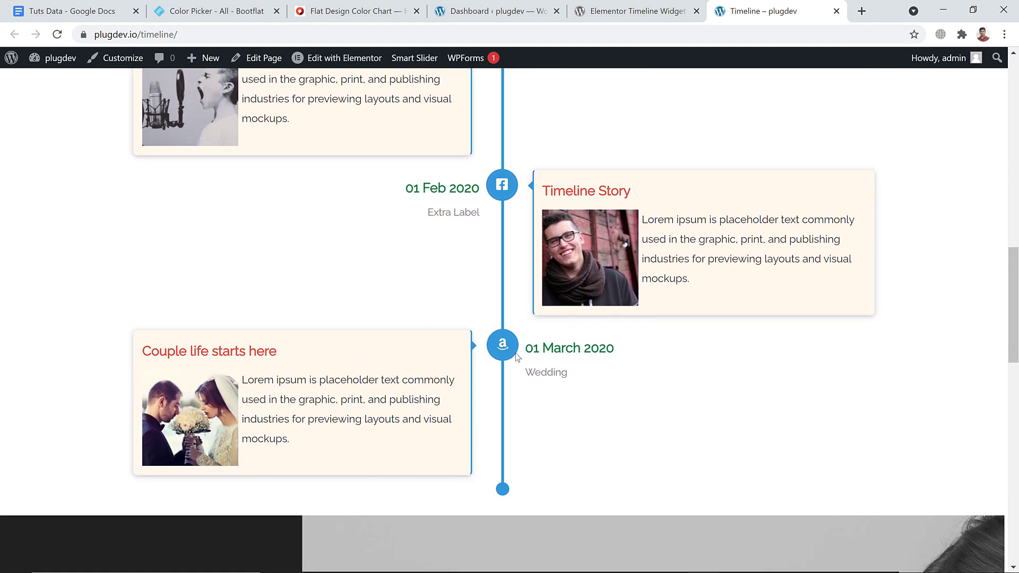
pyautogui.click(630, 10)
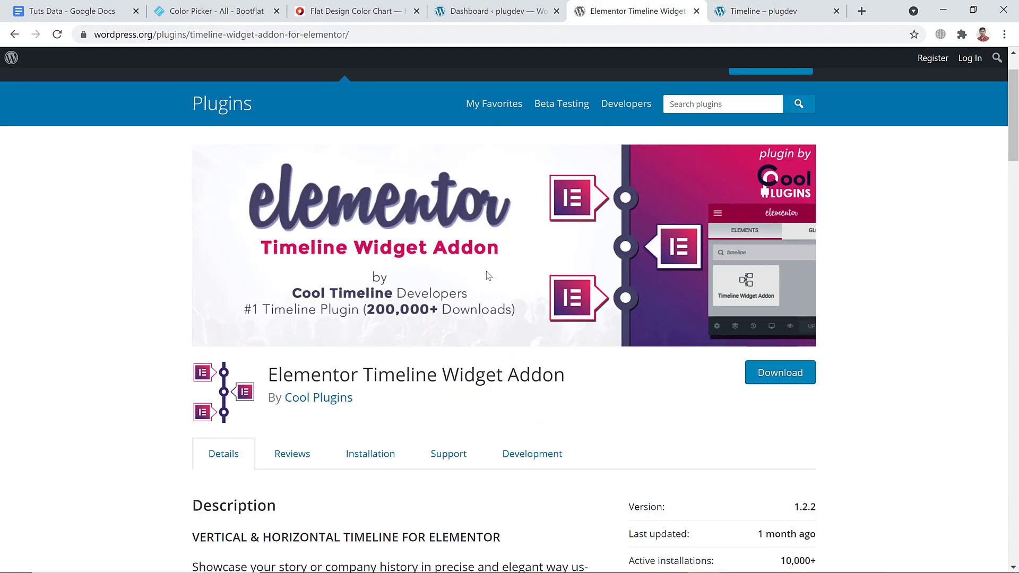
pyautogui.click(496, 10)
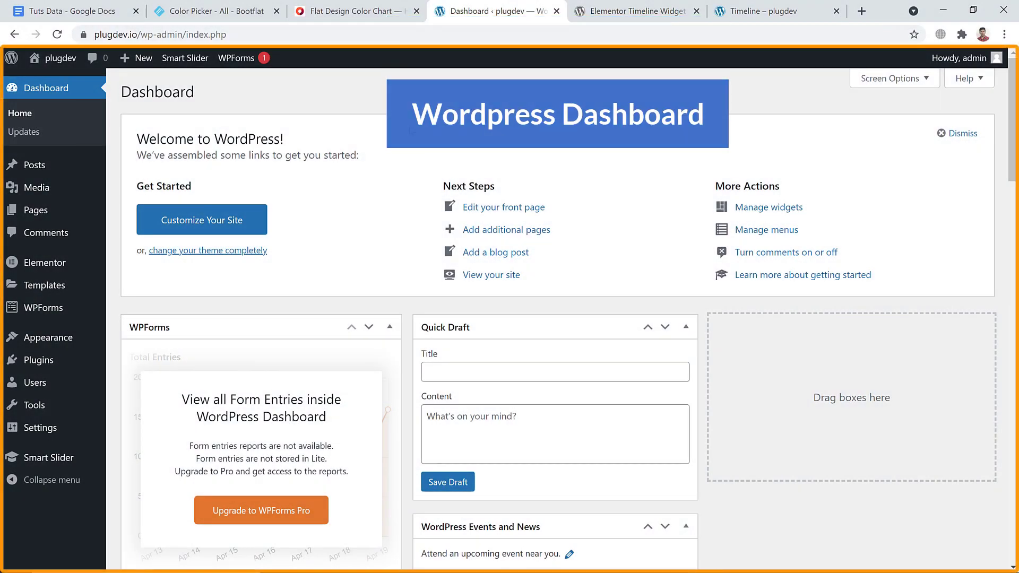
pyautogui.moveTo(36, 360)
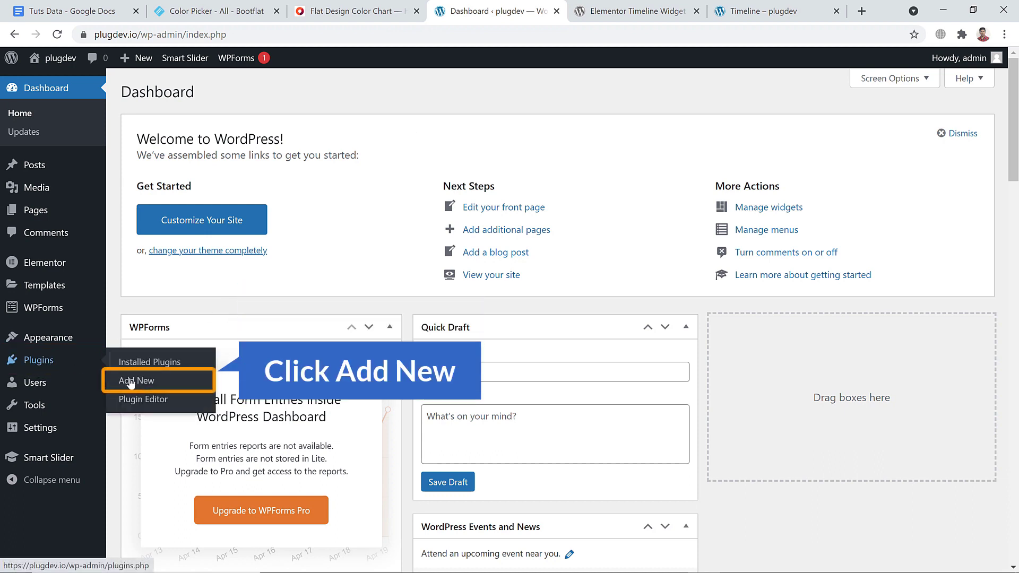
# - From Plugins > Add New, install and activate the Elementor Timeline Widget Addon
pyautogui.click(137, 381)
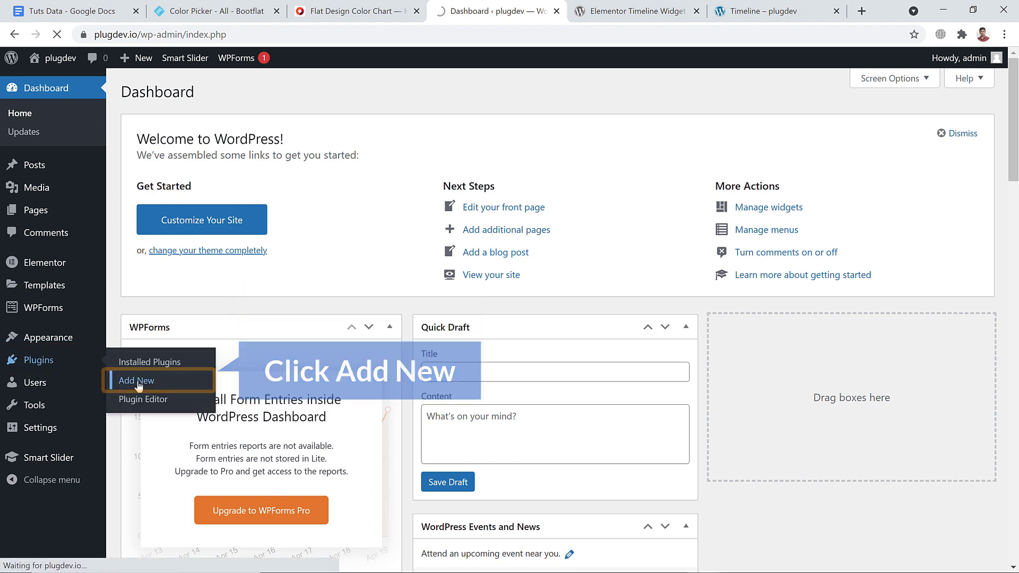
pyautogui.click(136, 380)
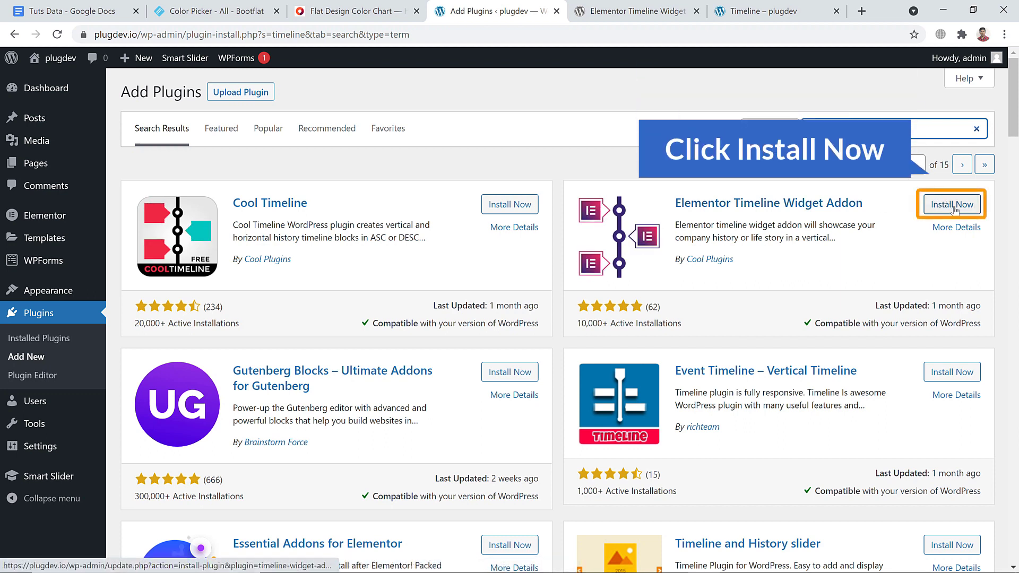
pyautogui.click(951, 203)
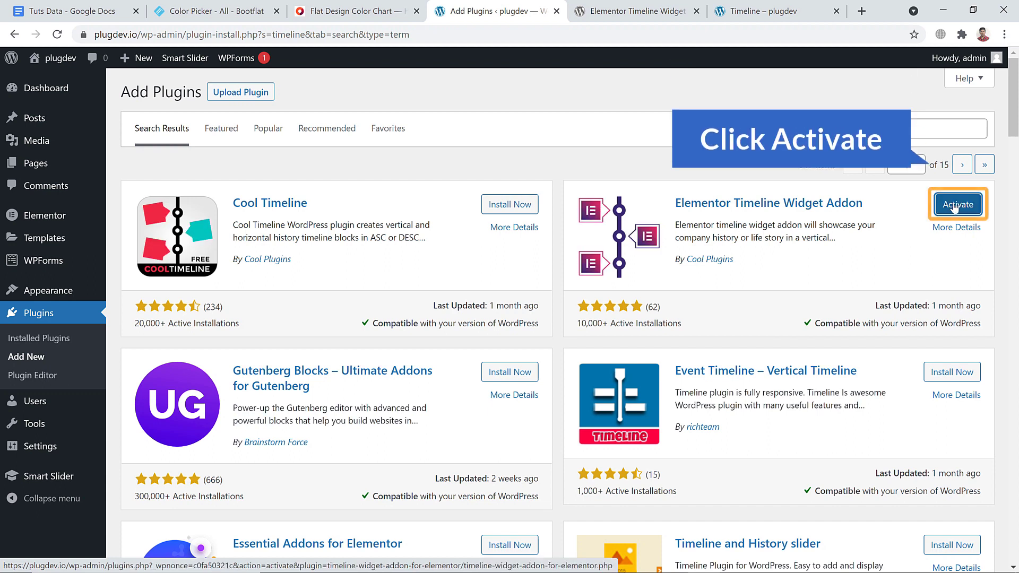
pyautogui.click(958, 204)
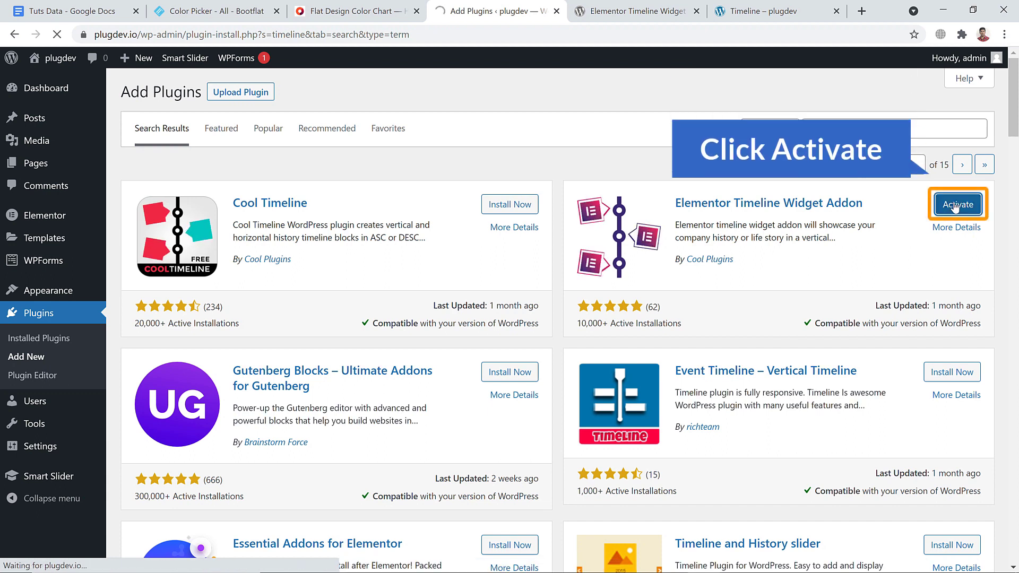
pyautogui.click(957, 204)
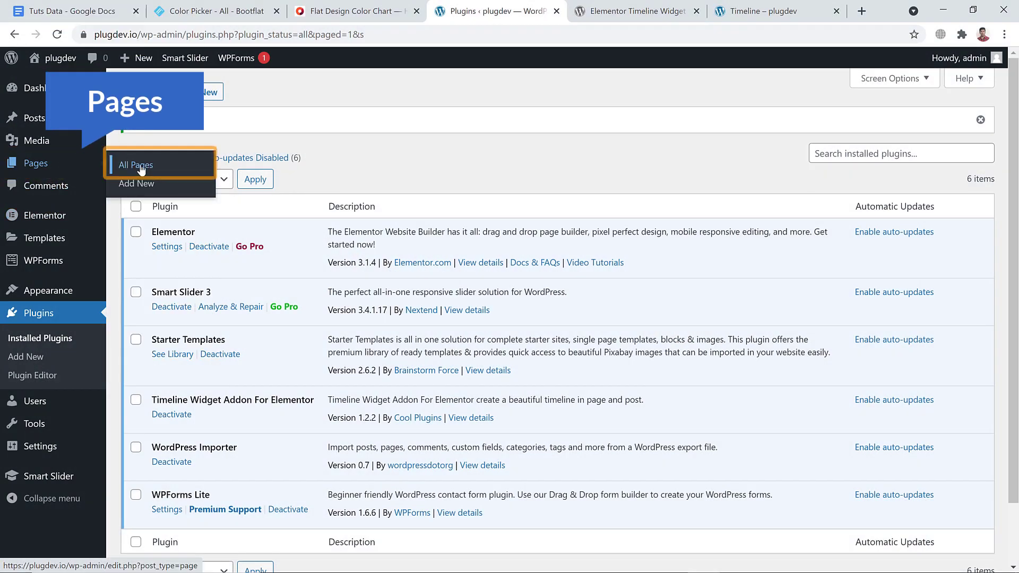
# - From All Pages, open the Home front page with Edit with Elementor in a new tab
pyautogui.click(135, 165)
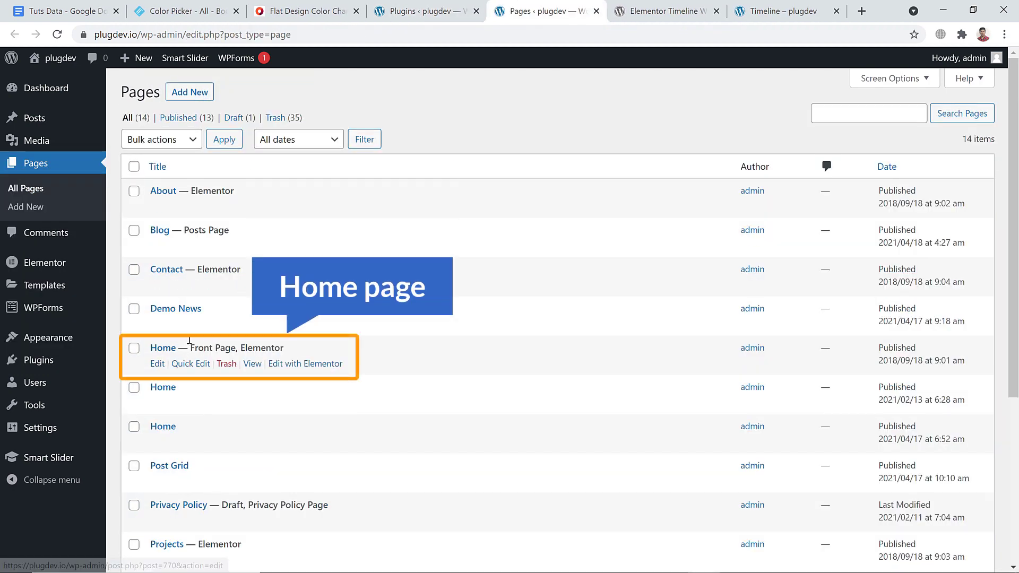
pyautogui.moveTo(305, 363)
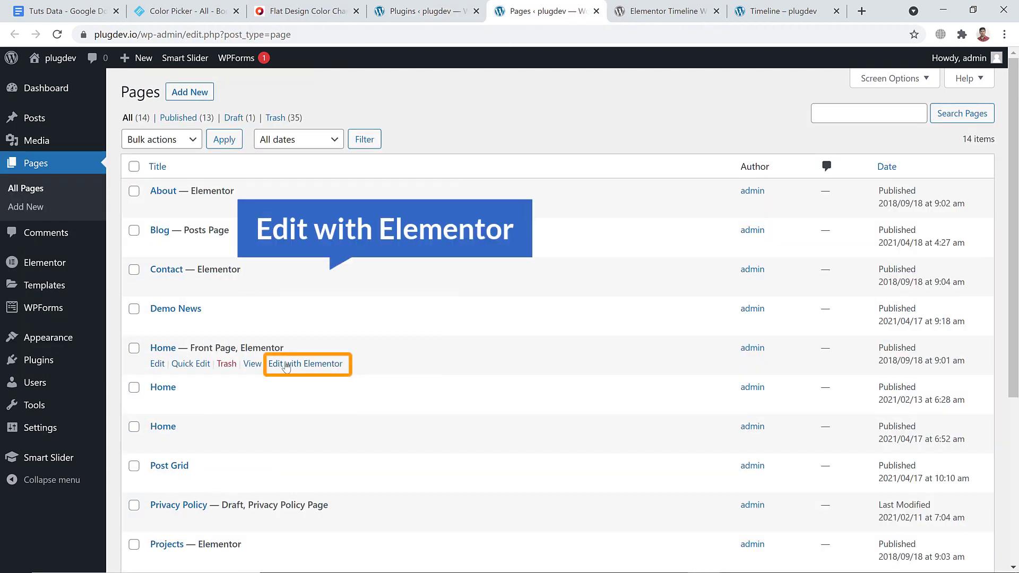
pyautogui.rightClick(306, 363)
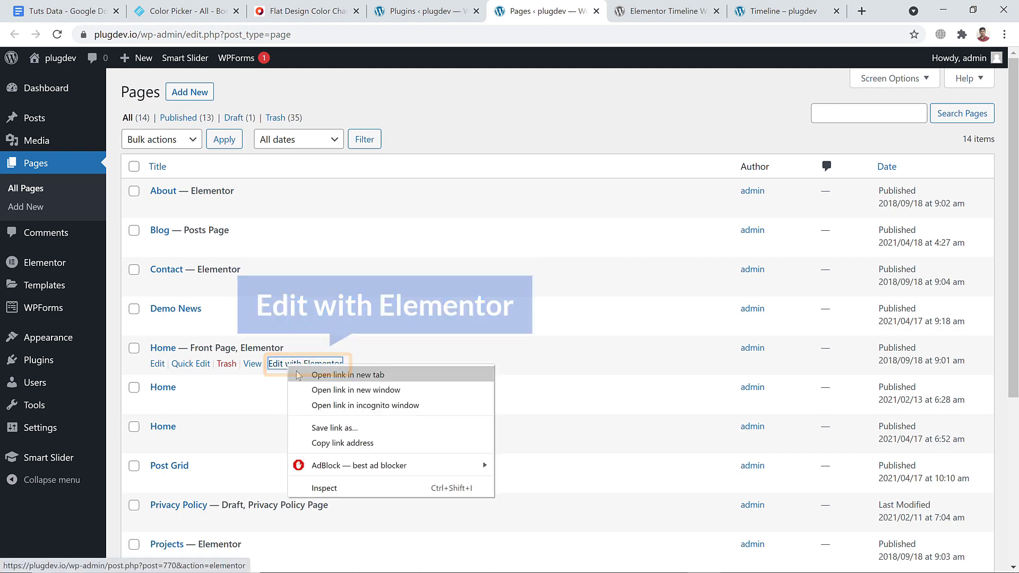
pyautogui.click(347, 375)
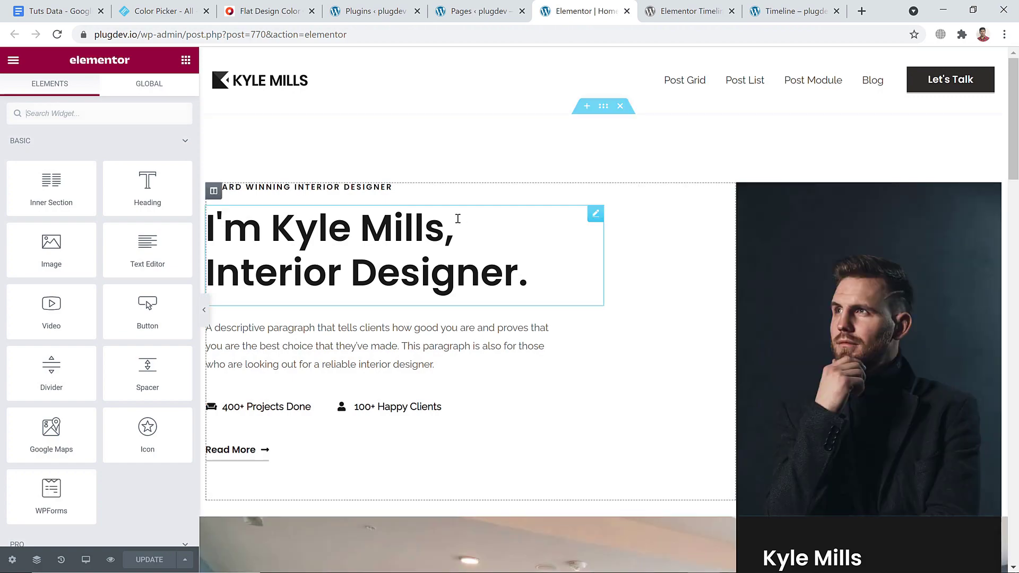
# - Add a new empty single-column section below the room image on the Home page
pyautogui.scroll(-3)
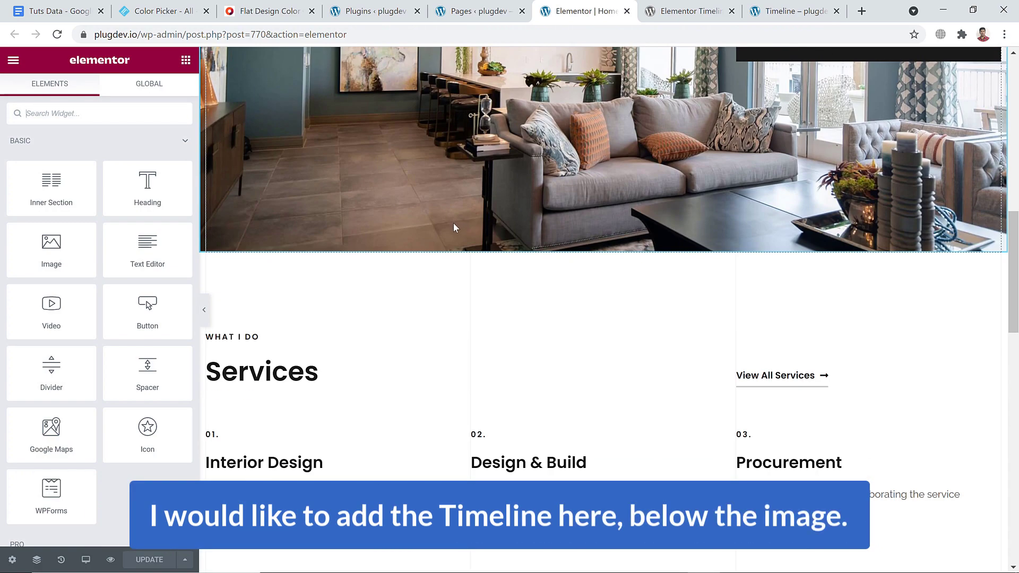
pyautogui.scroll(-3)
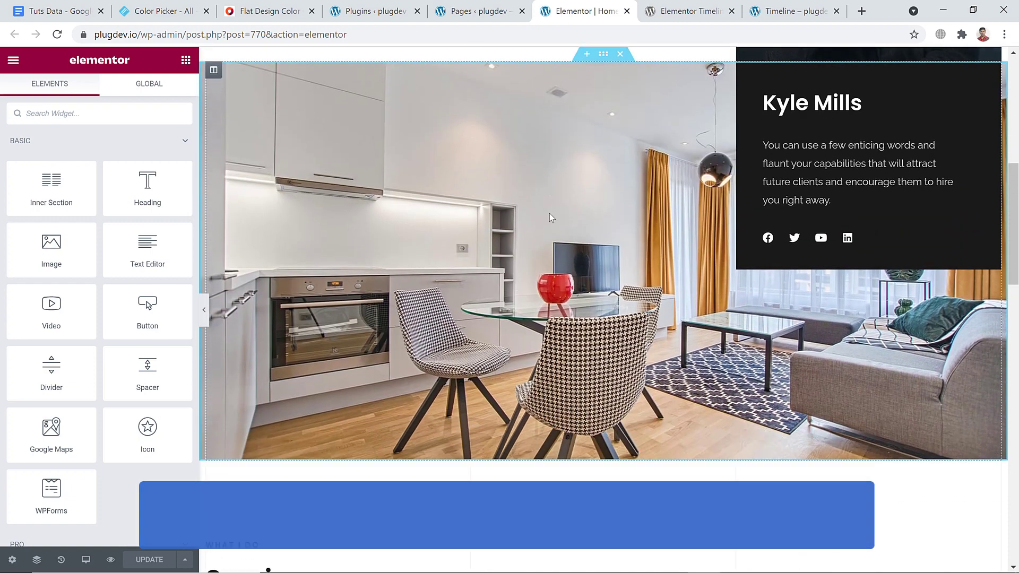
pyautogui.scroll(-3)
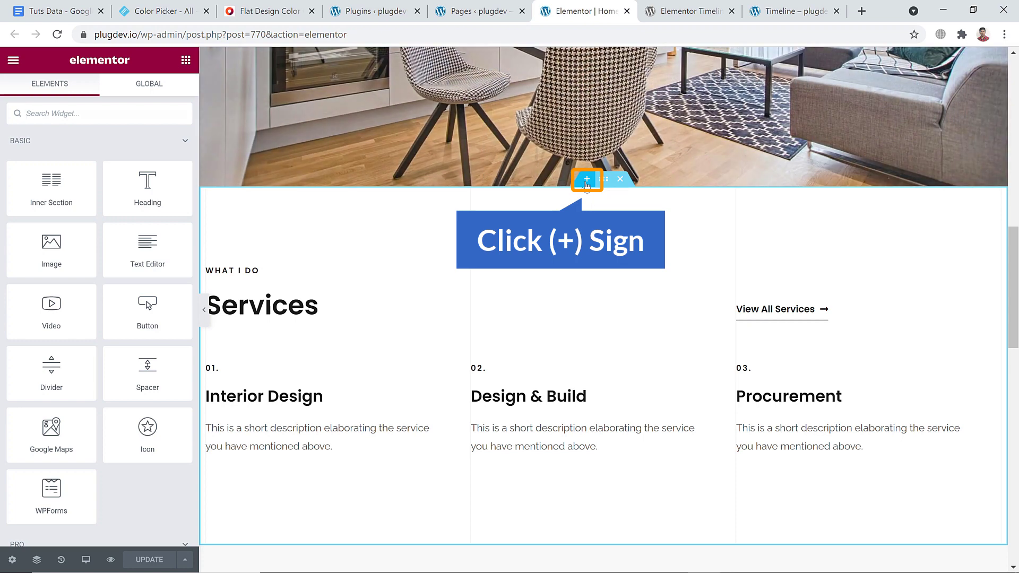
pyautogui.click(586, 179)
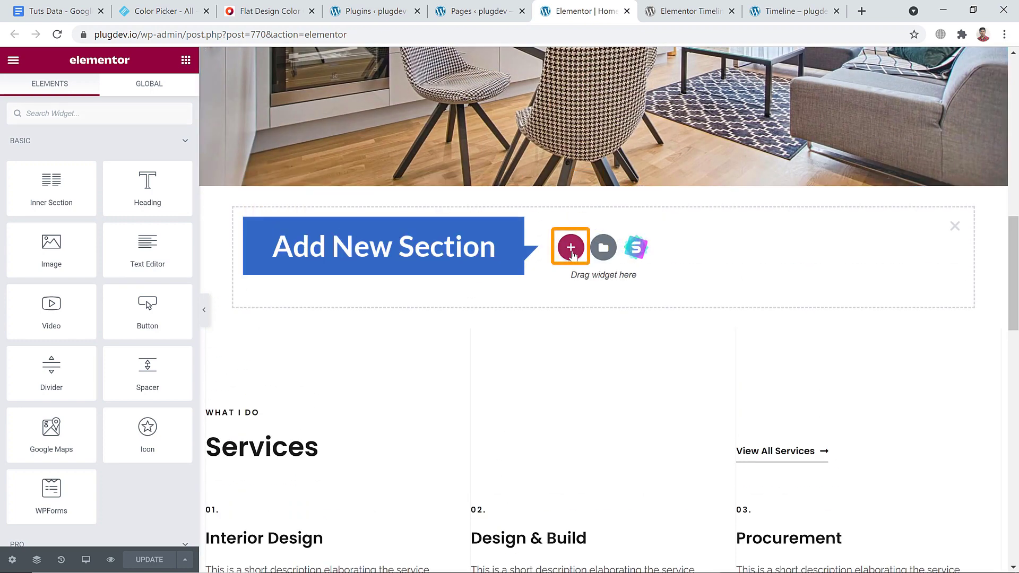
pyautogui.moveTo(570, 246)
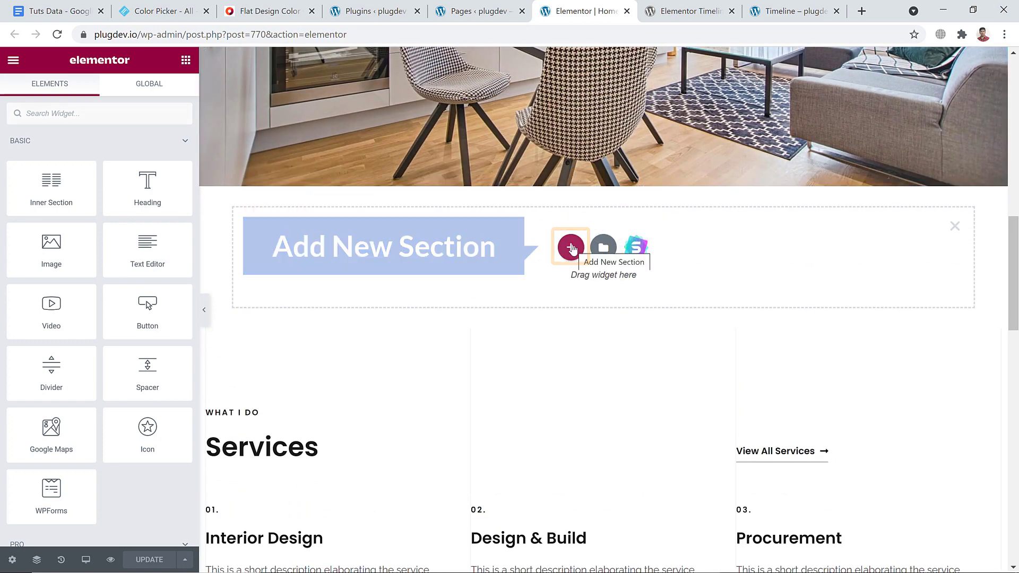
pyautogui.click(569, 245)
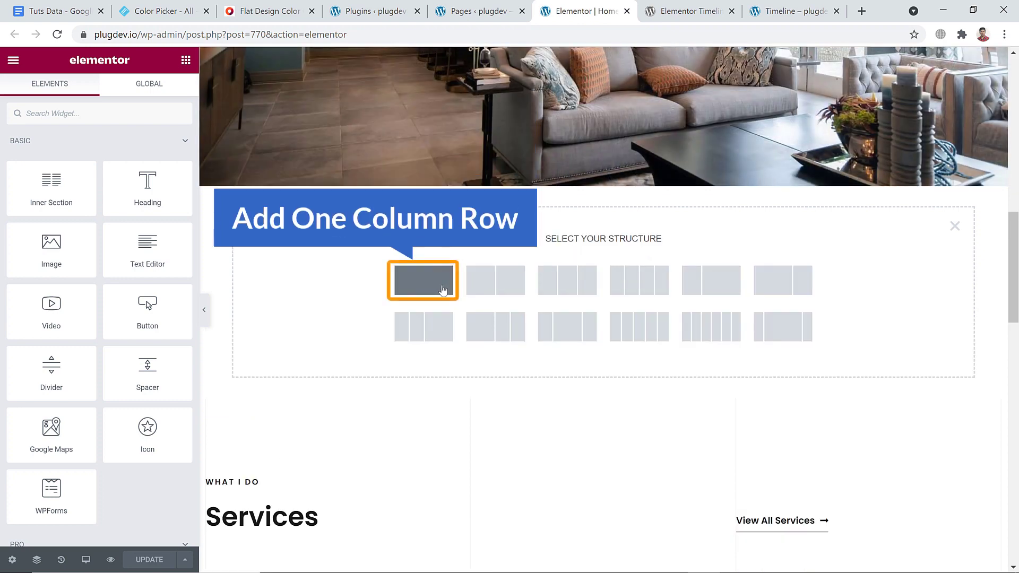
pyautogui.click(423, 280)
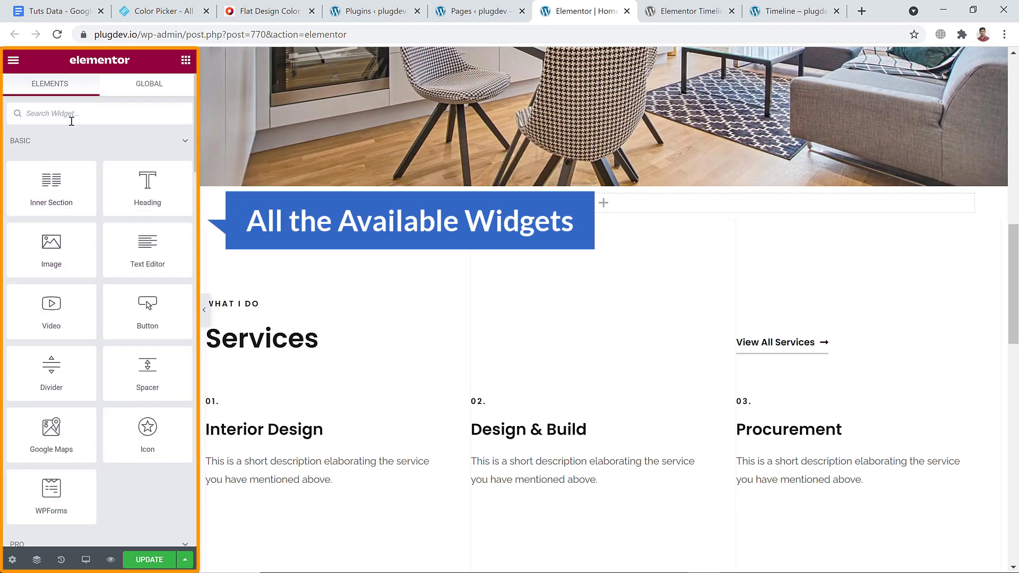
pyautogui.moveTo(158, 152)
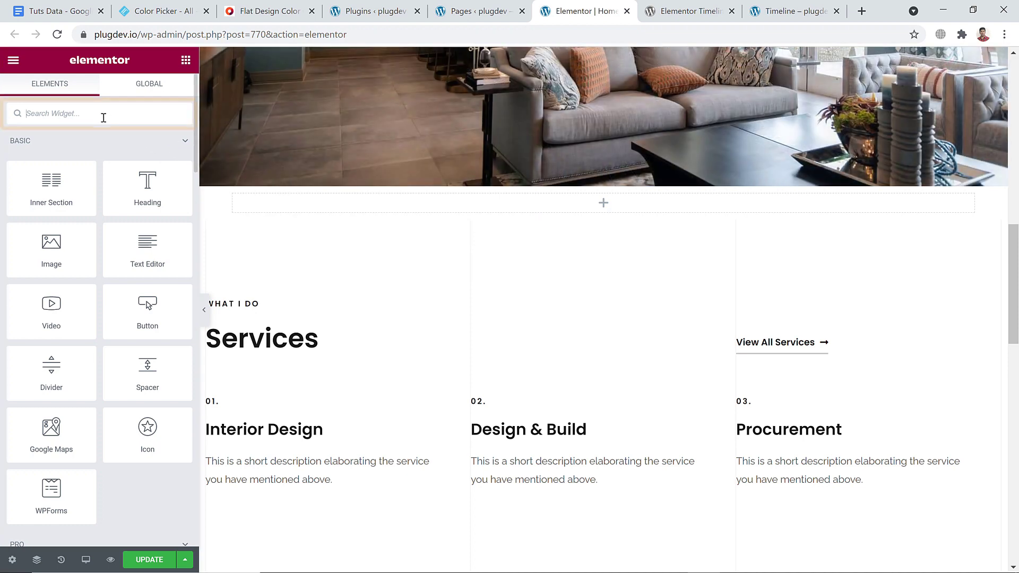
# - Search widgets for 'time' and drop the Timeline Widget Addon into the empty section, showing the sample Amazon stories
pyautogui.write('time')
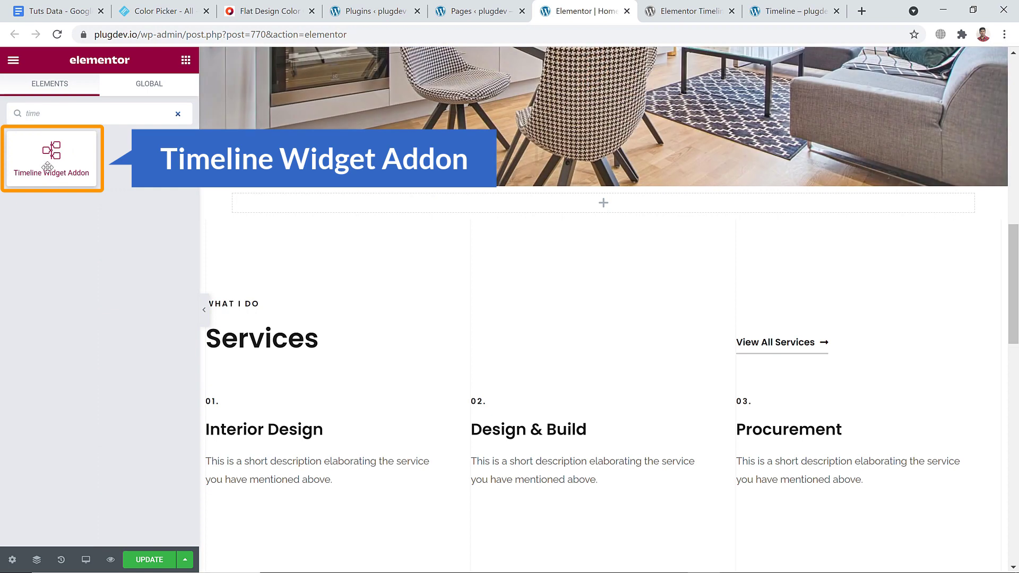
pyautogui.moveTo(51, 156); pyautogui.dragTo(245, 233)
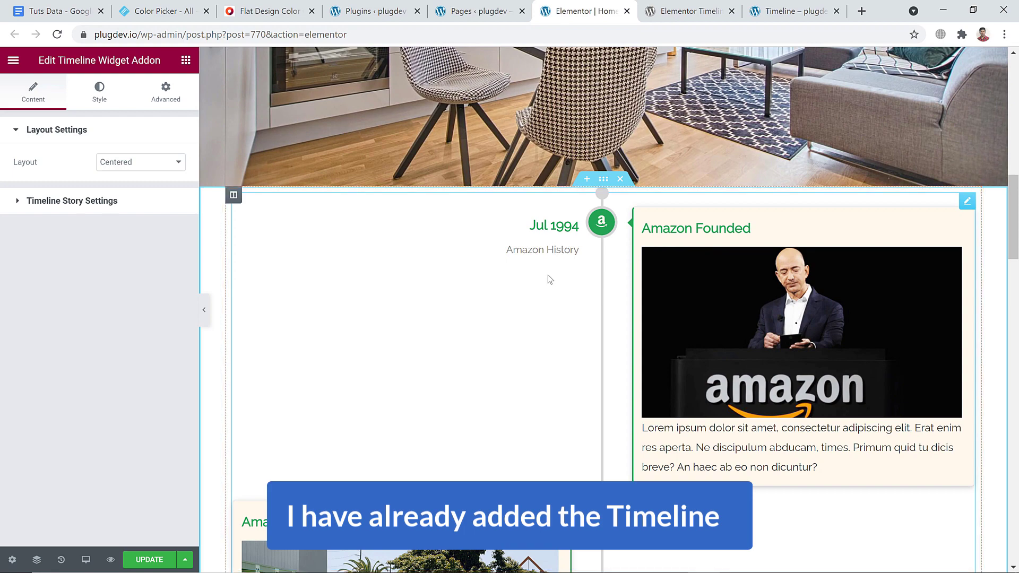
pyautogui.scroll(-3)
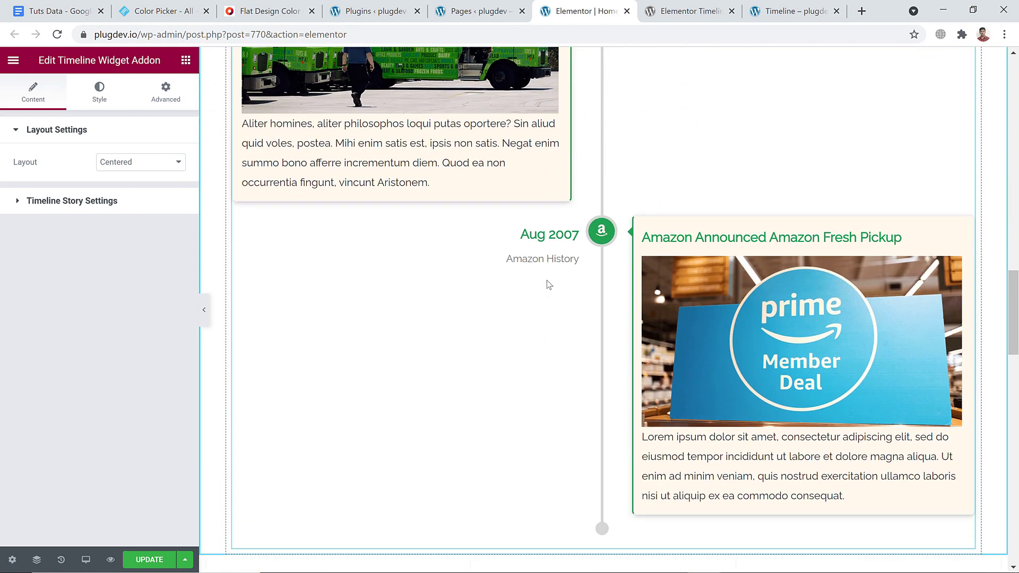
pyautogui.scroll(3)
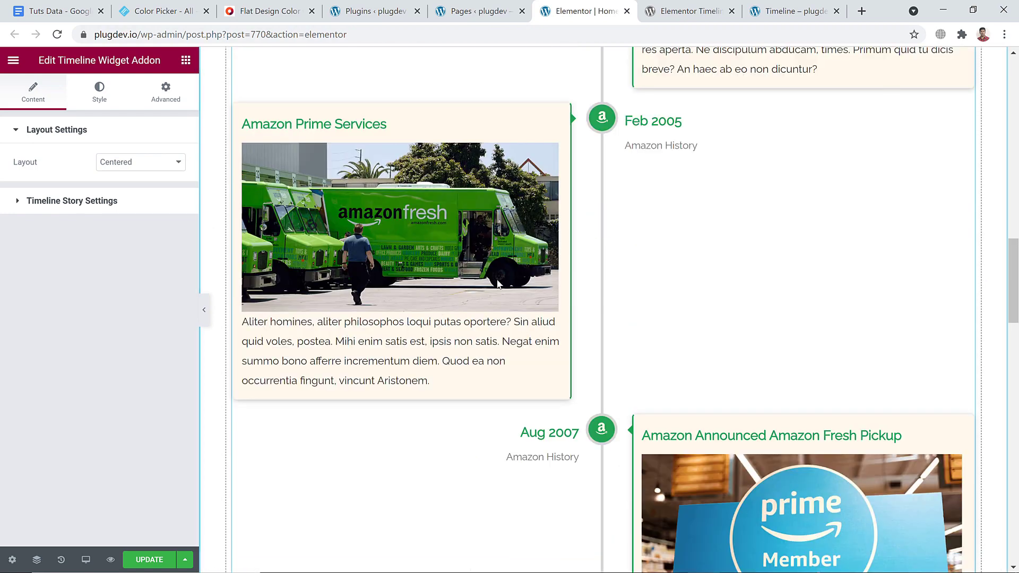
pyautogui.scroll(3)
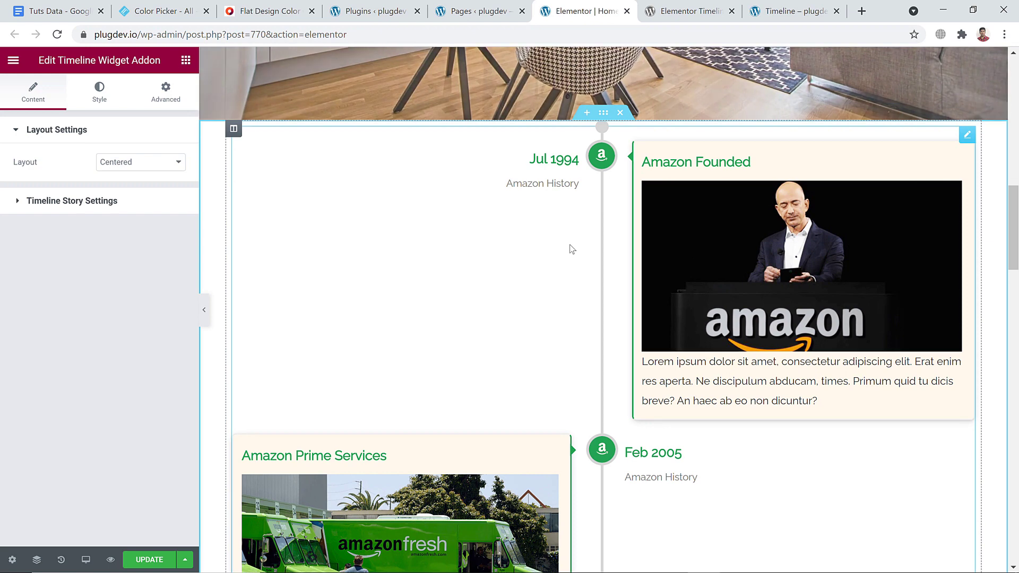
pyautogui.scroll(-3)
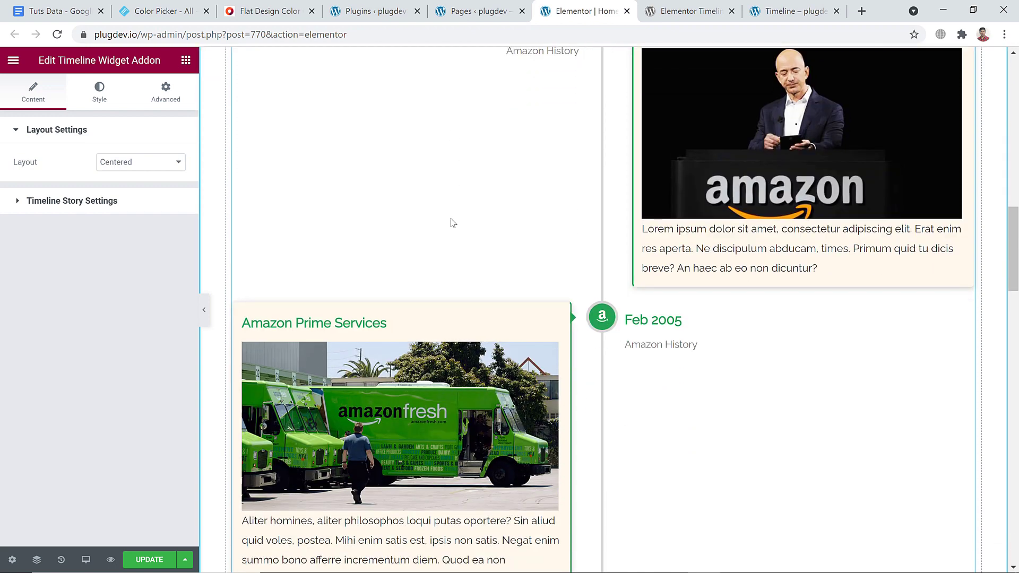
pyautogui.scroll(3)
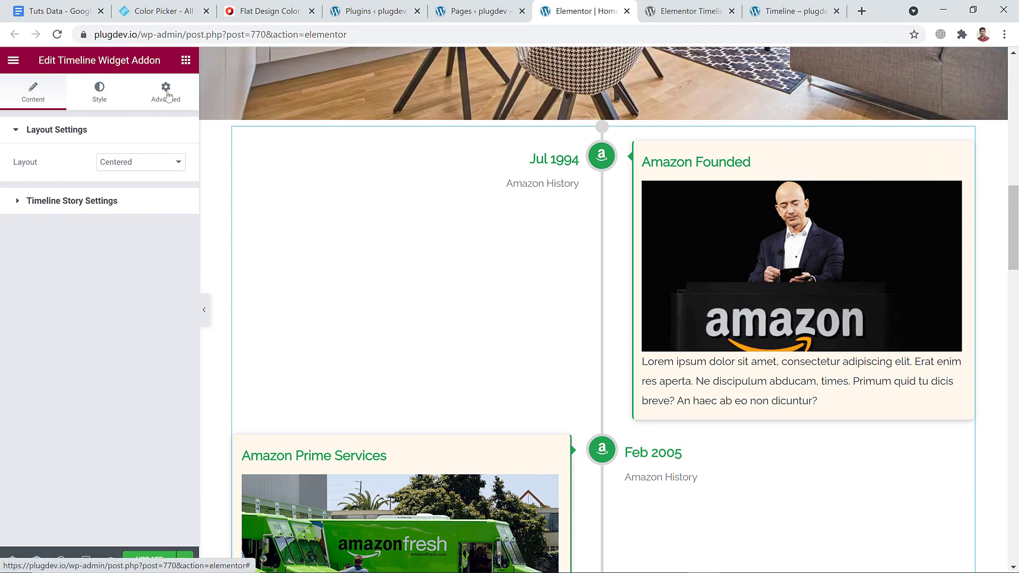
pyautogui.click(33, 91)
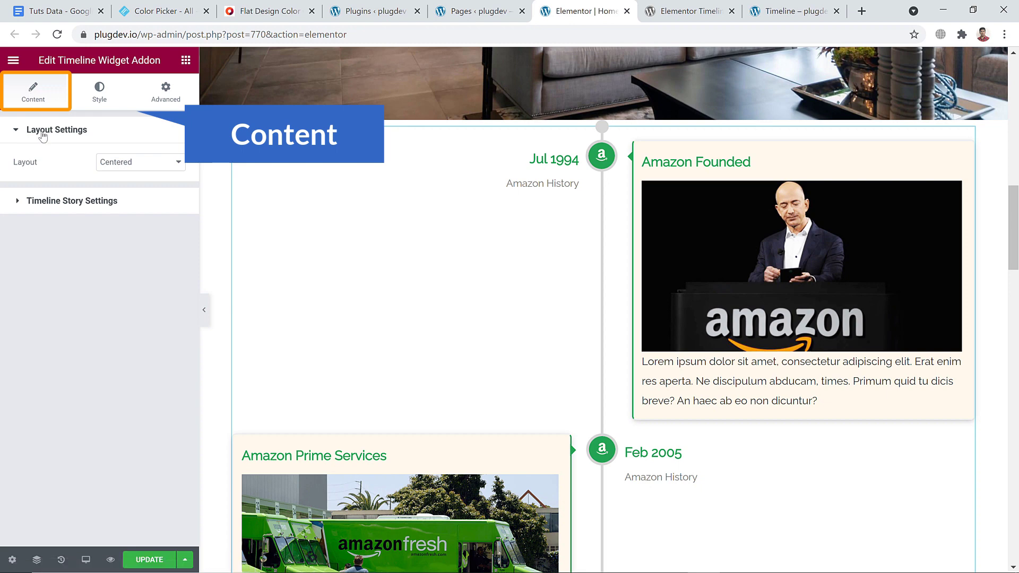
pyautogui.click(403, 253)
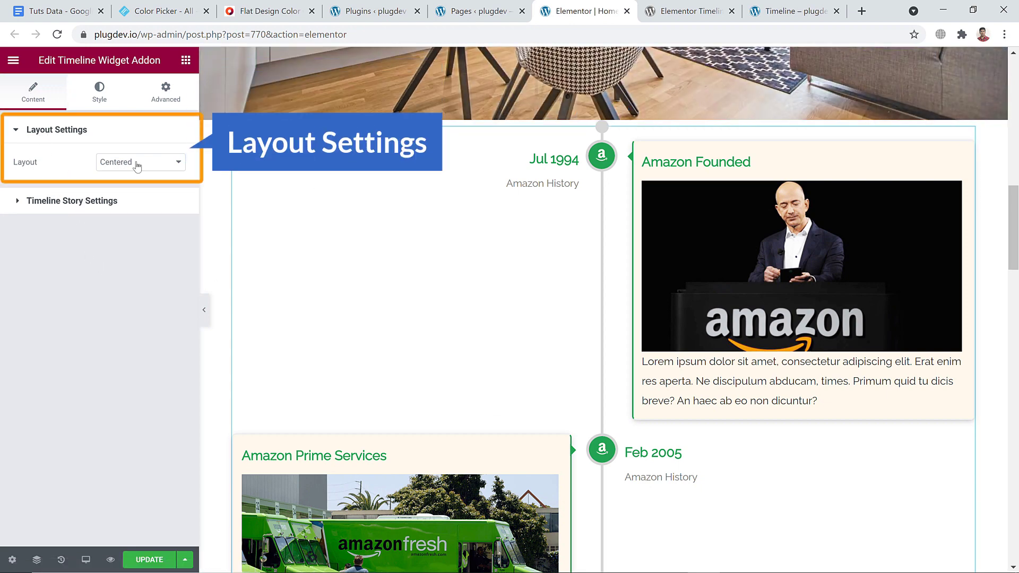
pyautogui.click(139, 162)
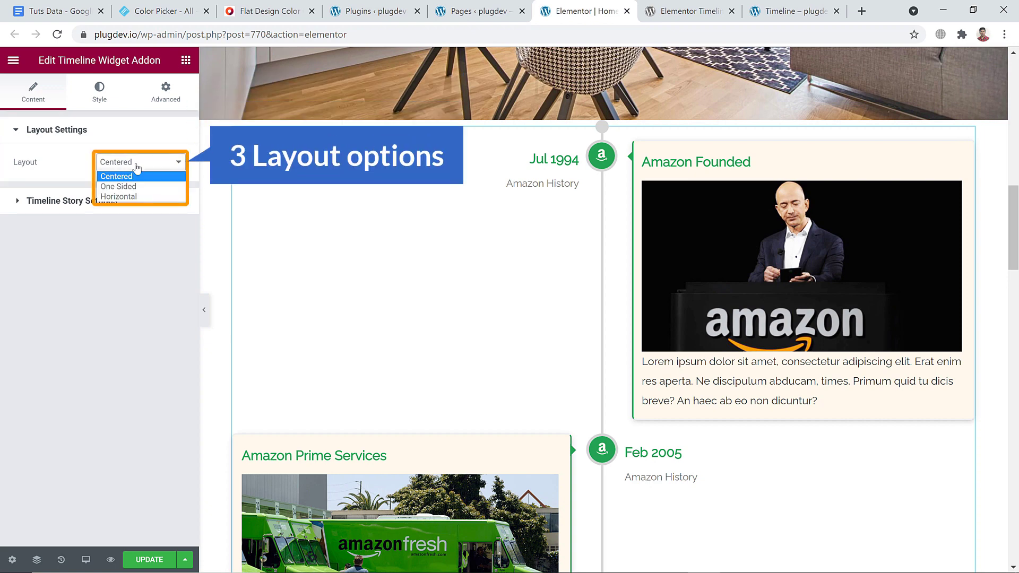
pyautogui.click(116, 176)
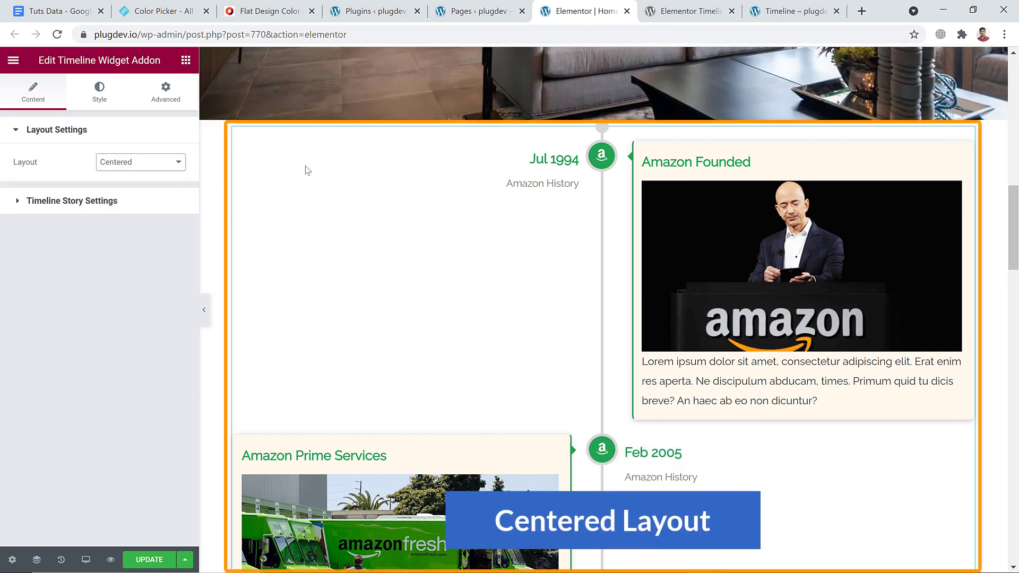
pyautogui.click(140, 161)
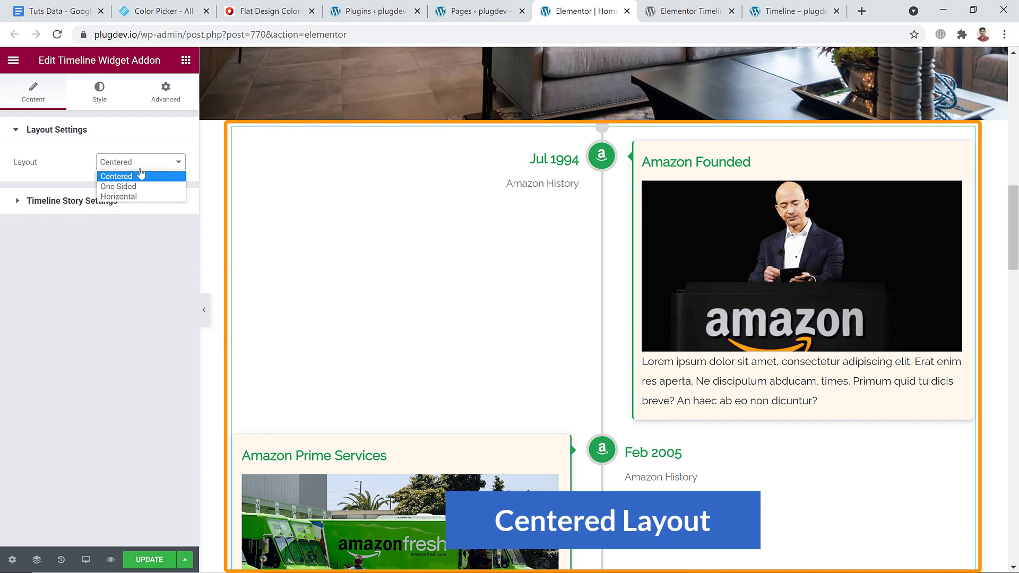
pyautogui.click(117, 186)
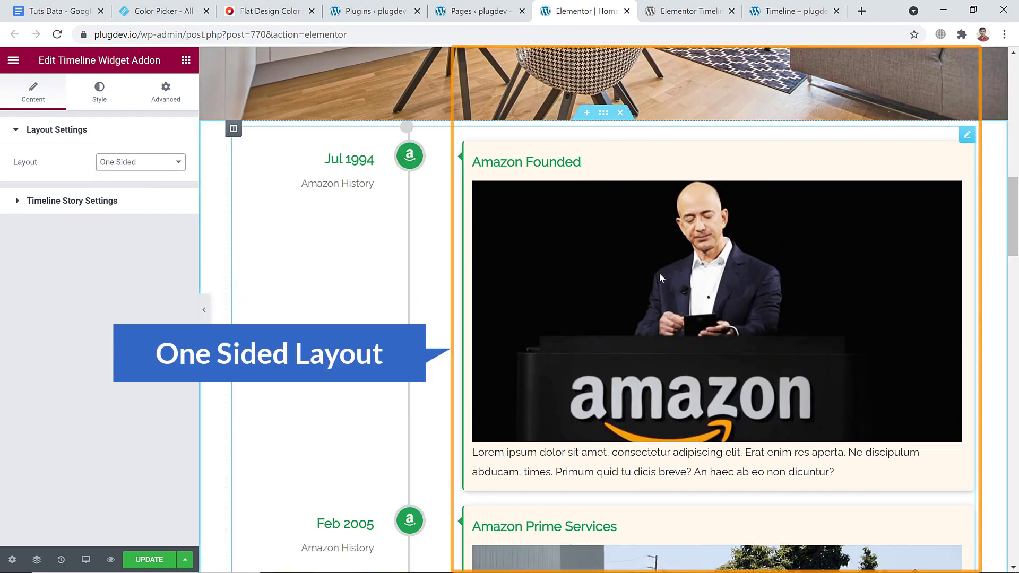
pyautogui.scroll(-3)
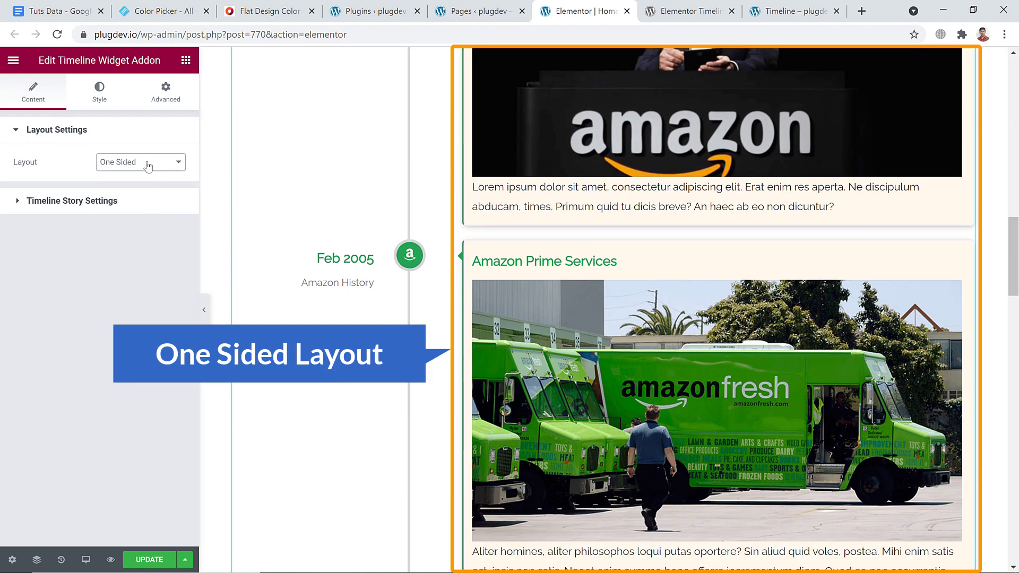
pyautogui.click(139, 161)
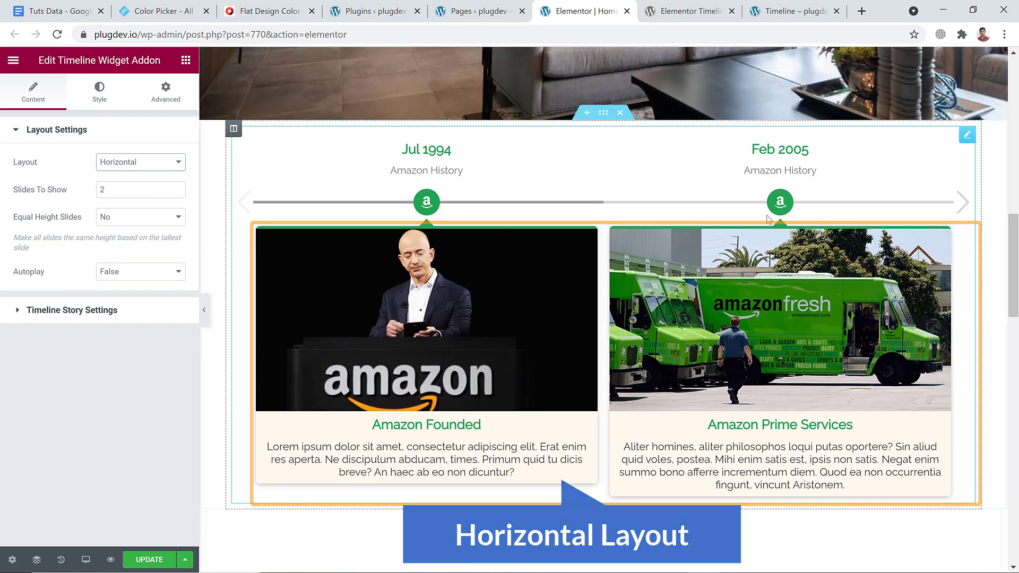
pyautogui.click(140, 161)
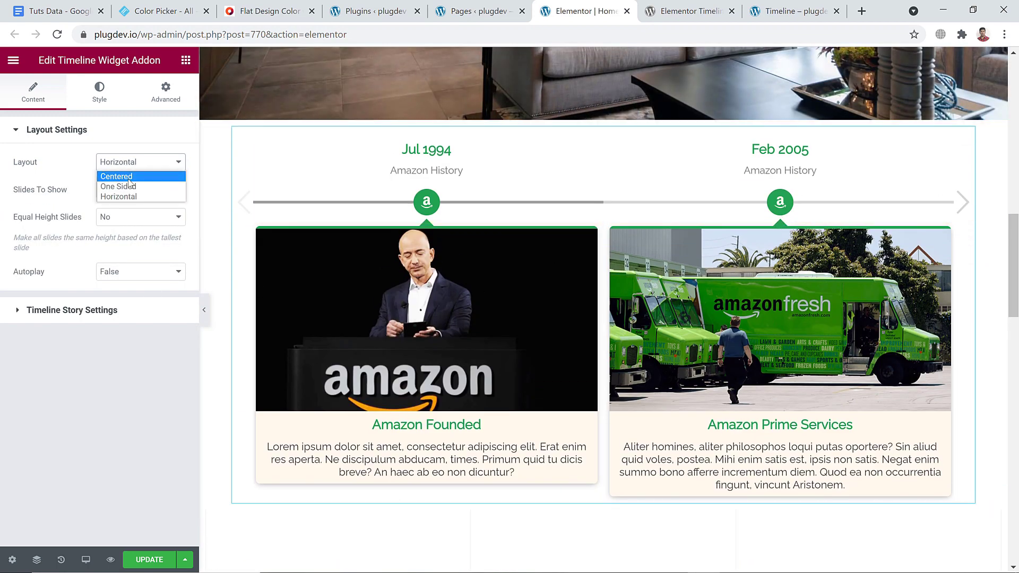
pyautogui.click(116, 176)
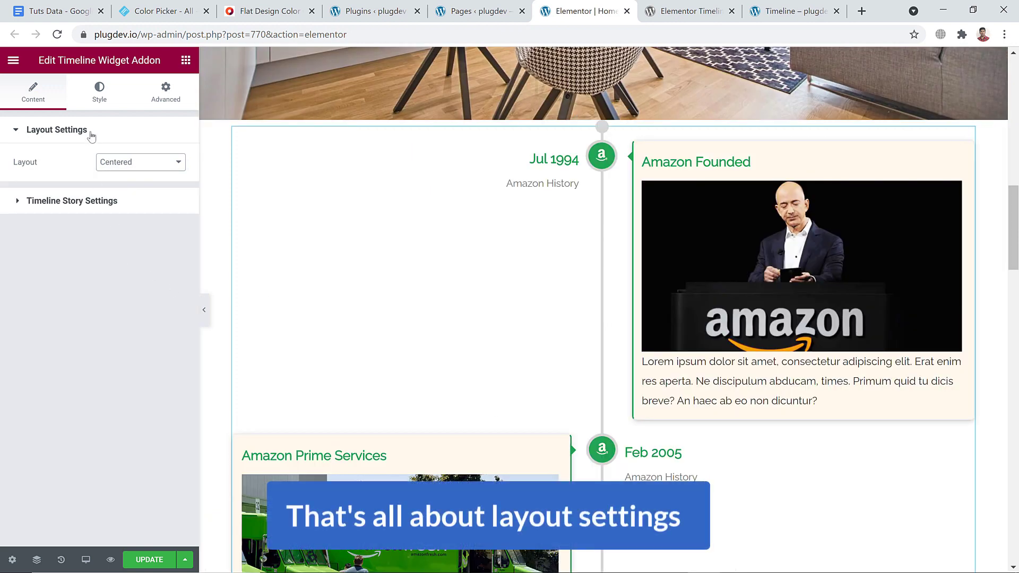
# - In Timeline Story Settings, delete the Amazon Founded and Amazon Prime Services stories
pyautogui.click(56, 130)
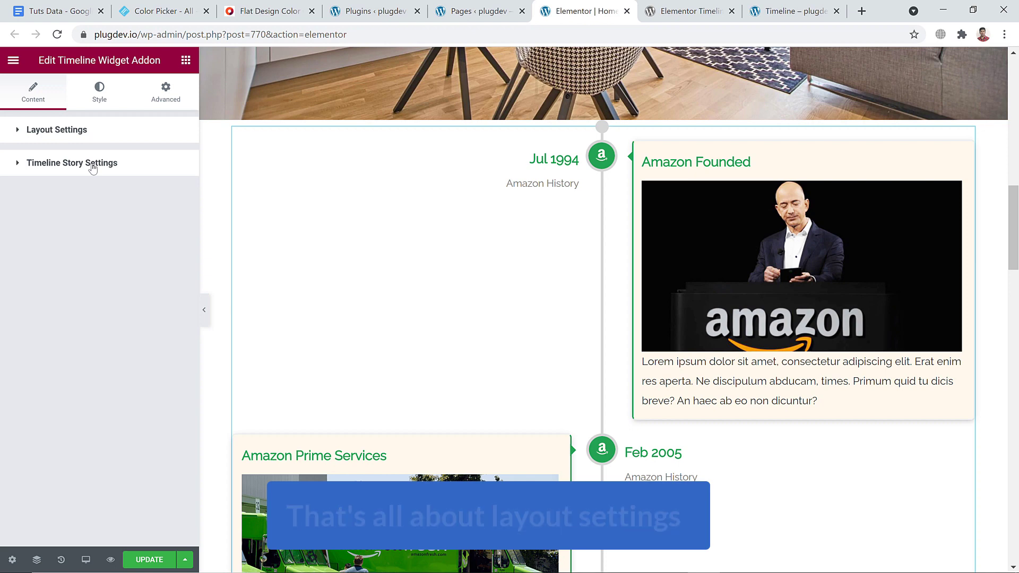
pyautogui.click(71, 162)
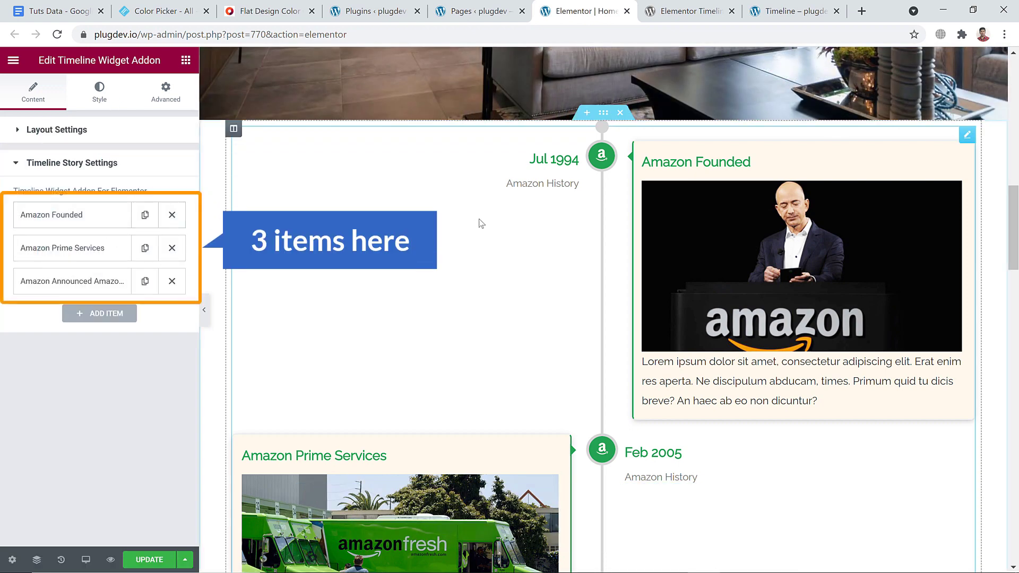
pyautogui.scroll(-3)
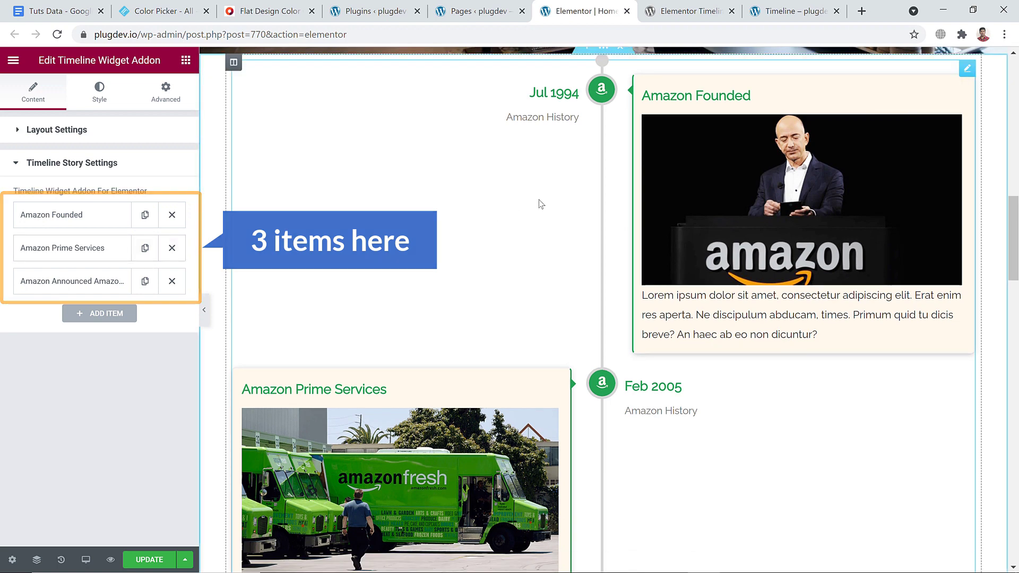
pyautogui.click(172, 214)
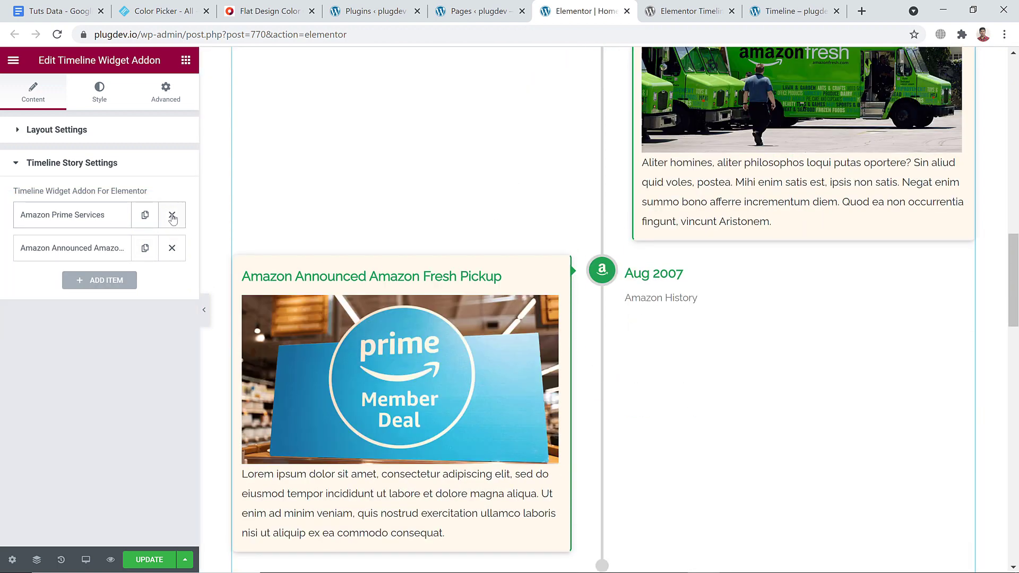
pyautogui.click(172, 215)
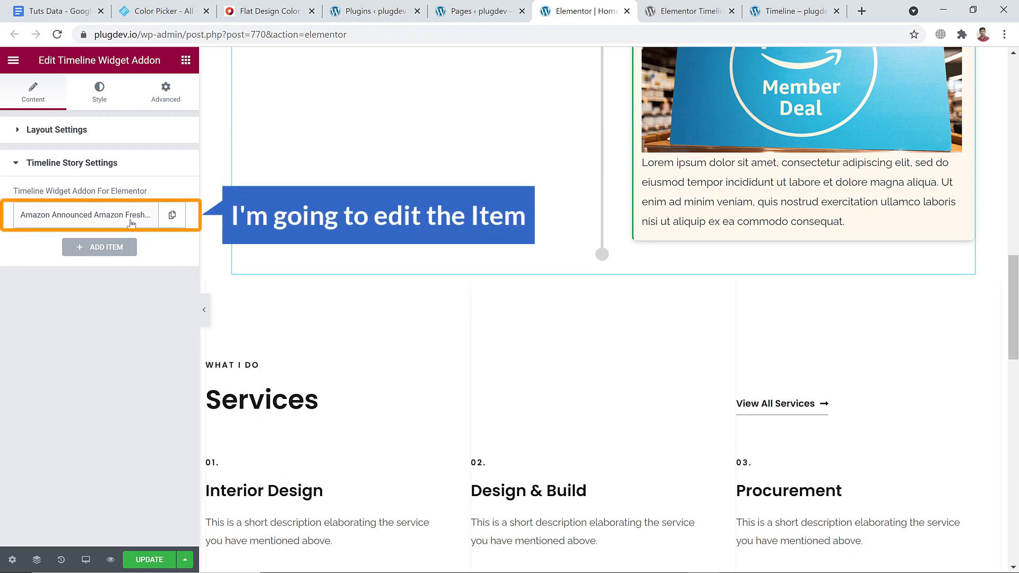
# - Open the remaining Amazon Fresh Pickup story and try the year label toggle, leaving it hidden
pyautogui.click(83, 214)
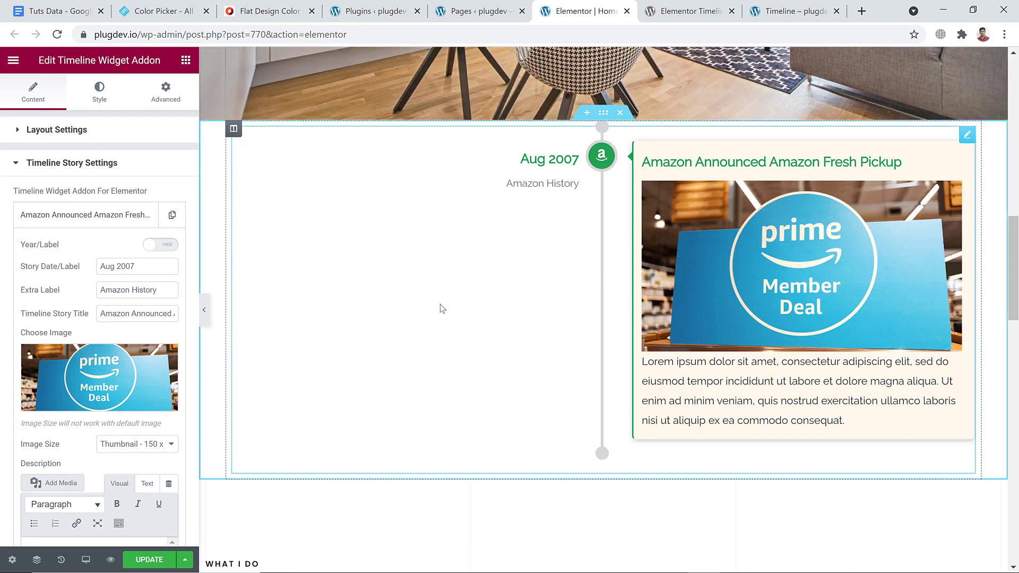
pyautogui.click(787, 11)
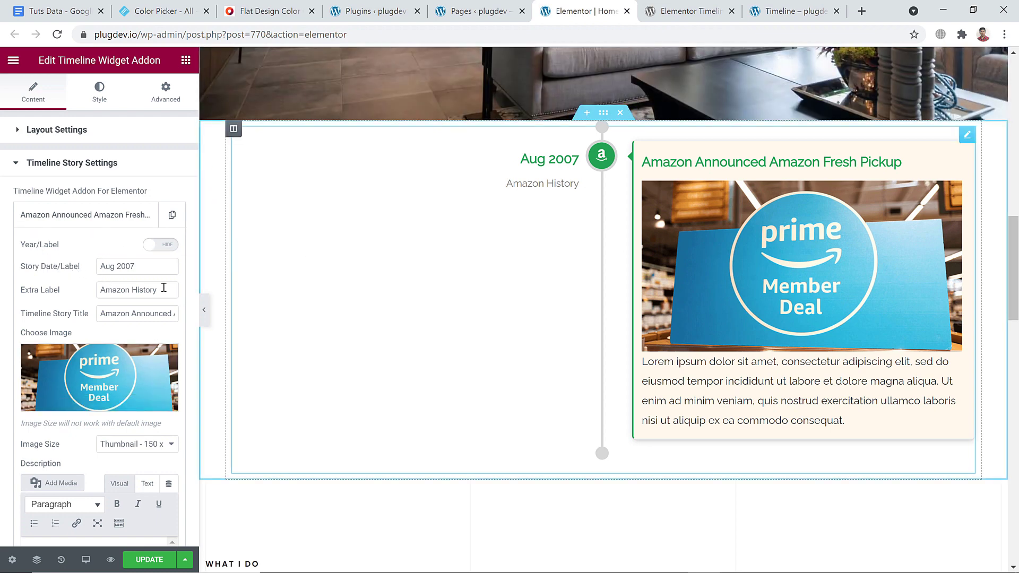
pyautogui.click(160, 244)
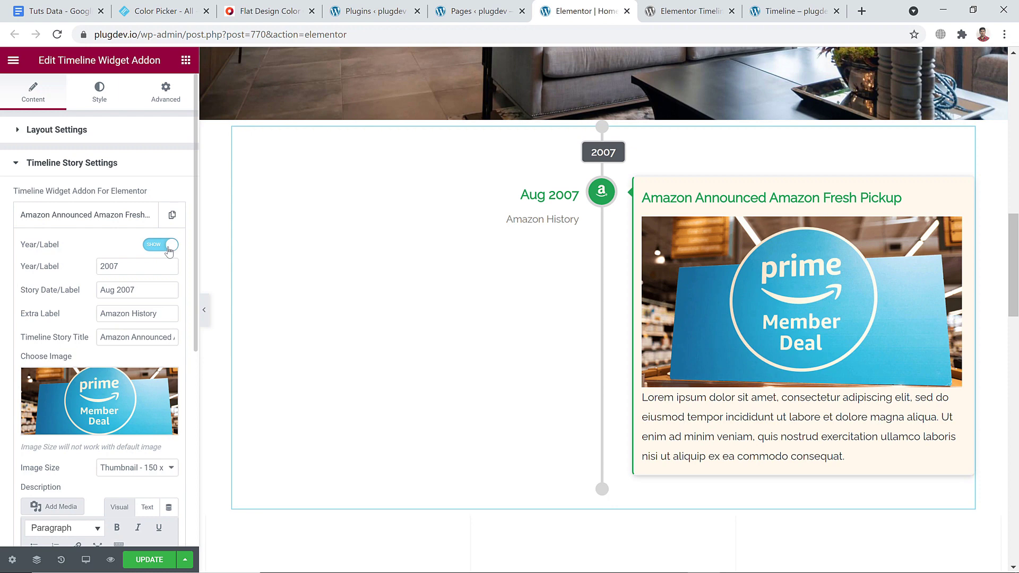
pyautogui.click(160, 245)
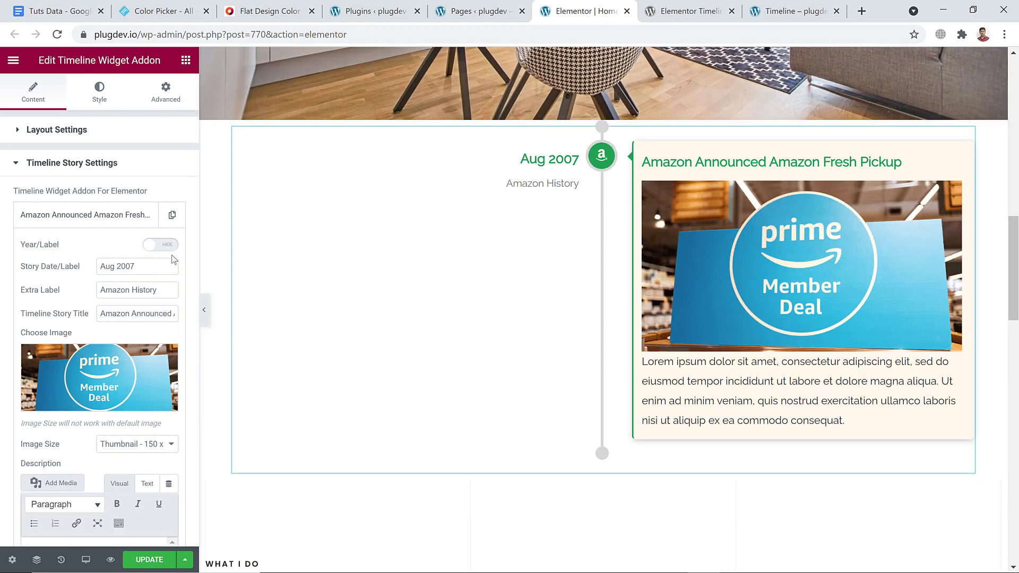
# - Set the story date to March 1988, extra label See The World and title Welcome To The planet Earth
pyautogui.click(137, 267)
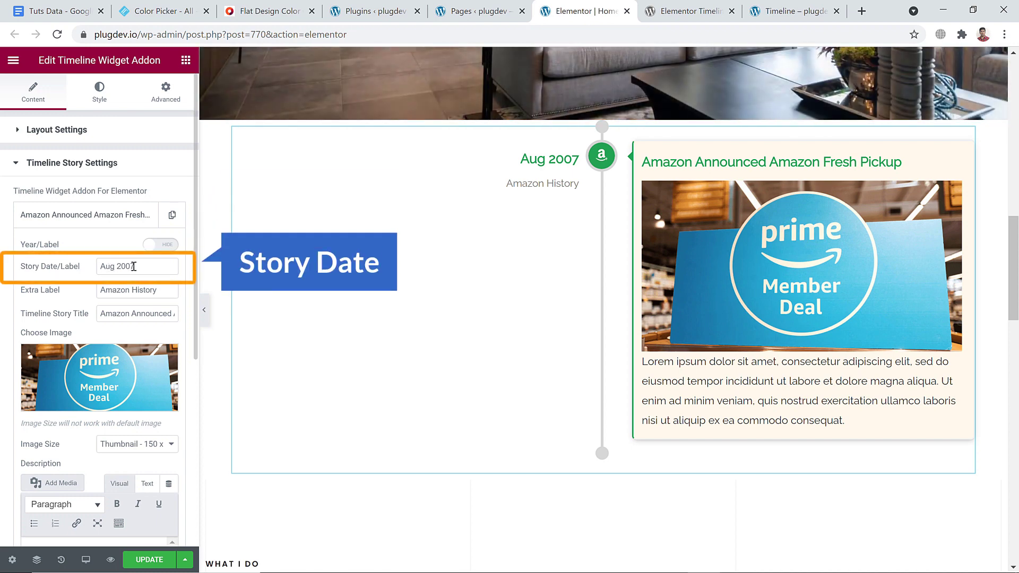
pyautogui.write('March')
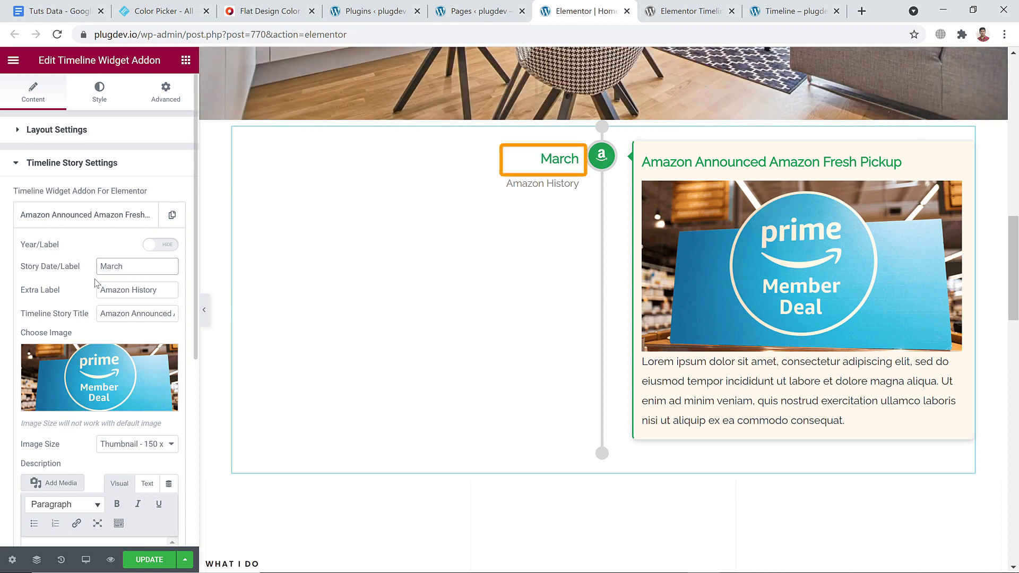
pyautogui.write('1988')
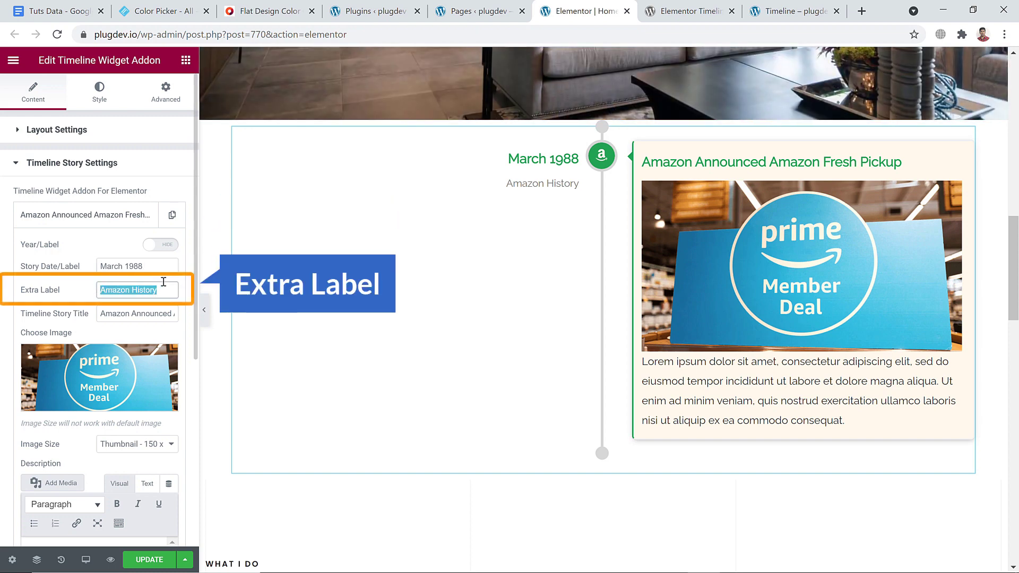
pyautogui.write('See')
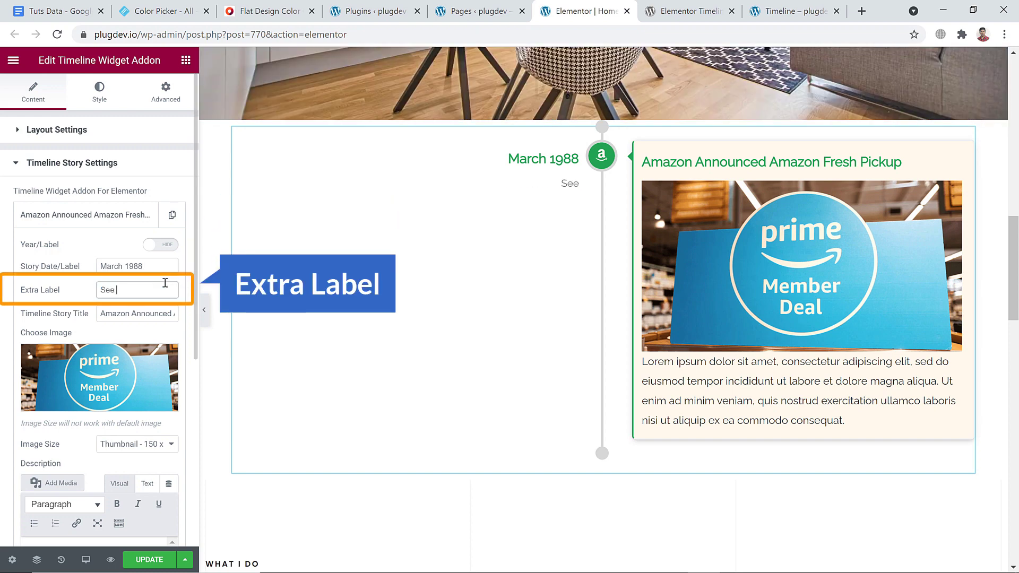
pyautogui.write('The')
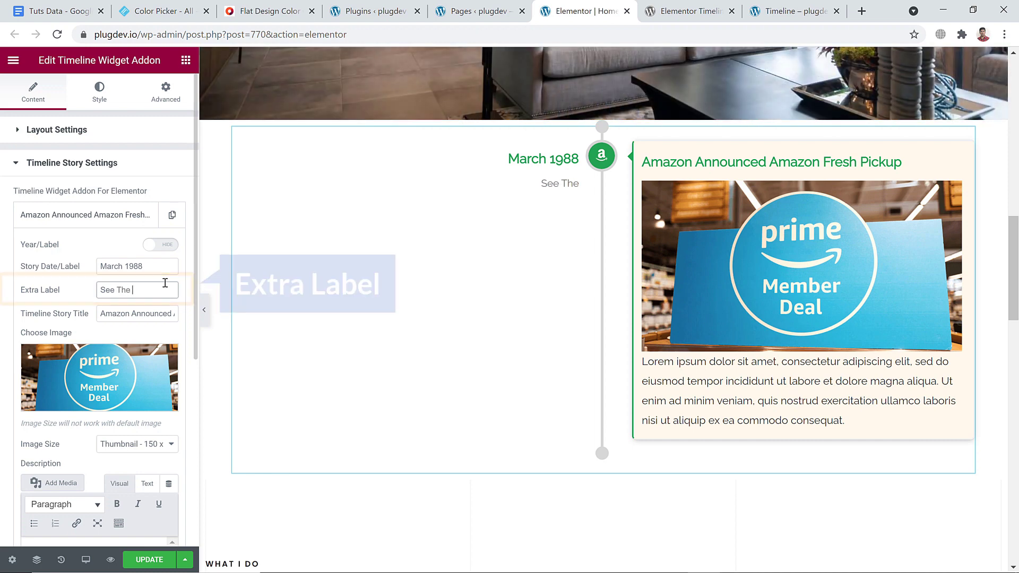
pyautogui.write('Wor')
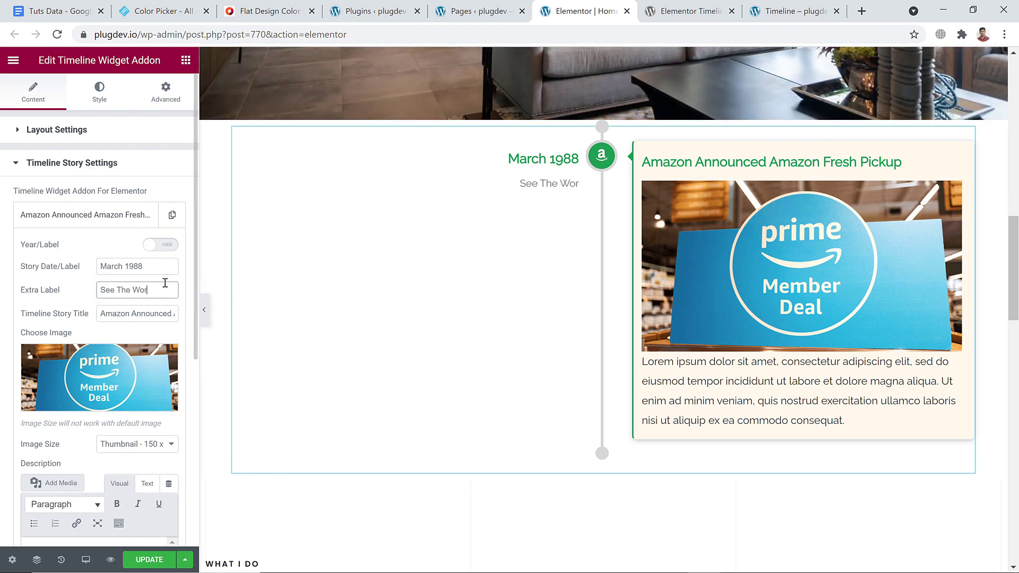
pyautogui.write('ld')
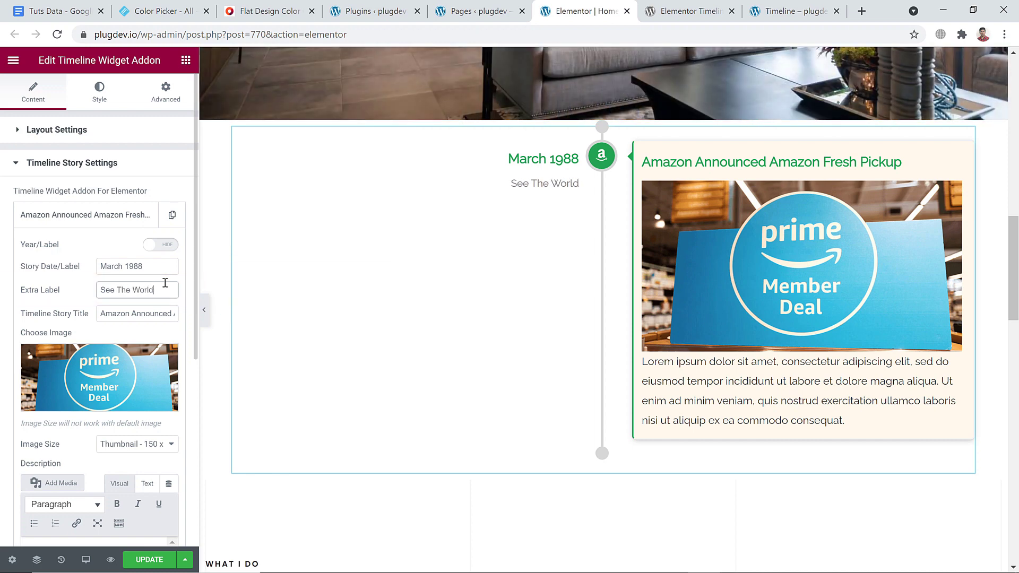
pyautogui.write('Welcome To')
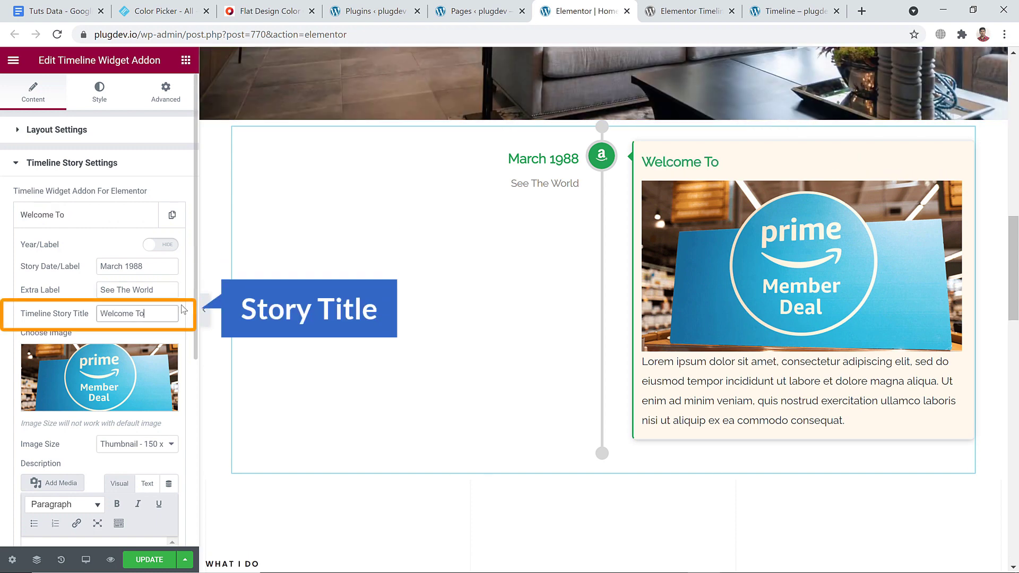
pyautogui.write('The planet Ea')
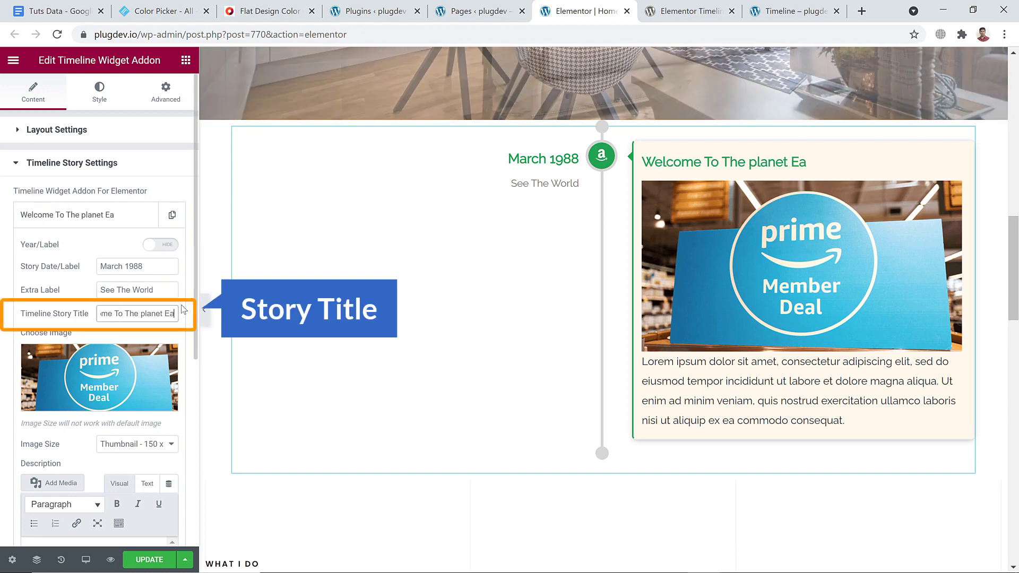
pyautogui.write('rth')
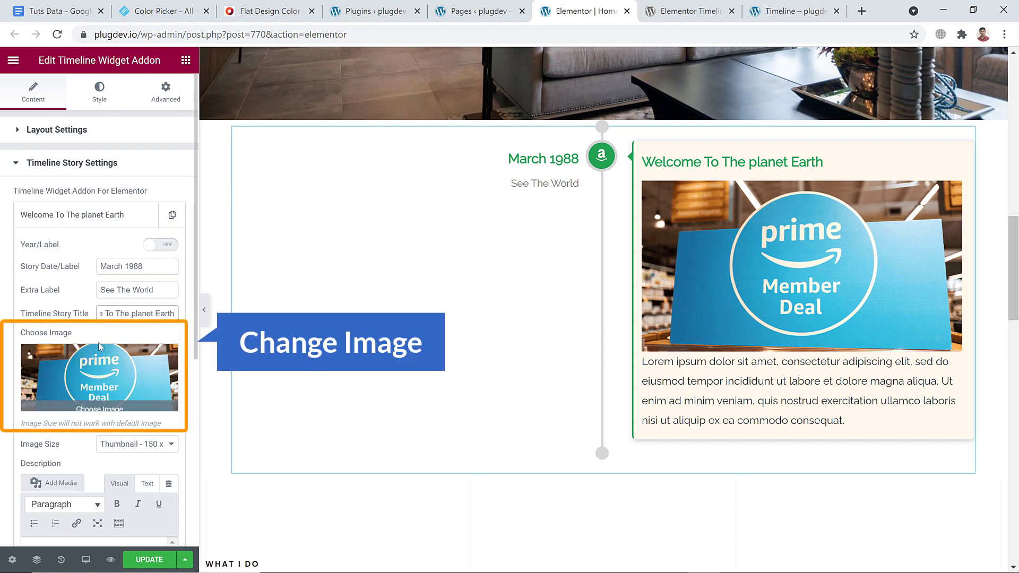
# - Replace the story image with the mother-and-baby beach photo from the Media Library
pyautogui.scroll(-3)
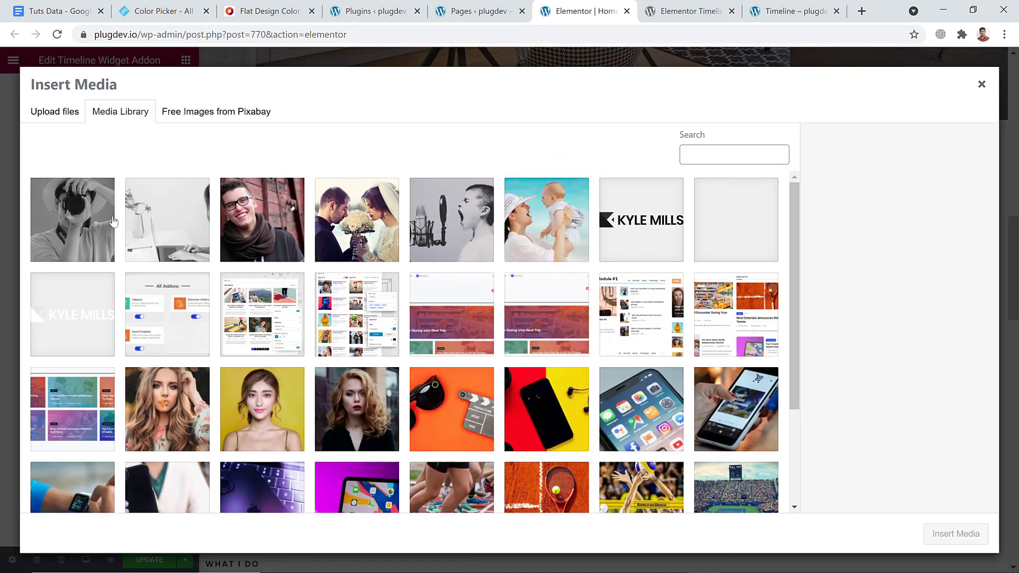
pyautogui.moveTo(196, 236)
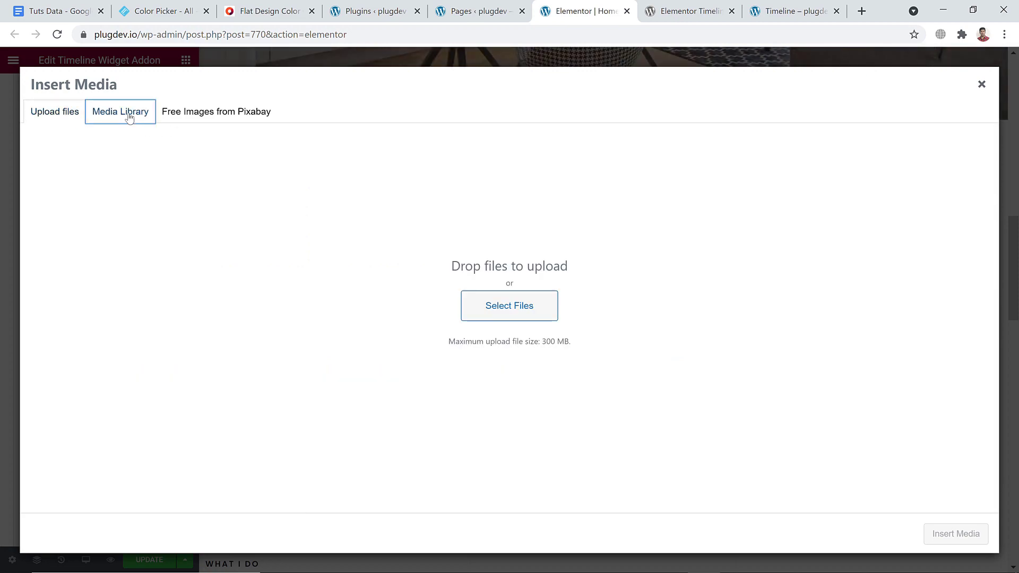
pyautogui.click(120, 112)
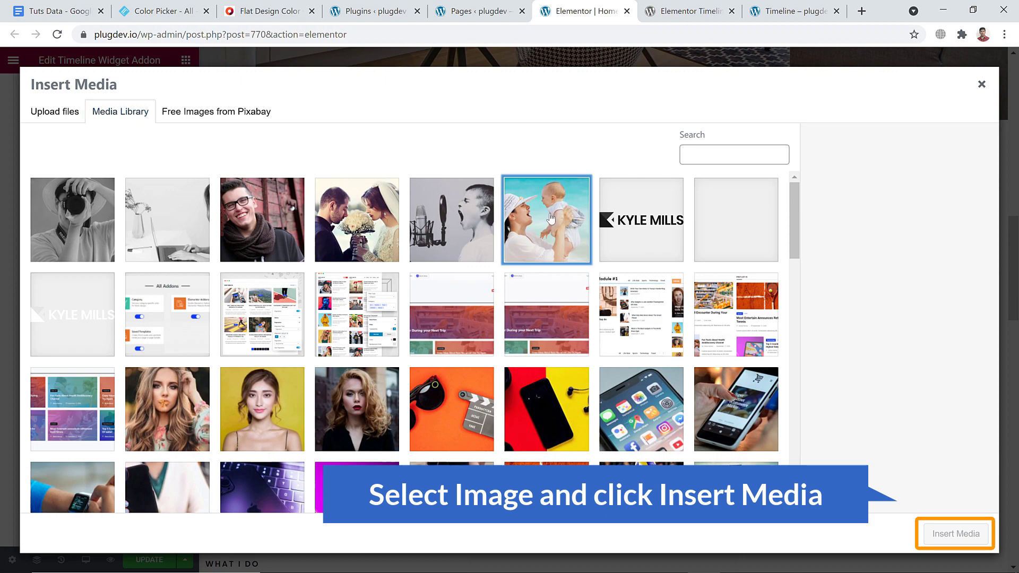
pyautogui.click(545, 220)
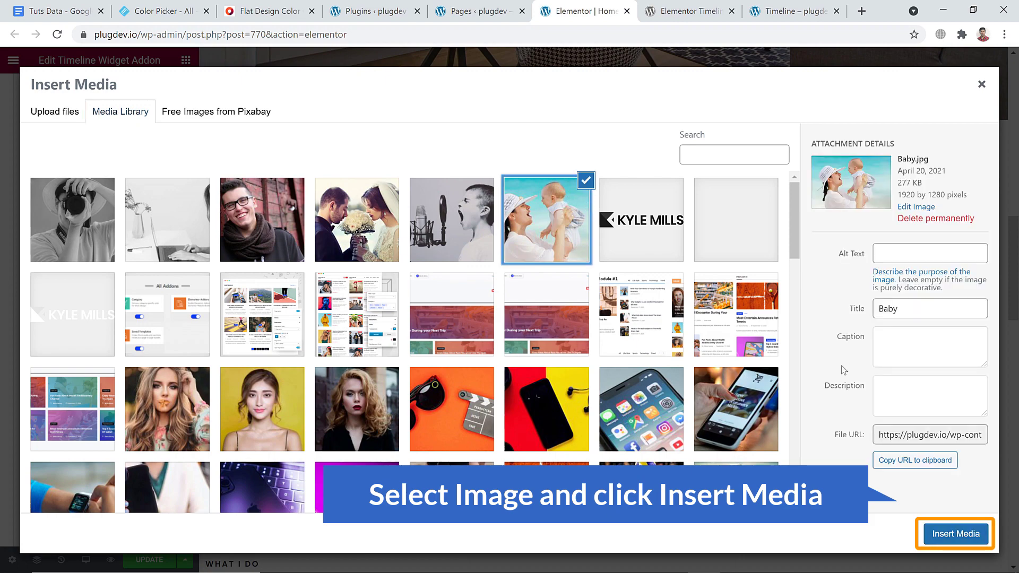
pyautogui.click(954, 534)
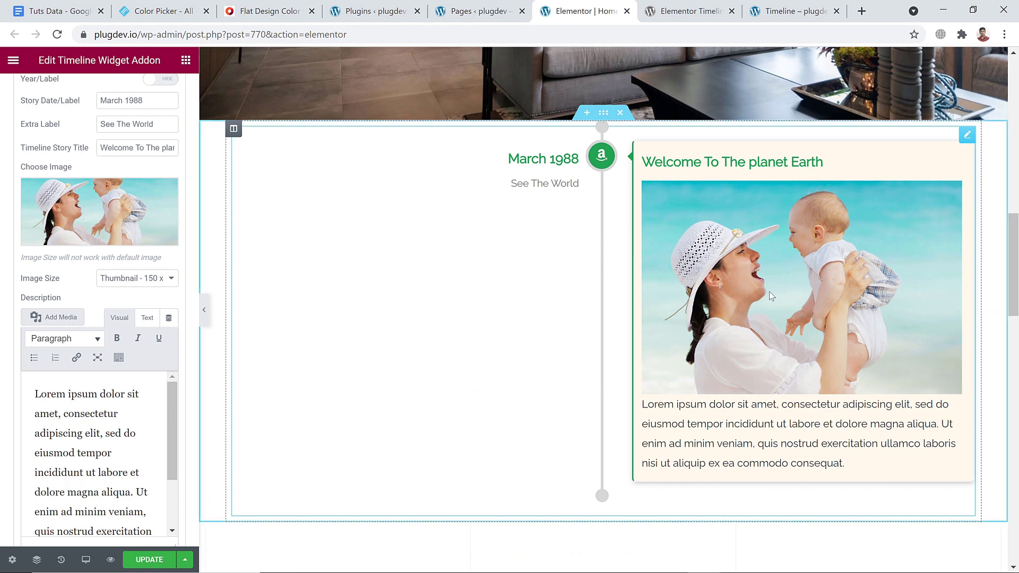
# - Set the image size to Medium 300×300 and replace the description with a short Lorem ipsum sentence
pyautogui.scroll(-3)
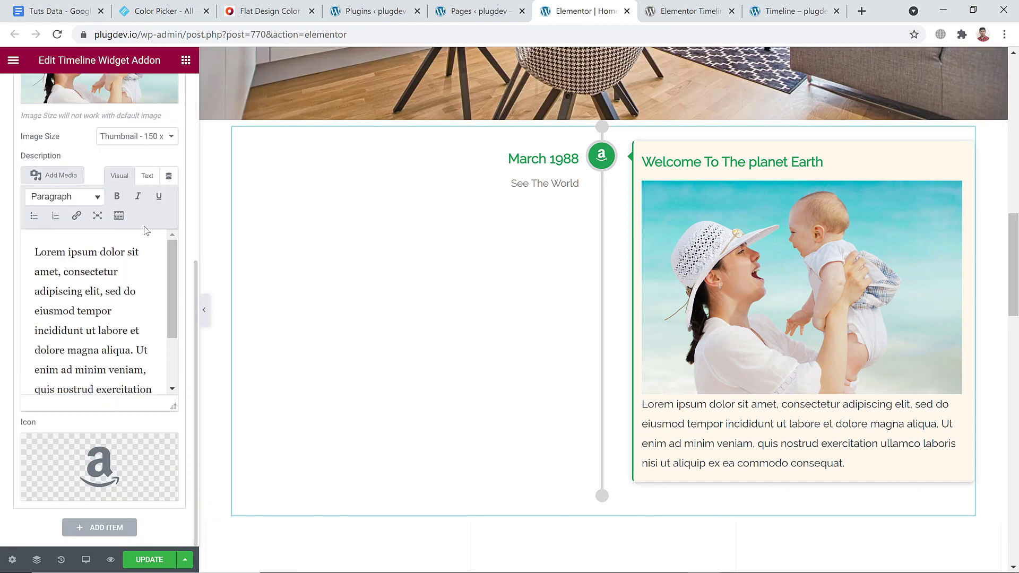
pyautogui.scroll(3)
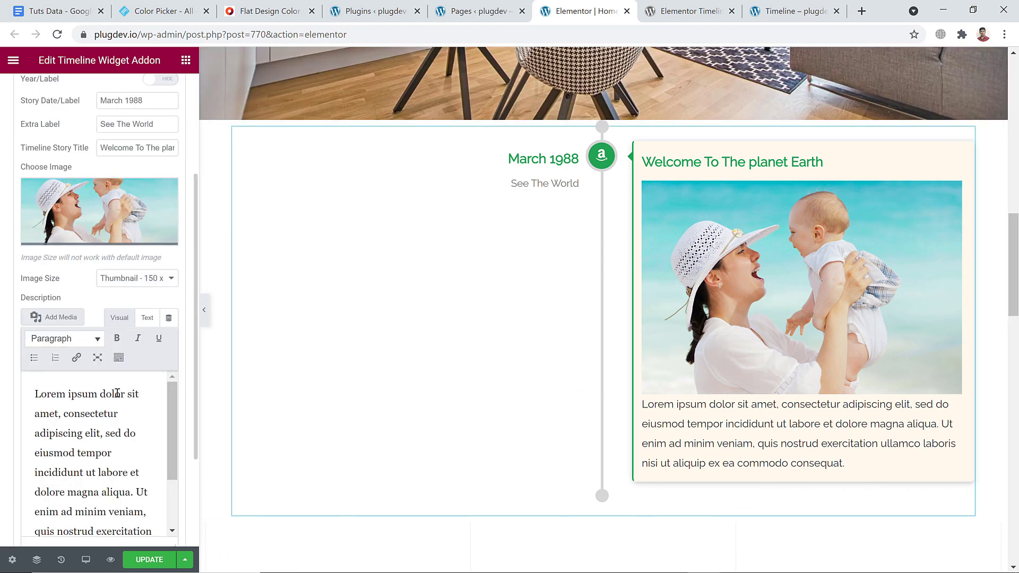
pyautogui.click(137, 278)
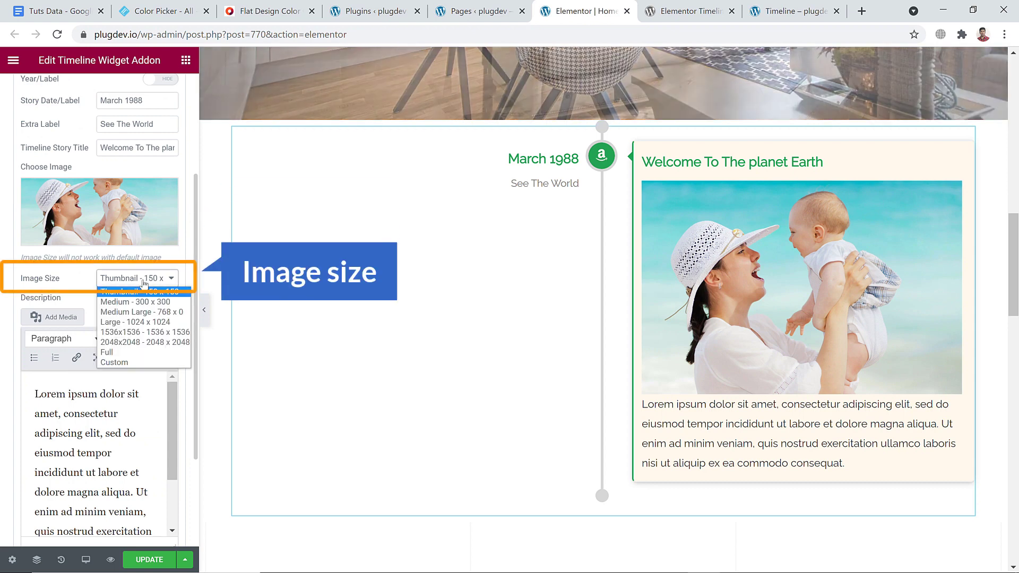
pyautogui.click(136, 323)
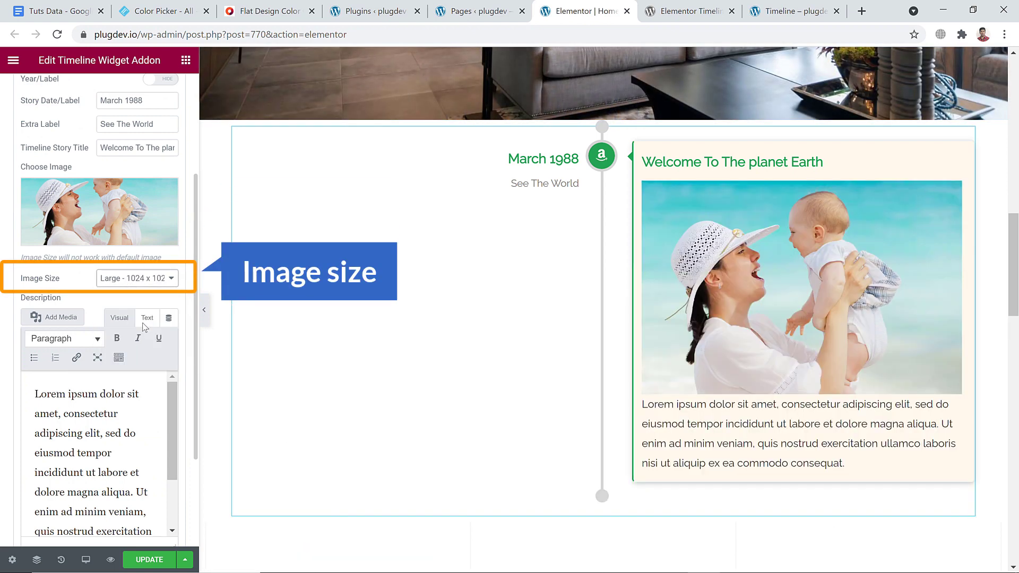
pyautogui.click(137, 277)
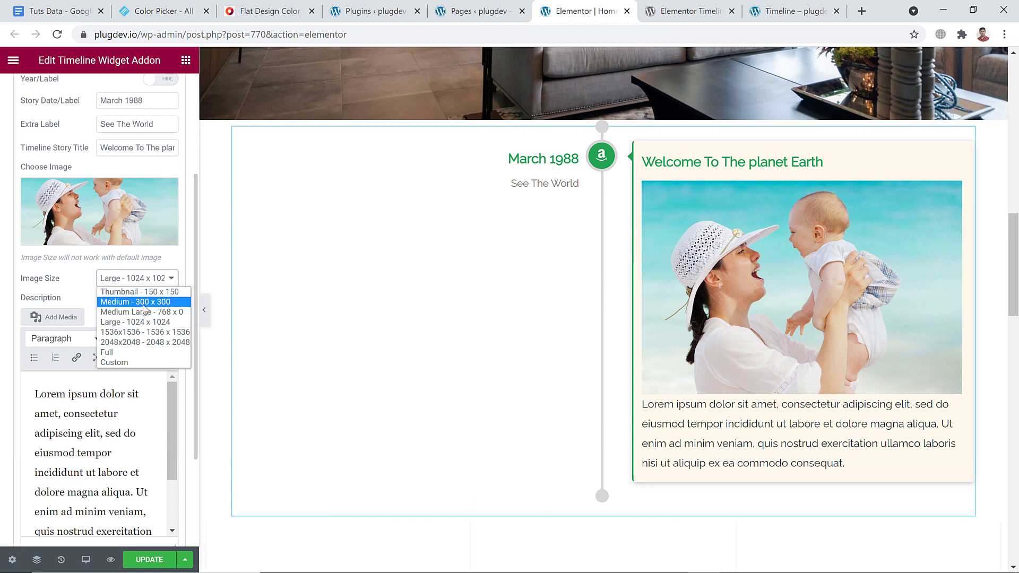
pyautogui.click(135, 301)
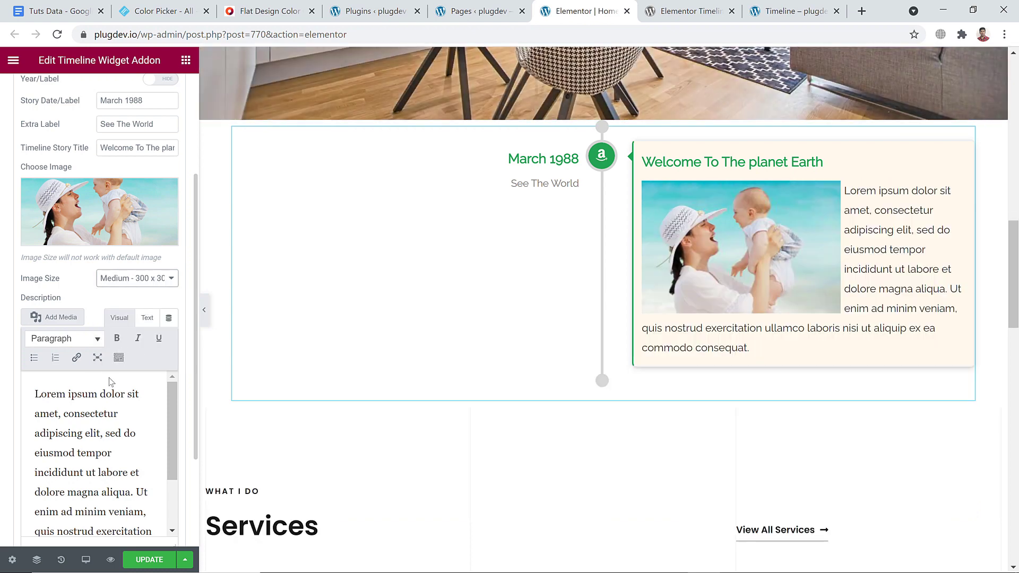
pyautogui.scroll(-3)
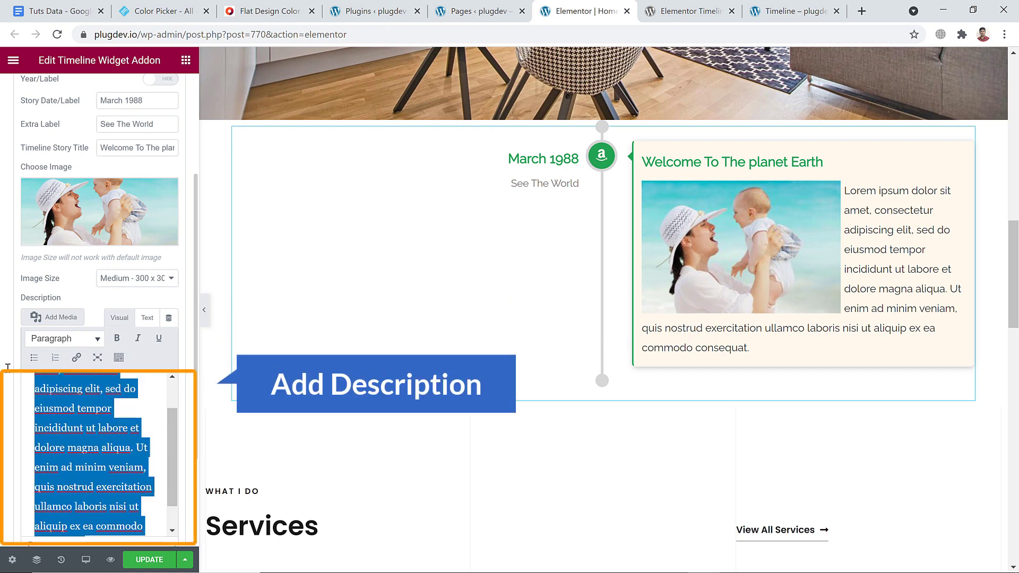
pyautogui.write('Lorem ipsum is placeholder text commonly used in the graphic, print, and publishing industries for previewing layouts and visual mockups.')
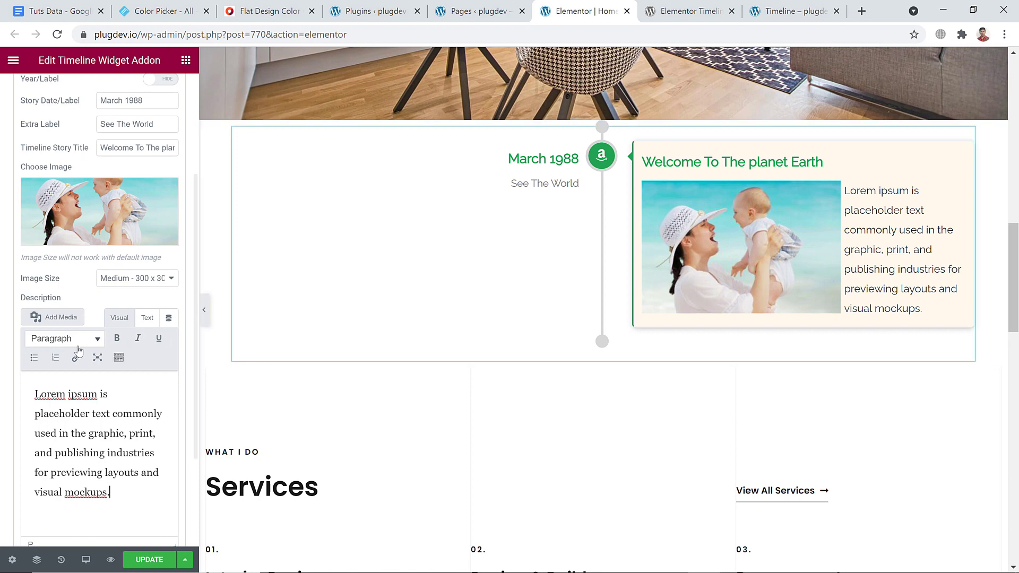
# - Replace the marker's Amazon logo with the Baby icon found by searching 'baby' in the Icon Library
pyautogui.scroll(-3)
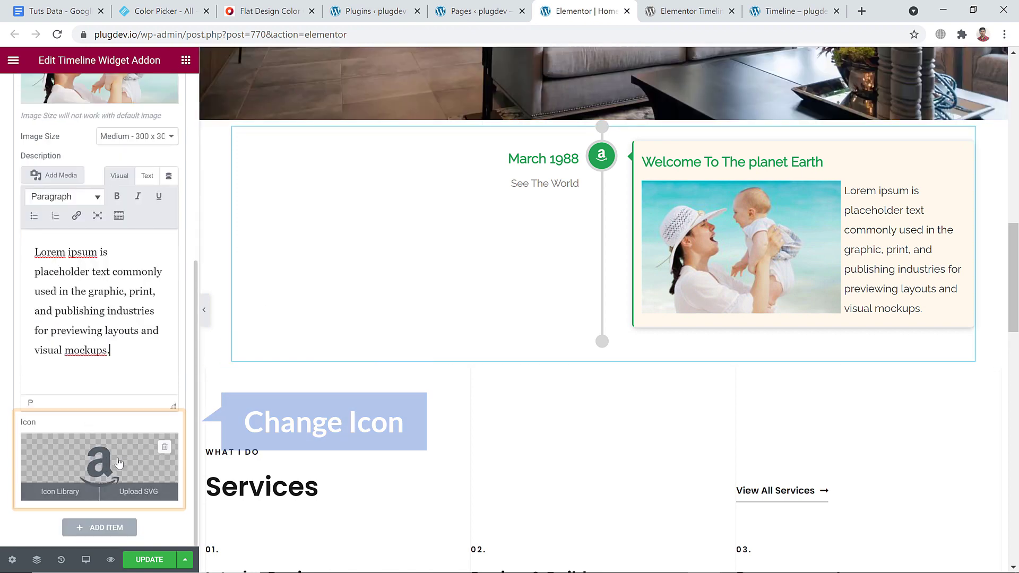
pyautogui.click(59, 491)
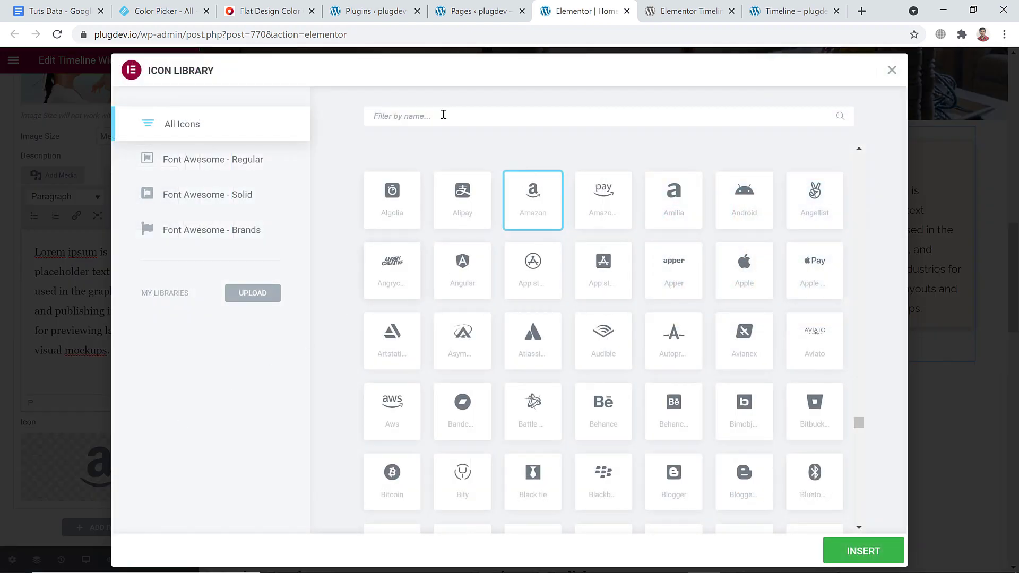
pyautogui.write('baby')
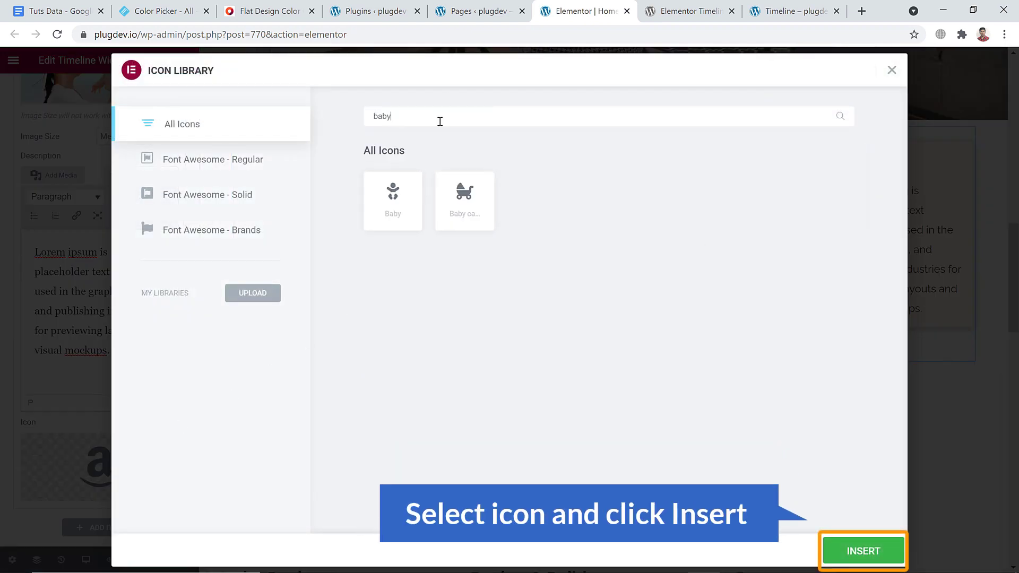
pyautogui.click(392, 201)
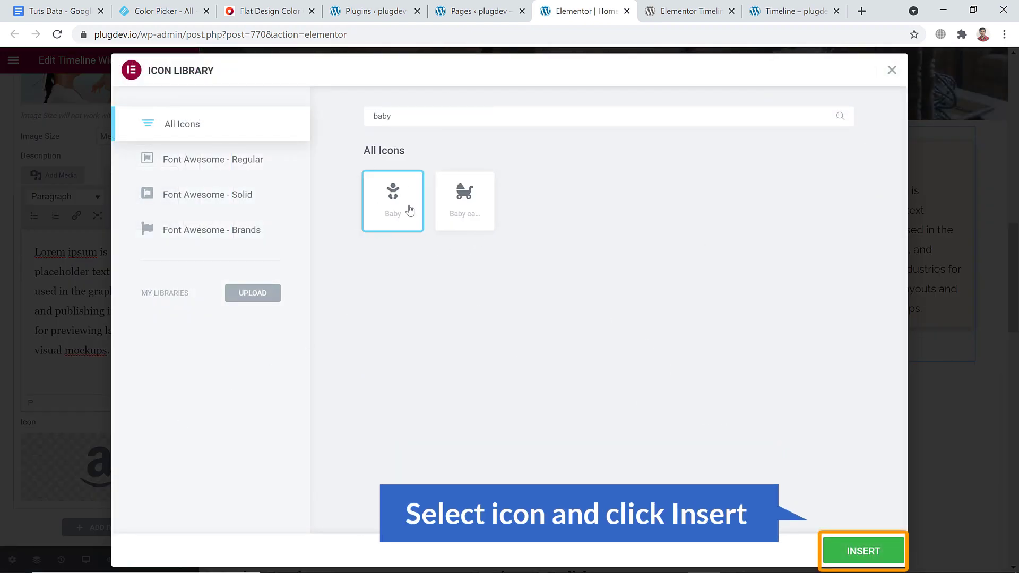
pyautogui.click(862, 551)
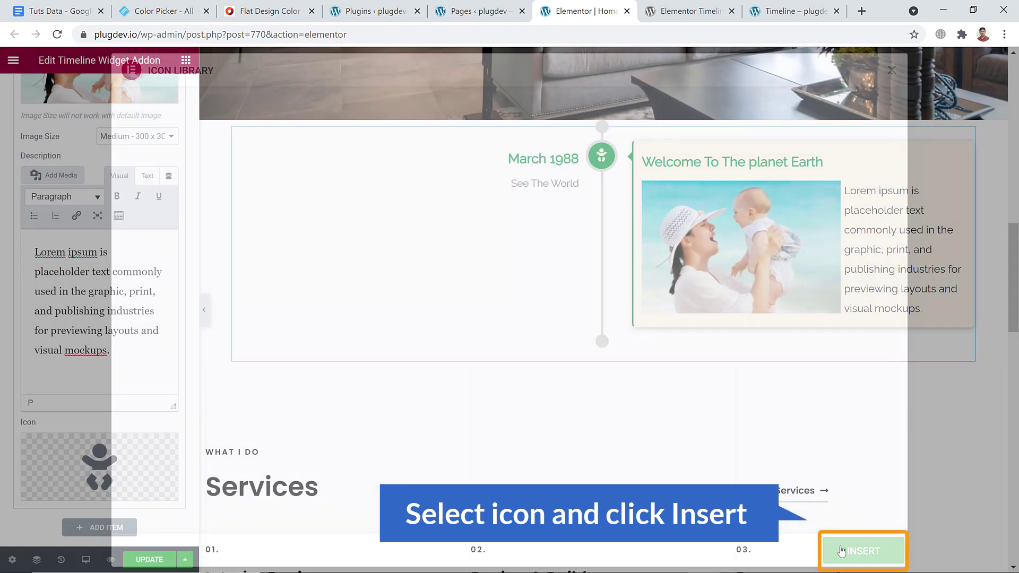
pyautogui.click(862, 550)
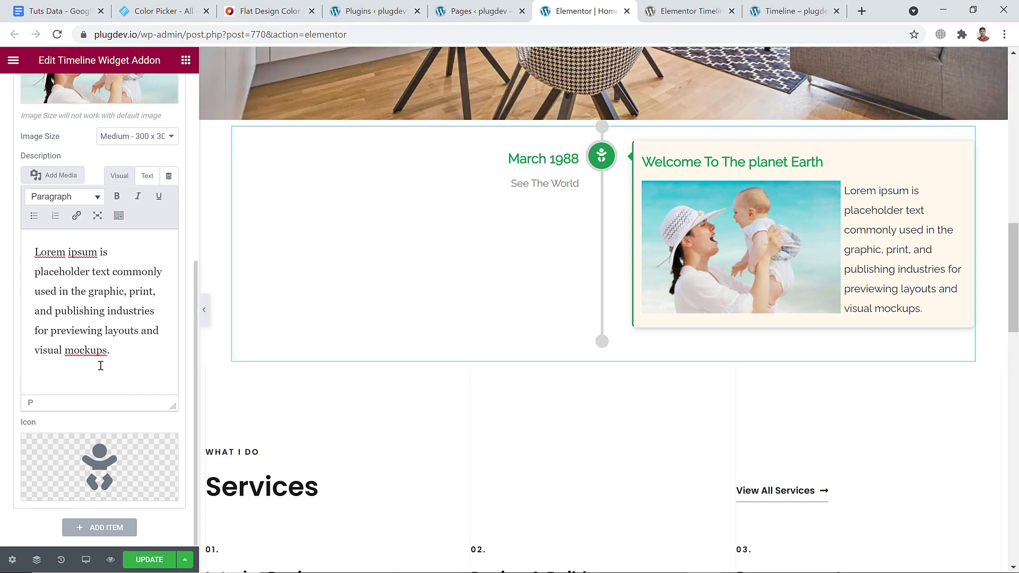
# - Duplicate the Welcome To The planet Earth story twice so the timeline holds four identical cards
pyautogui.scroll(3)
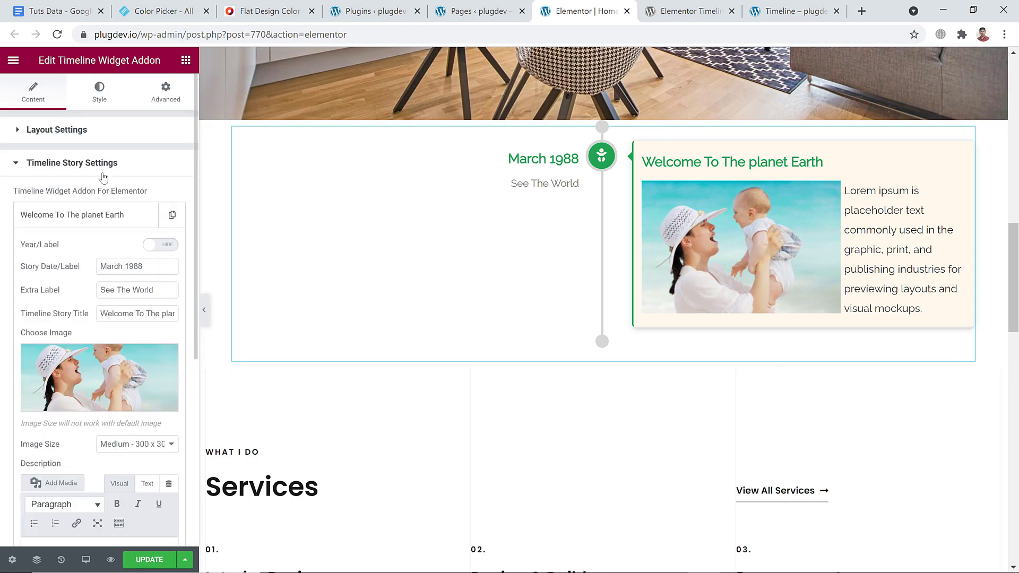
pyautogui.click(85, 215)
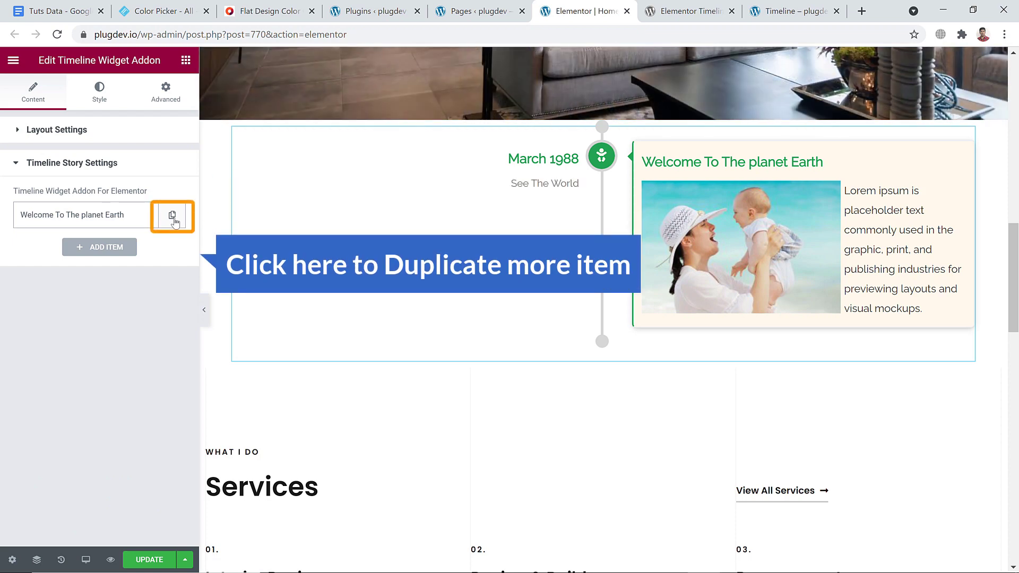
pyautogui.click(172, 216)
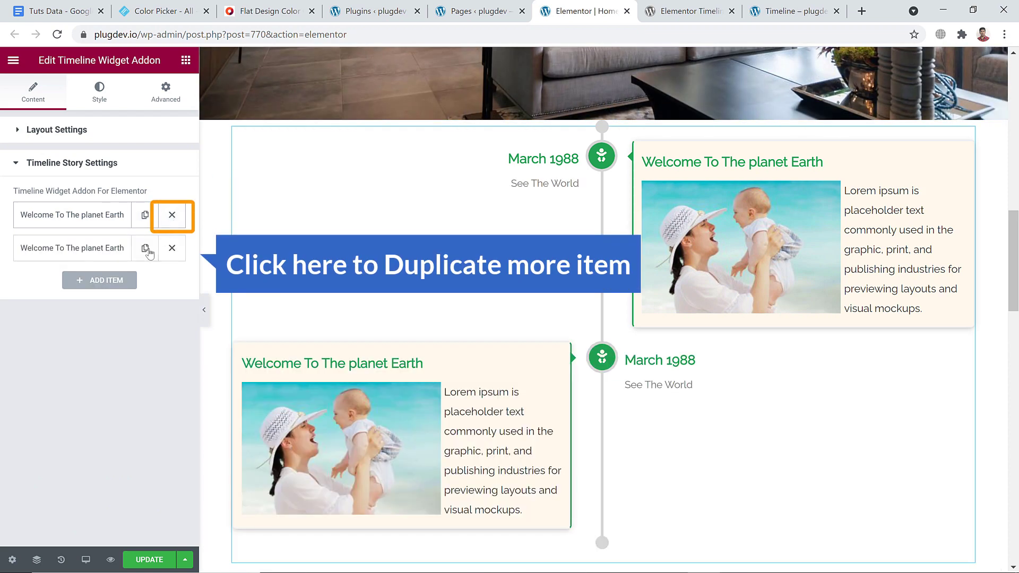
pyautogui.click(146, 248)
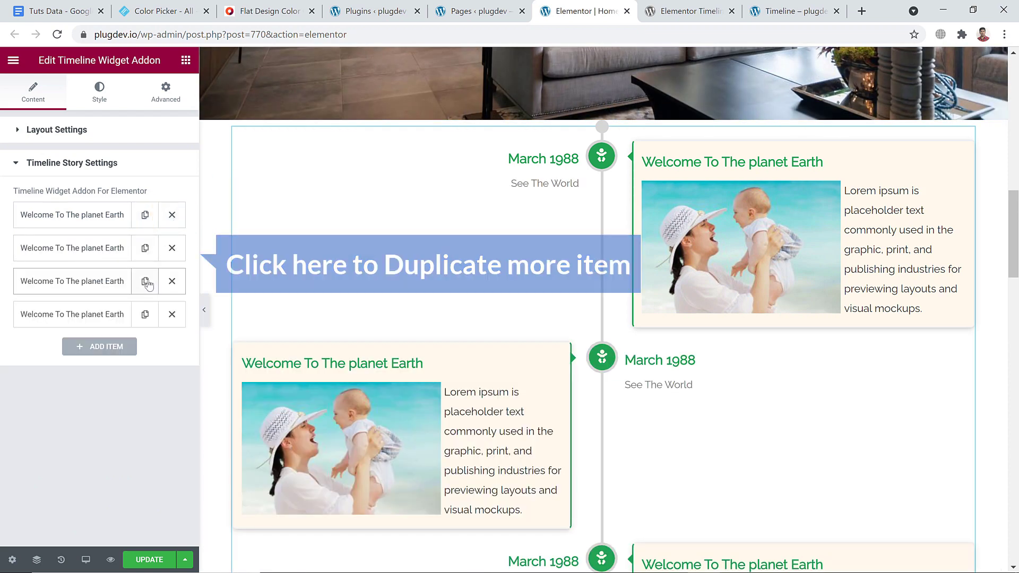
pyautogui.scroll(-3)
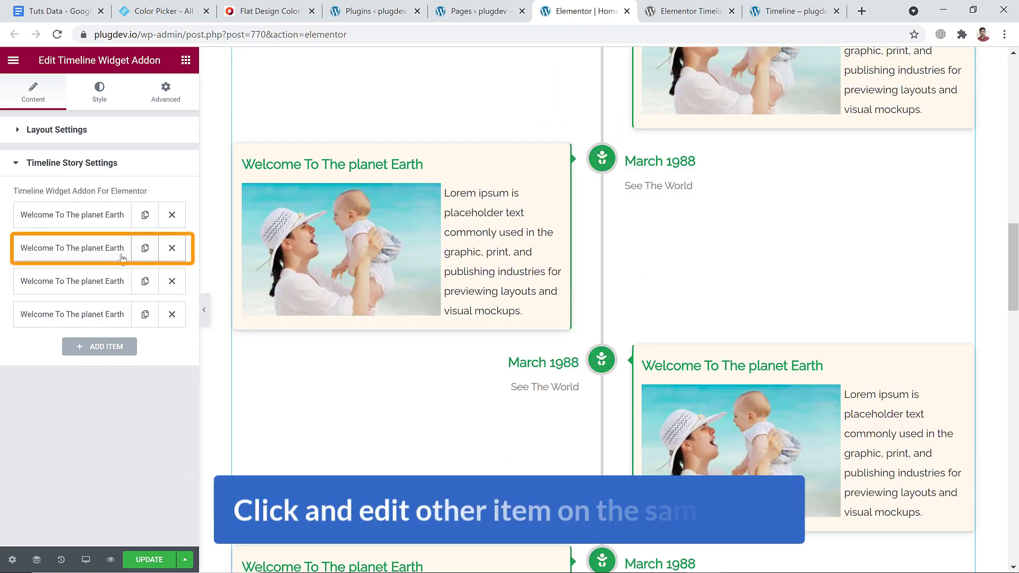
# - Retitle the second card 'Baby' with date March 1995 and a singing-boy photo
pyautogui.click(71, 247)
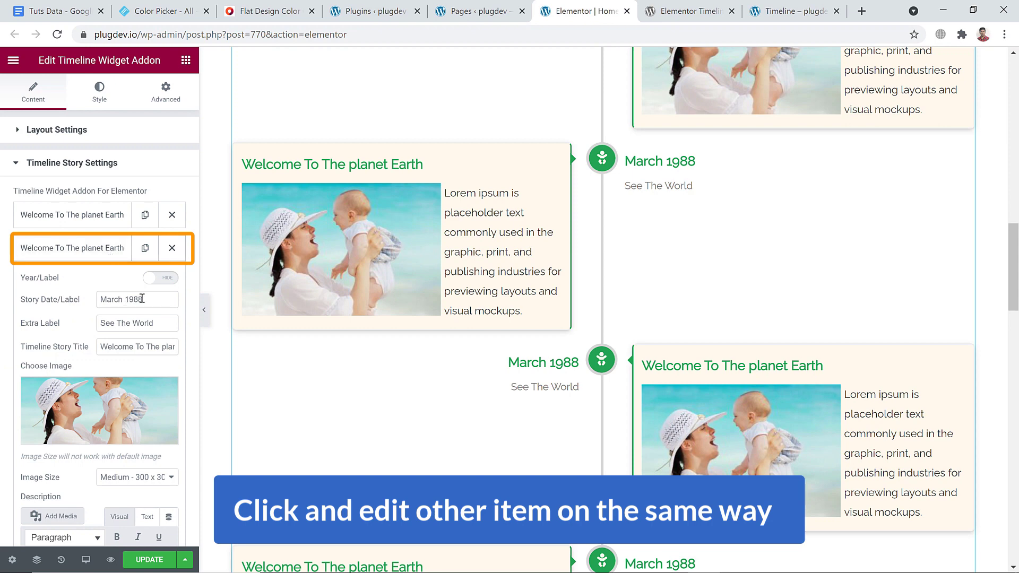
pyautogui.moveTo(104, 336)
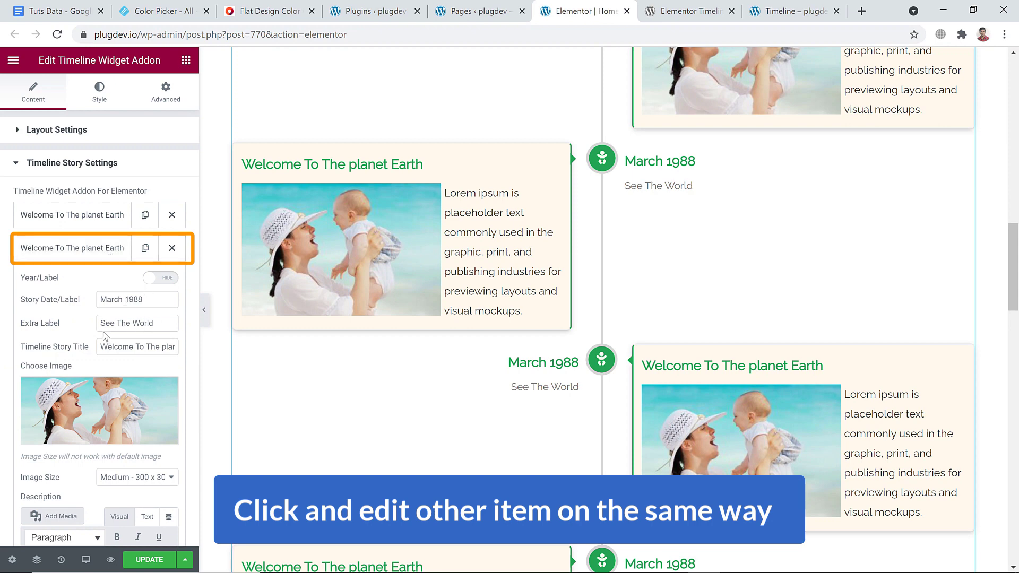
pyautogui.tripleClick(137, 346)
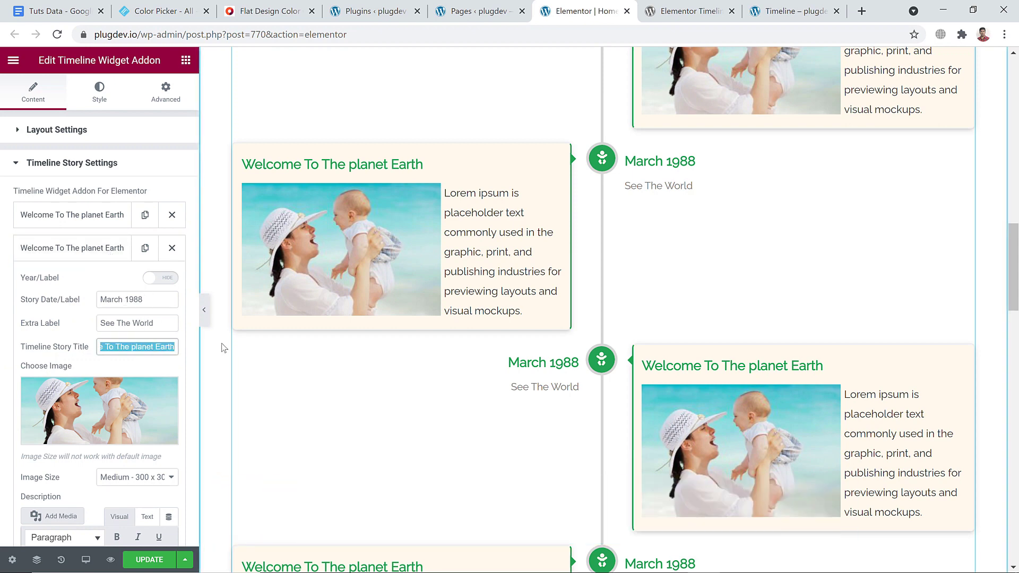
pyautogui.write('Baby')
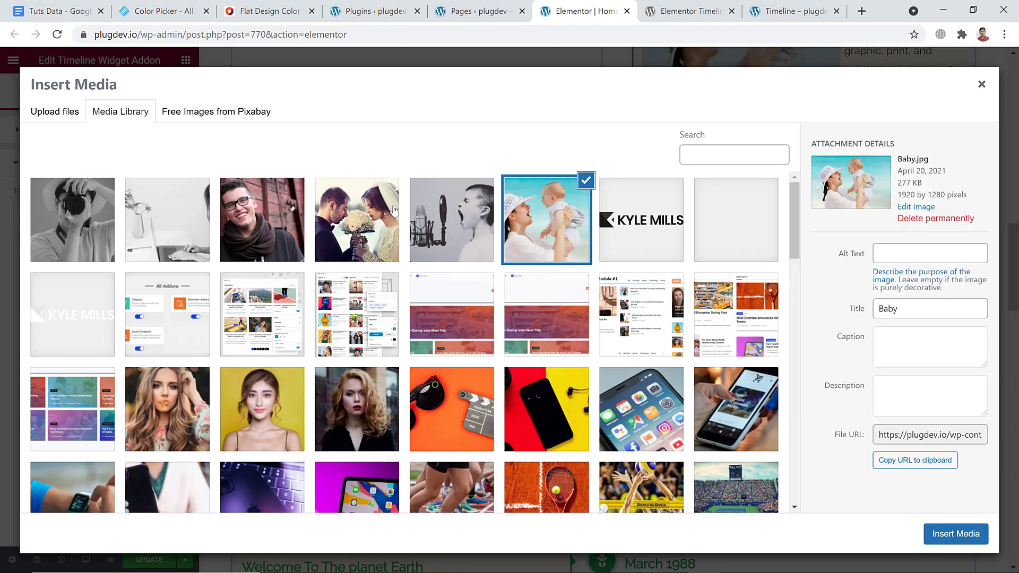
pyautogui.click(955, 534)
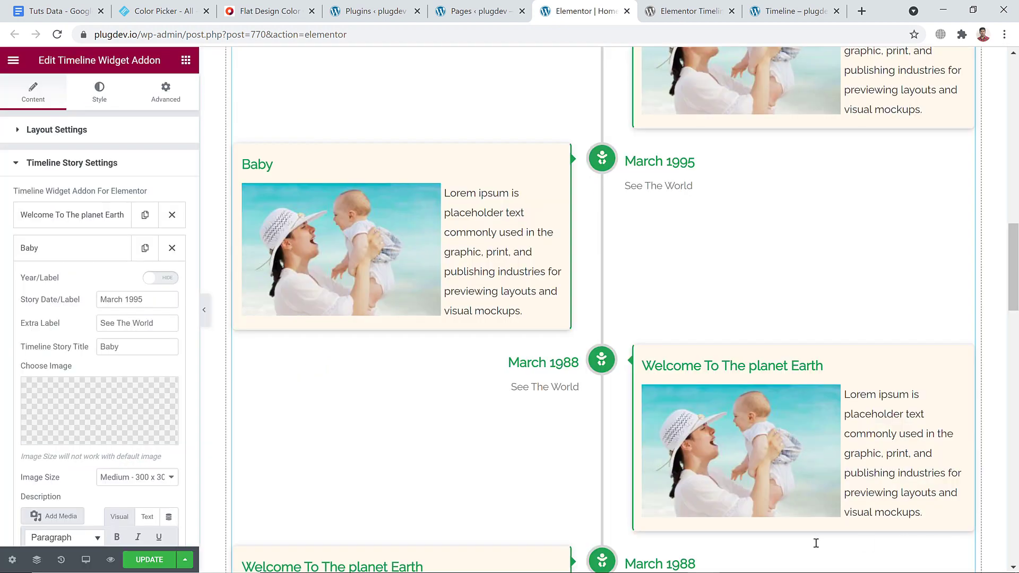
# - Give the Baby story a hat icon from the Icon Library and add two more default story items
pyautogui.scroll(-3)
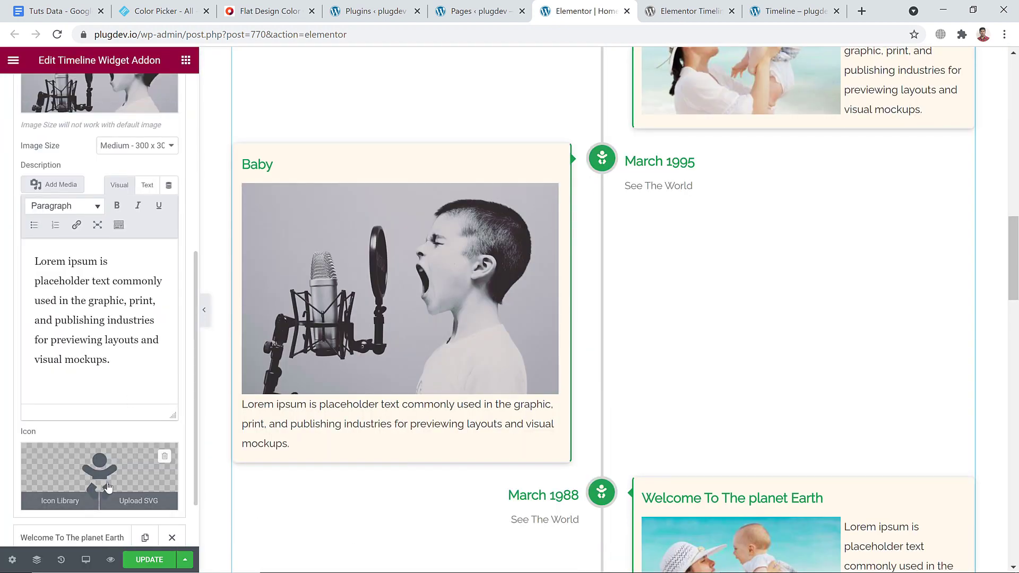
pyautogui.click(59, 500)
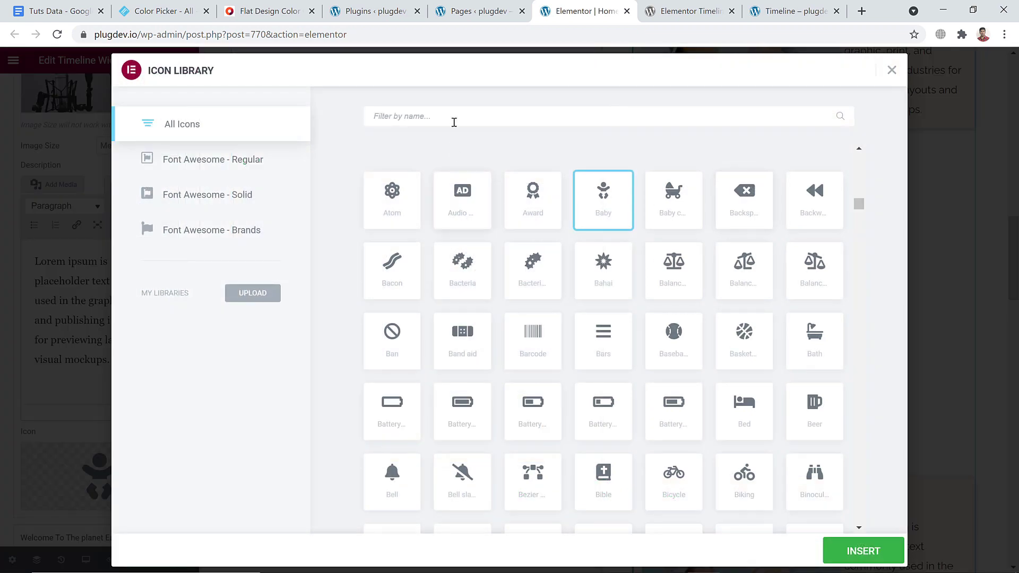
pyautogui.write('boy')
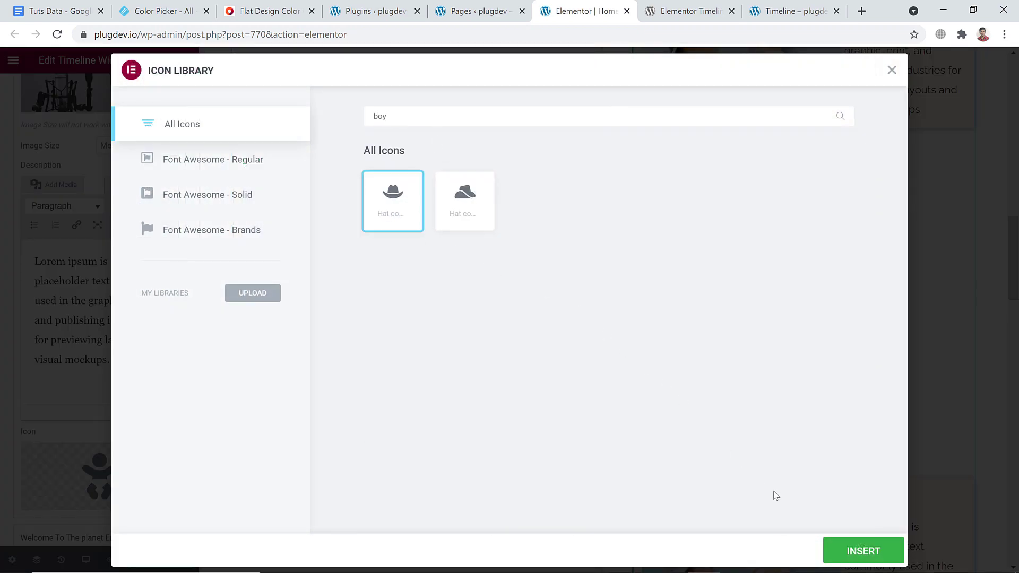
pyautogui.click(862, 551)
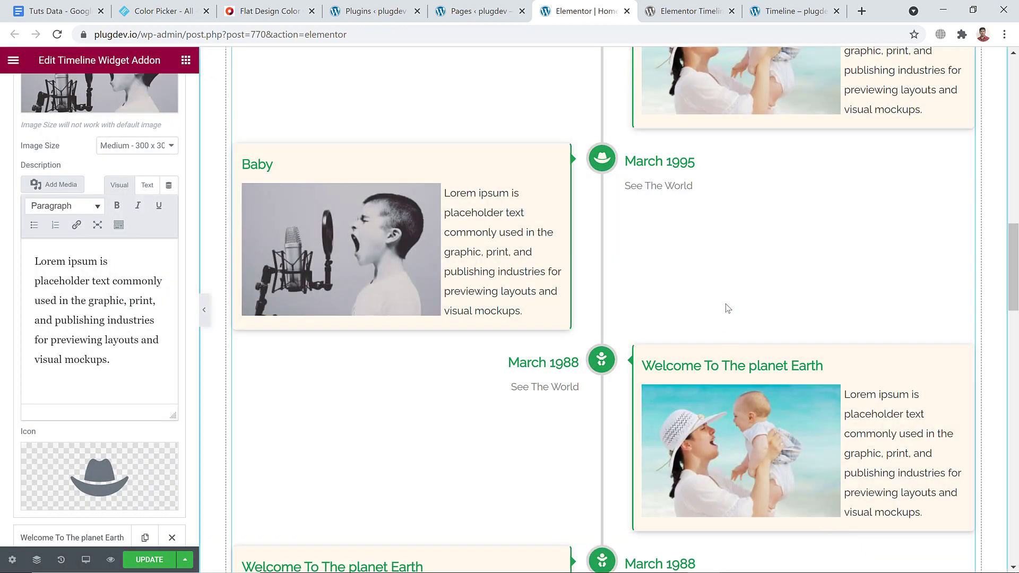
pyautogui.moveTo(217, 257)
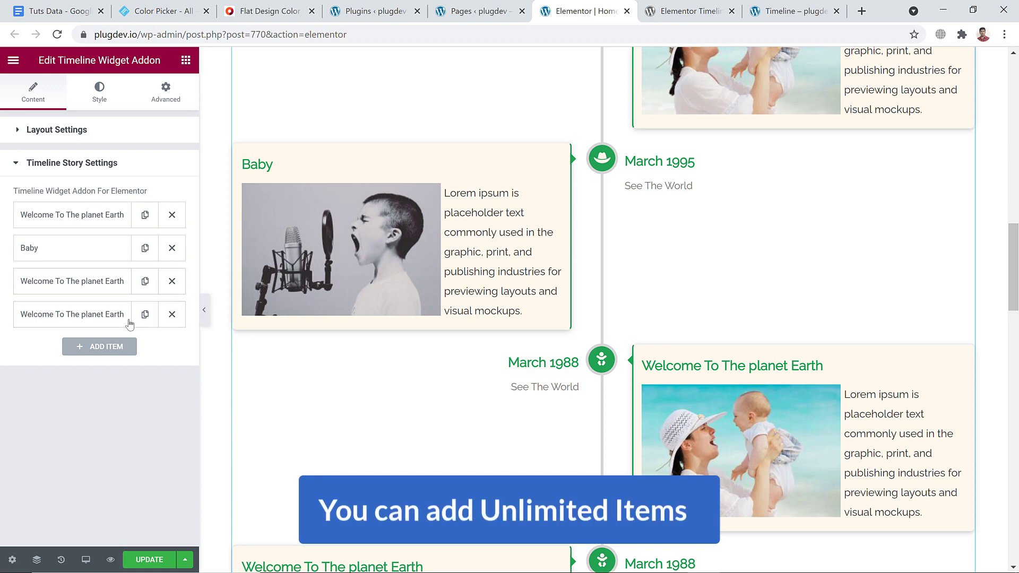
pyautogui.click(100, 346)
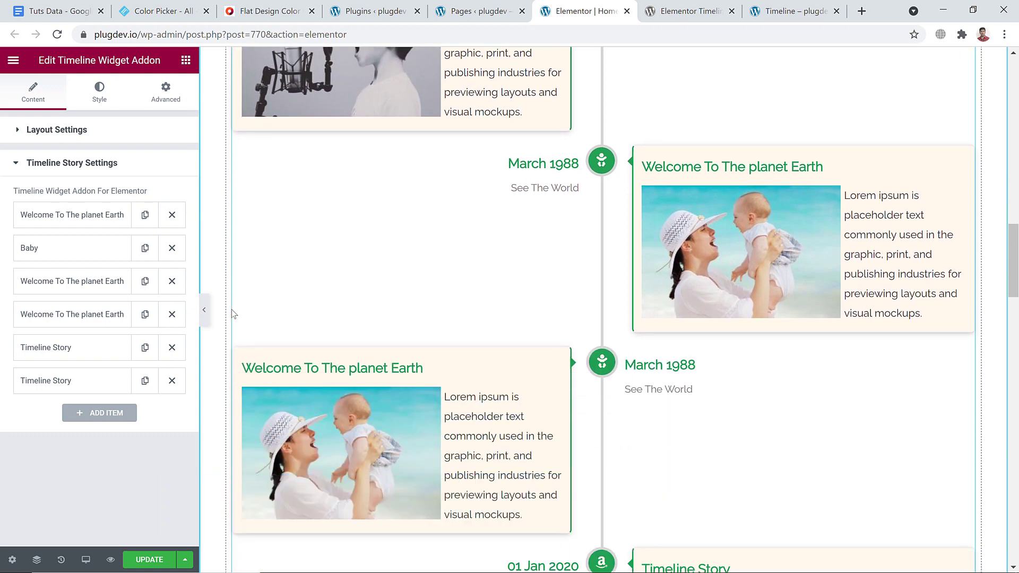
# - Set Year and Story Label typography to Poppins with larger size and heavier weight under Style
pyautogui.scroll(3)
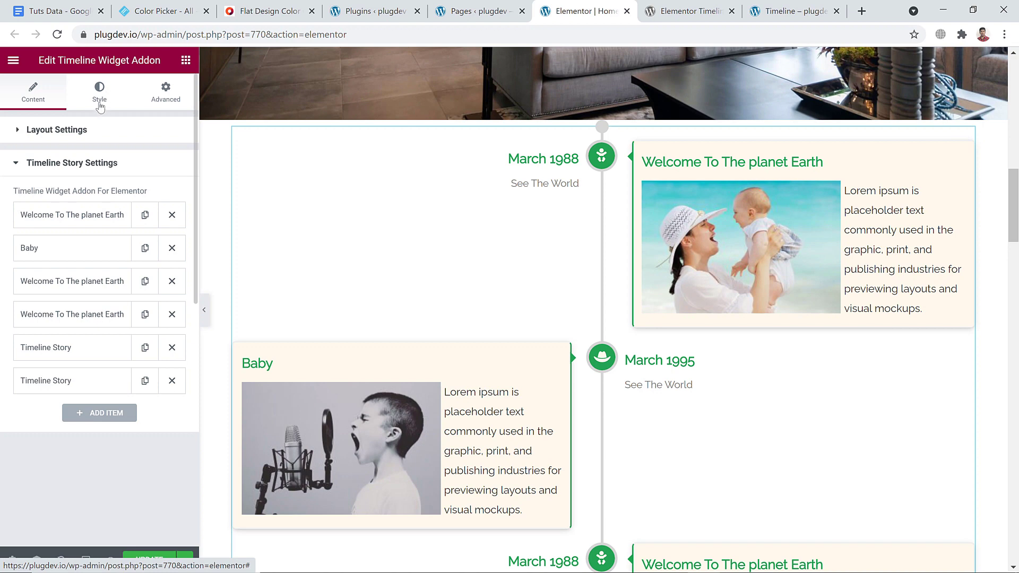
pyautogui.click(99, 91)
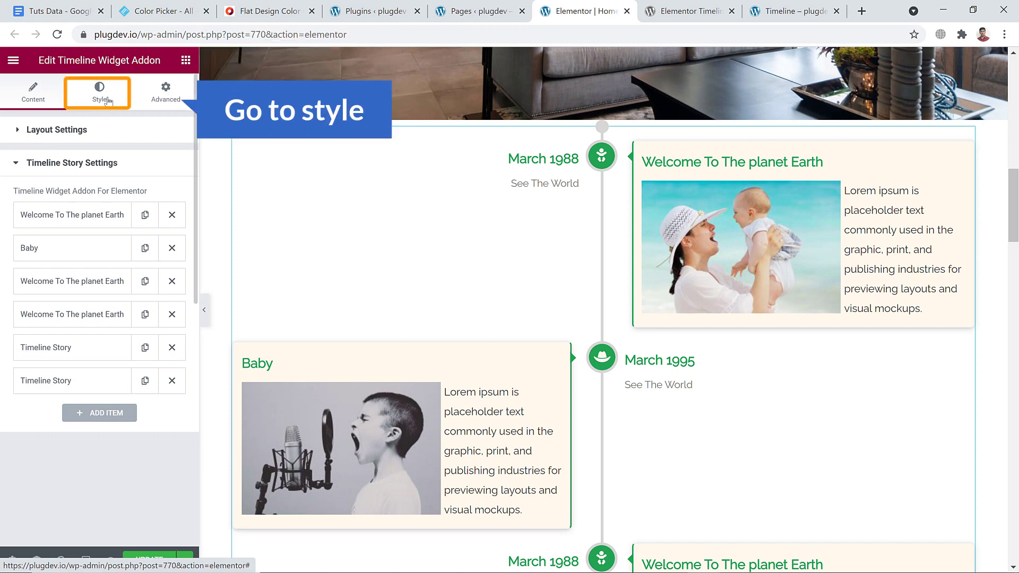
pyautogui.click(99, 91)
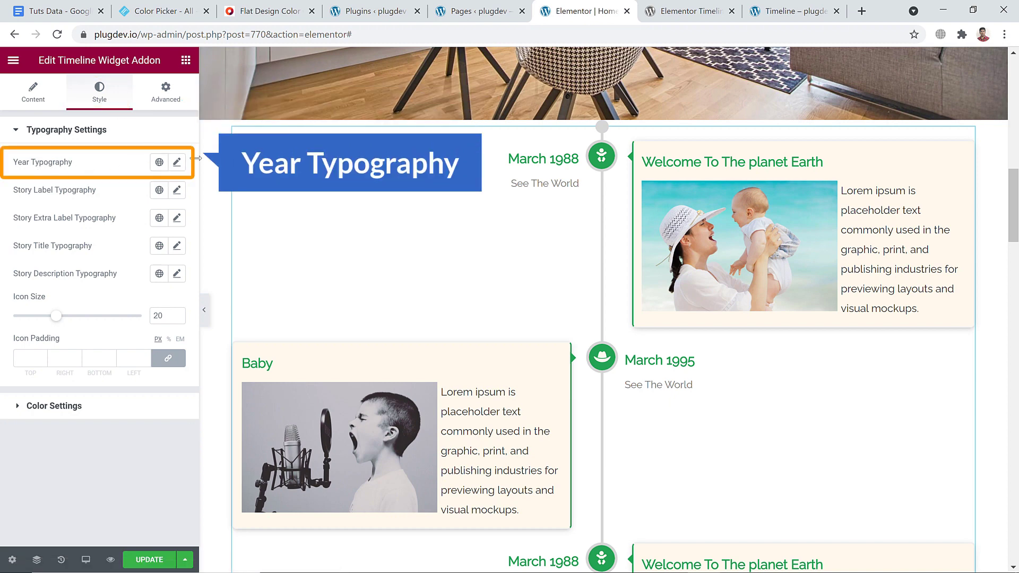
pyautogui.click(178, 162)
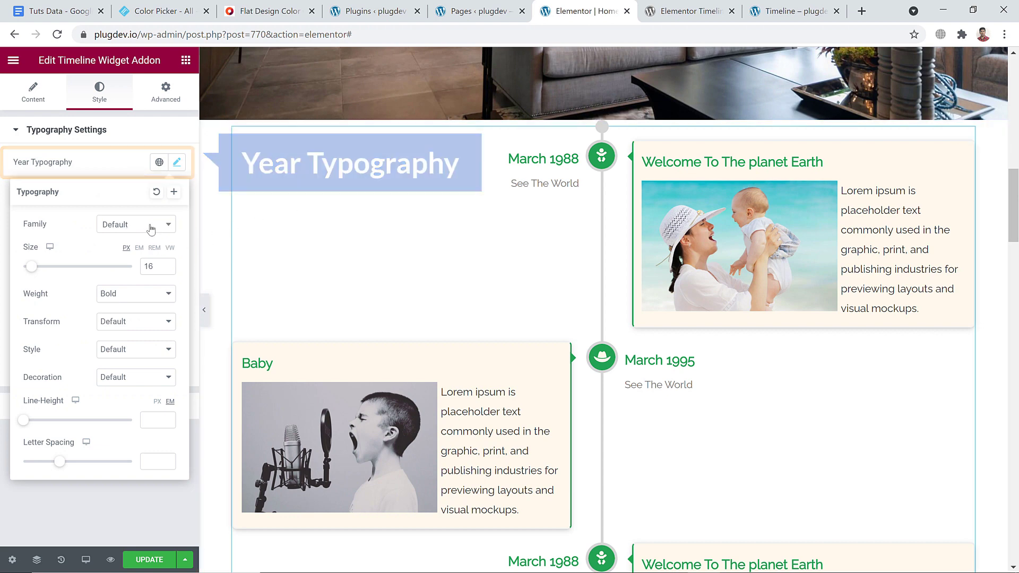
pyautogui.click(135, 224)
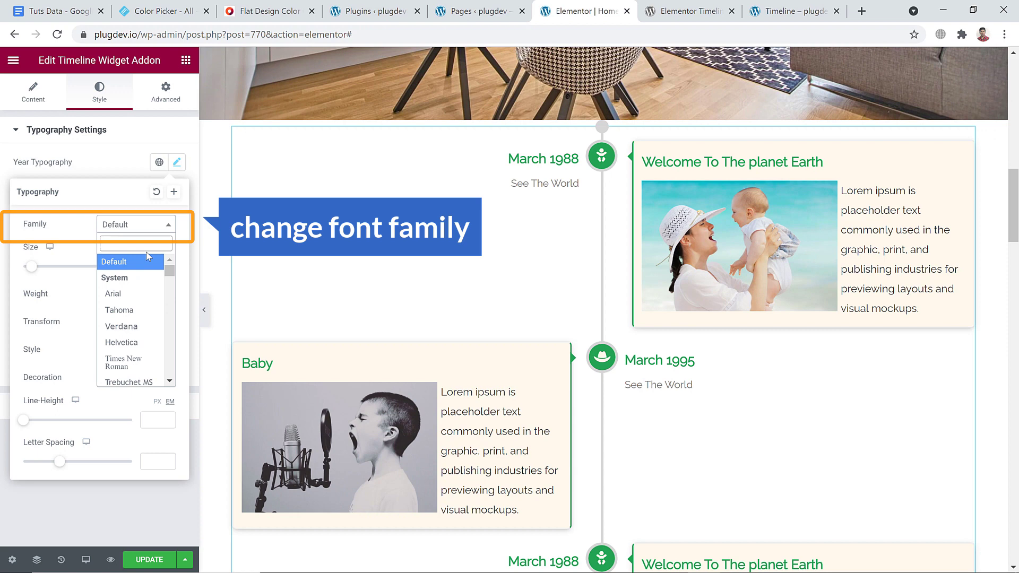
pyautogui.write('pop')
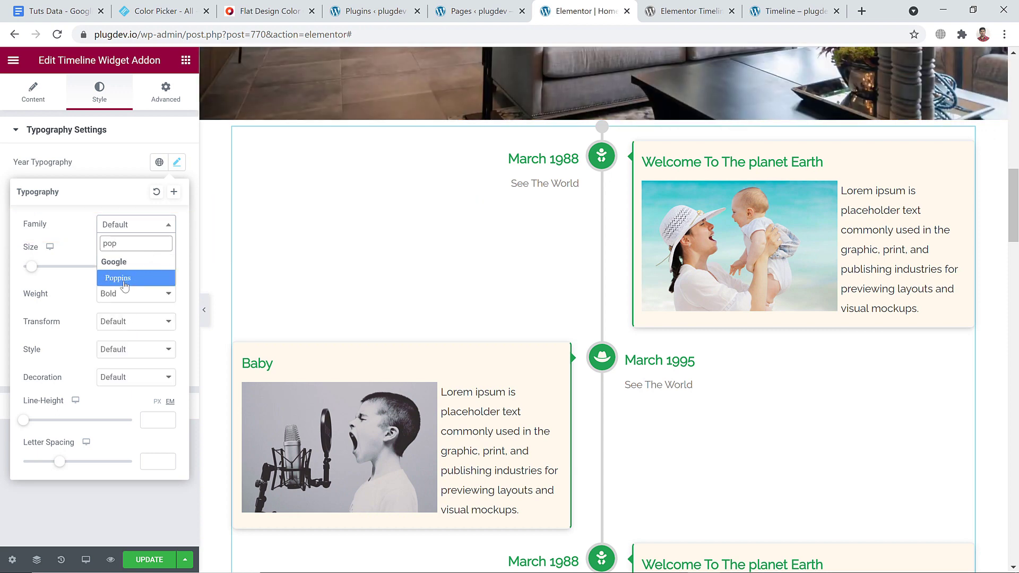
pyautogui.click(118, 277)
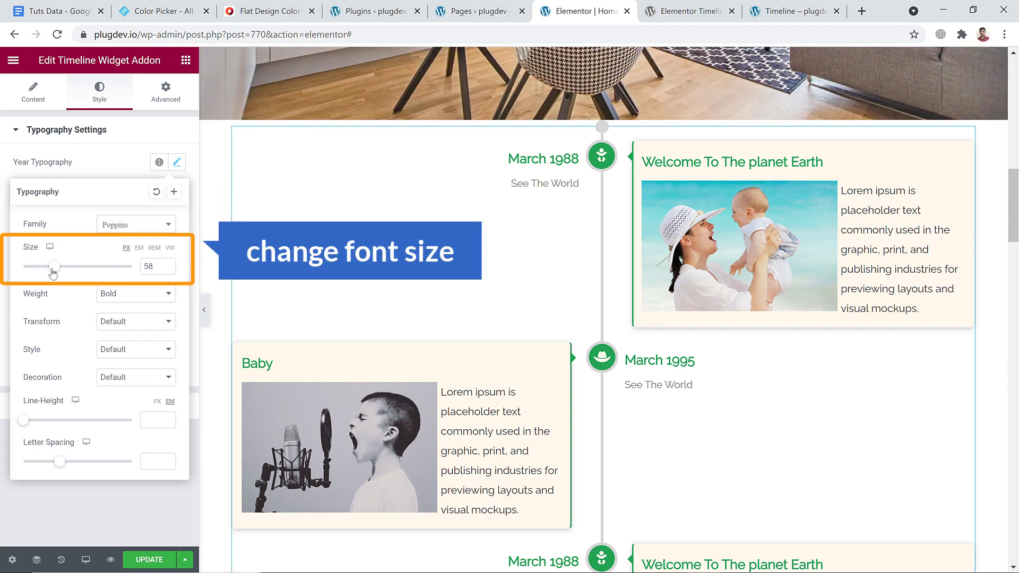
pyautogui.moveTo(55, 266); pyautogui.dragTo(45, 267)
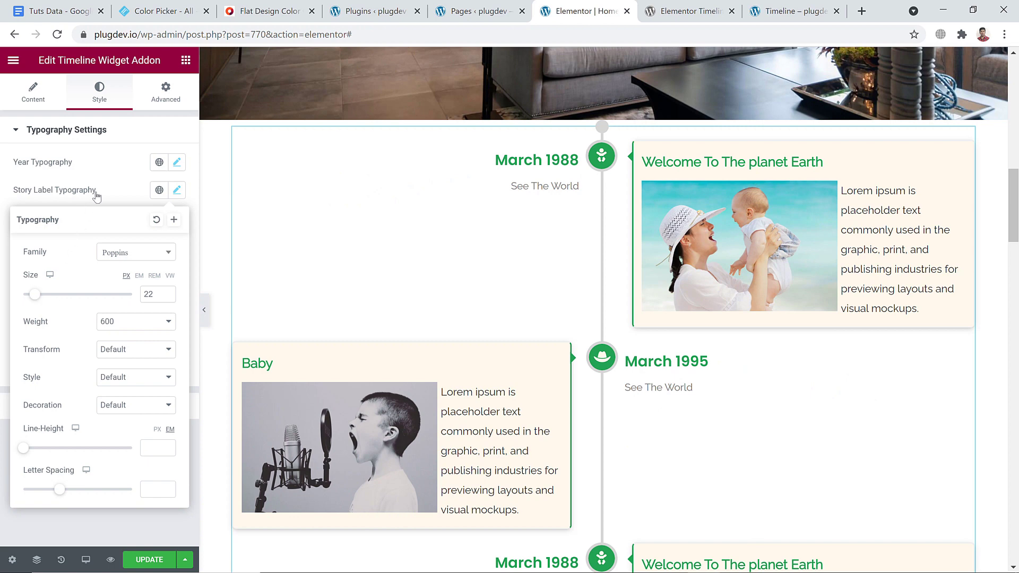
pyautogui.click(175, 190)
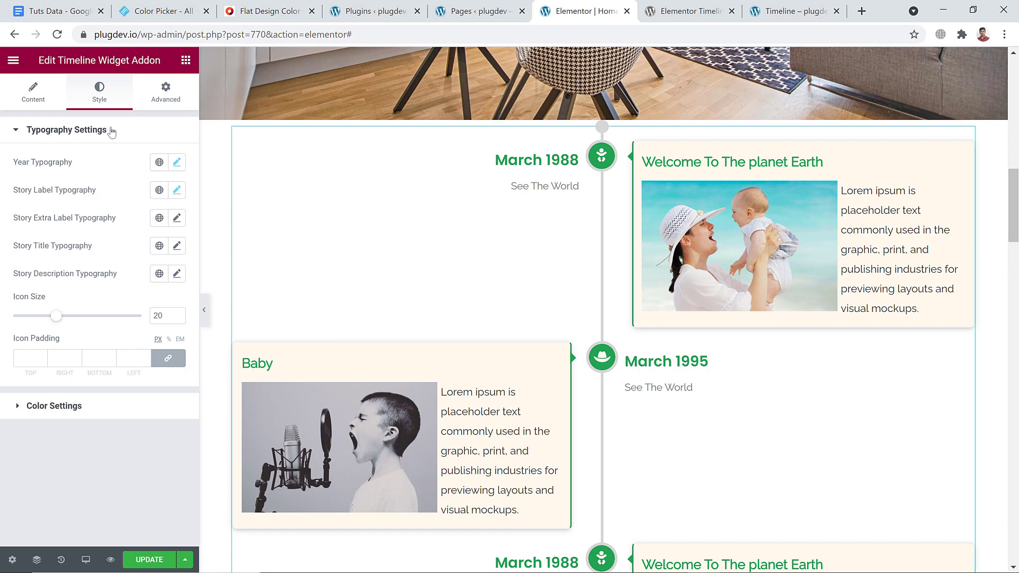
# - In Color Settings, clear the year label colour and keep the story date colour dark pink
pyautogui.click(53, 406)
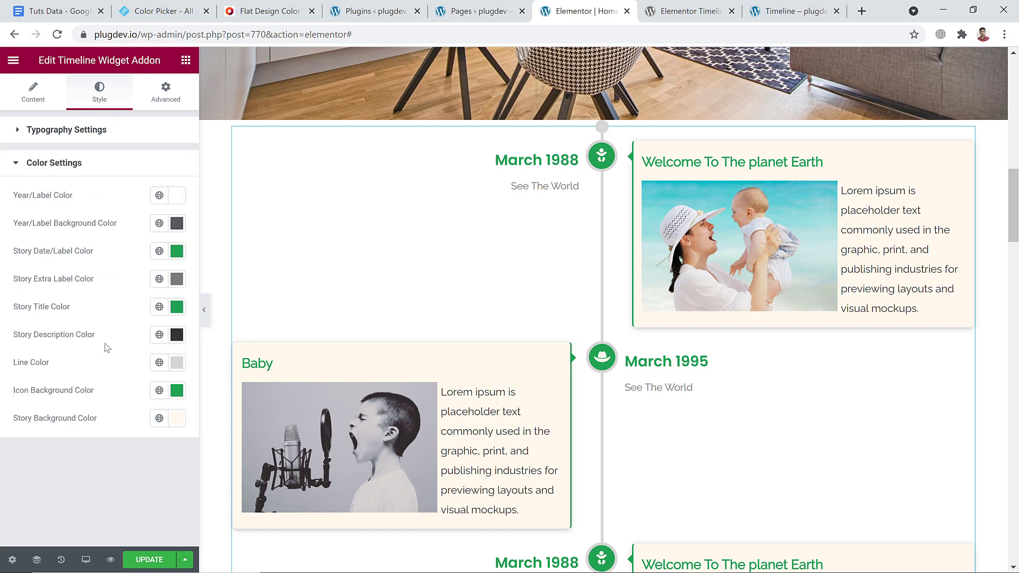
pyautogui.click(52, 163)
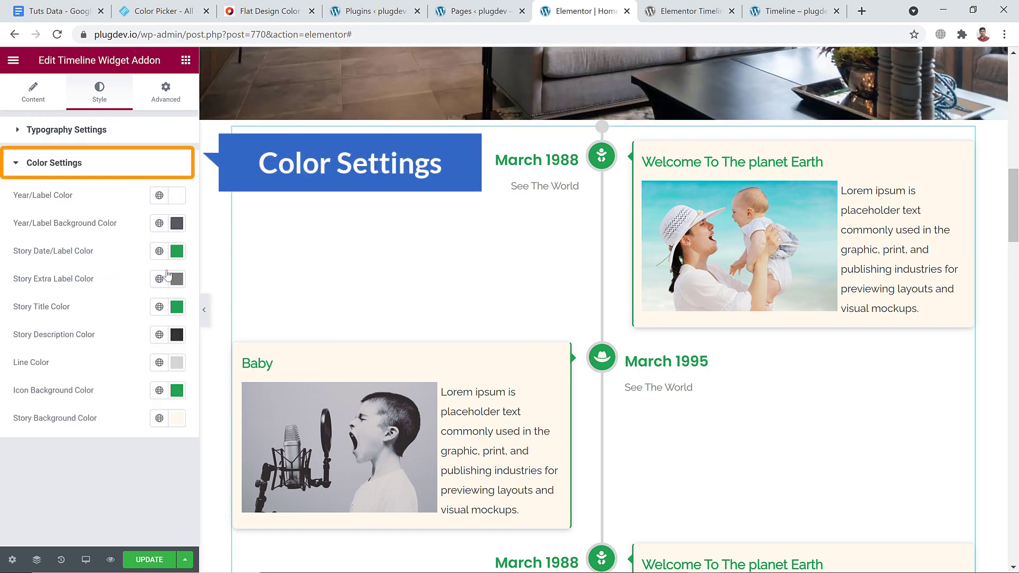
pyautogui.click(786, 11)
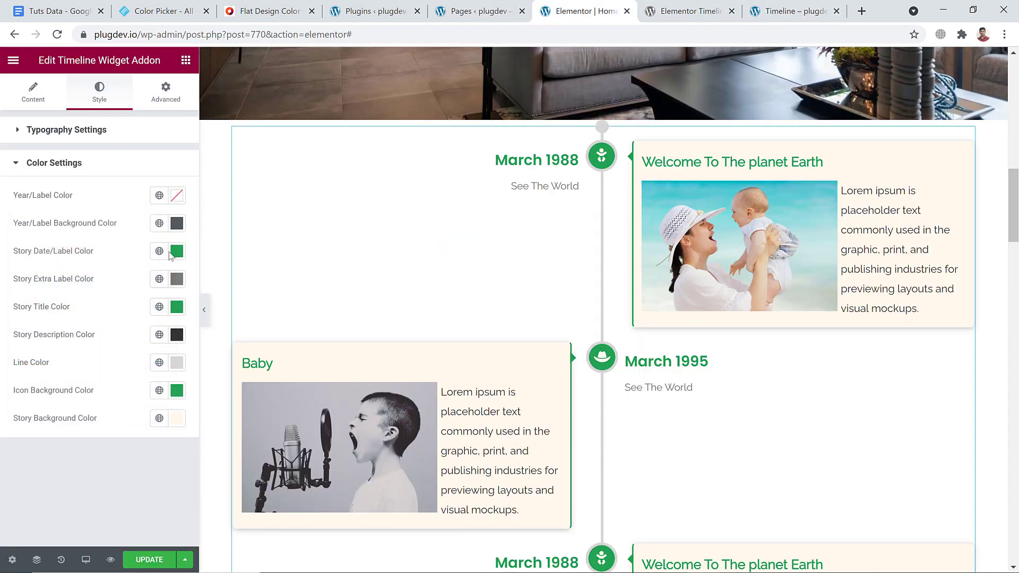
pyautogui.click(176, 223)
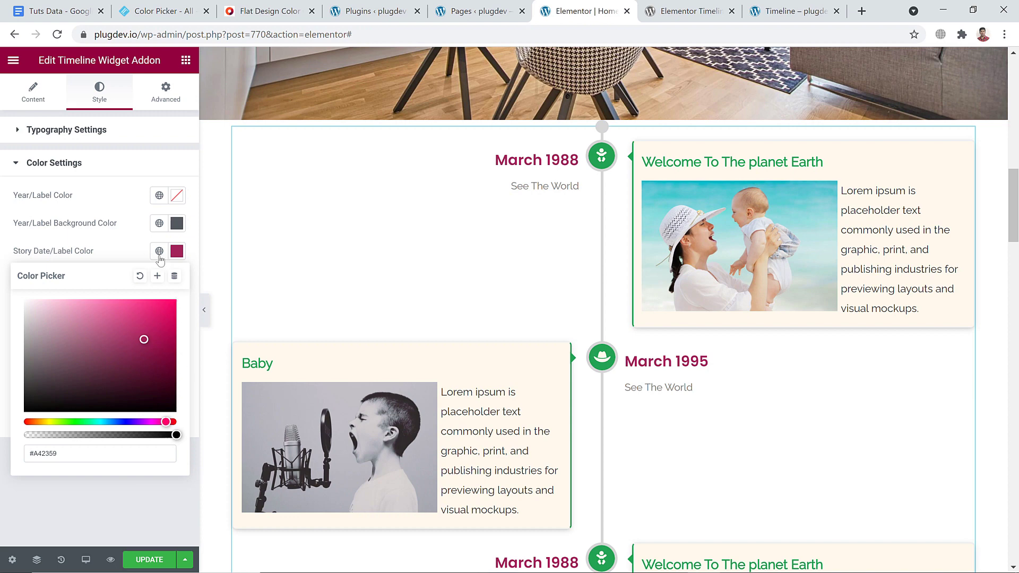
pyautogui.click(159, 251)
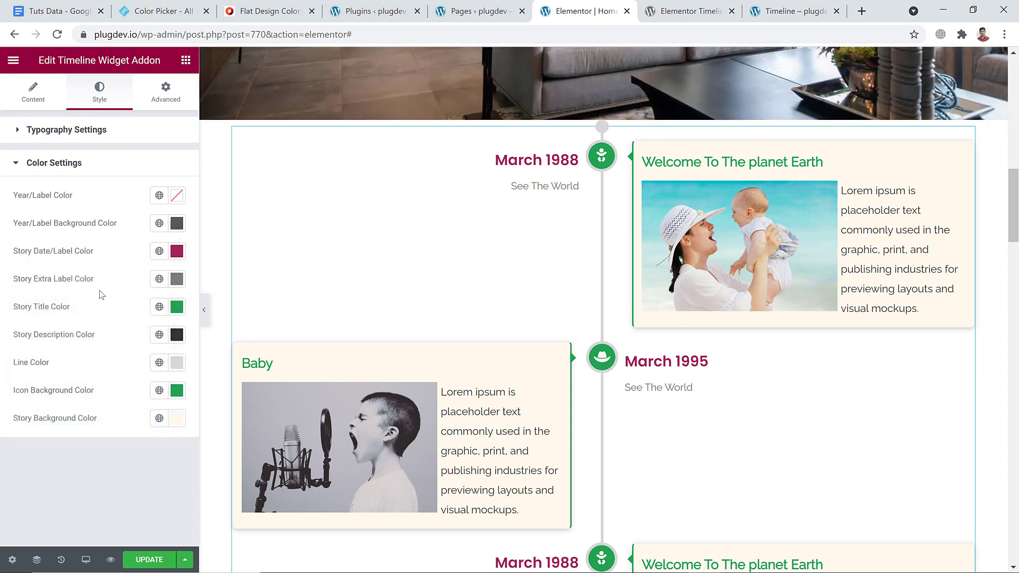
pyautogui.click(536, 189)
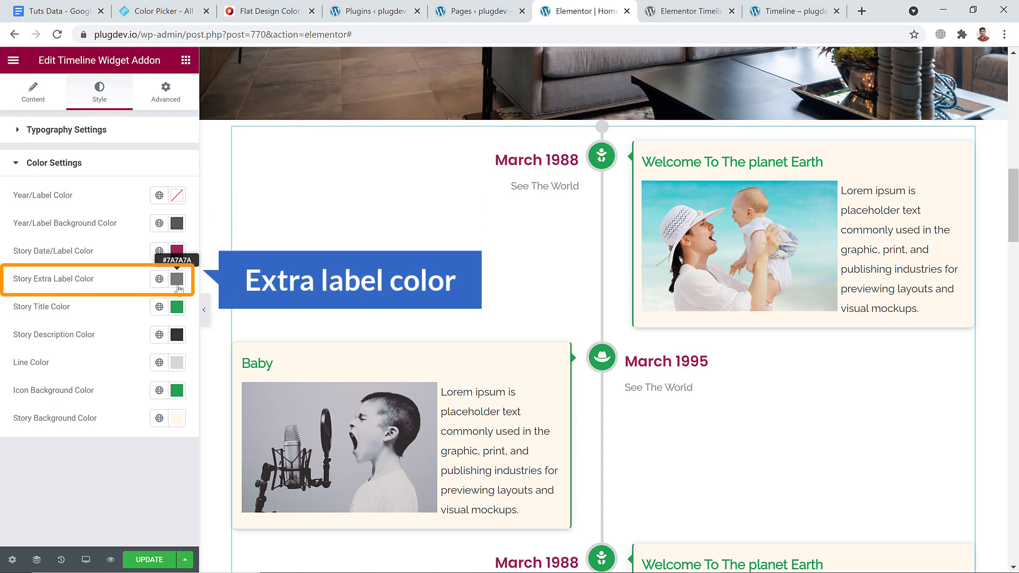
# - Make extra labels green and story titles near-black #242625
pyautogui.click(178, 280)
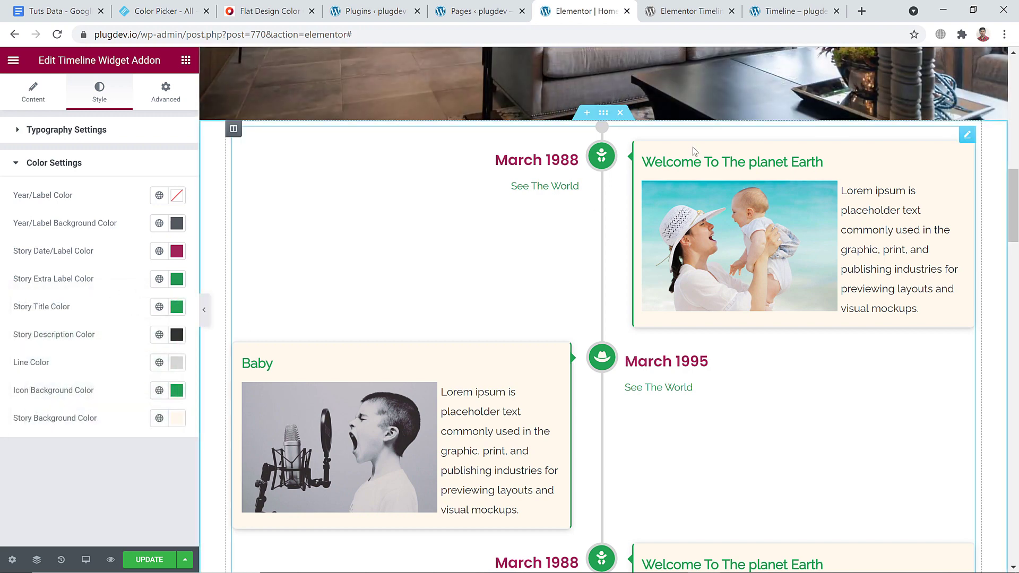
pyautogui.moveTo(175, 315)
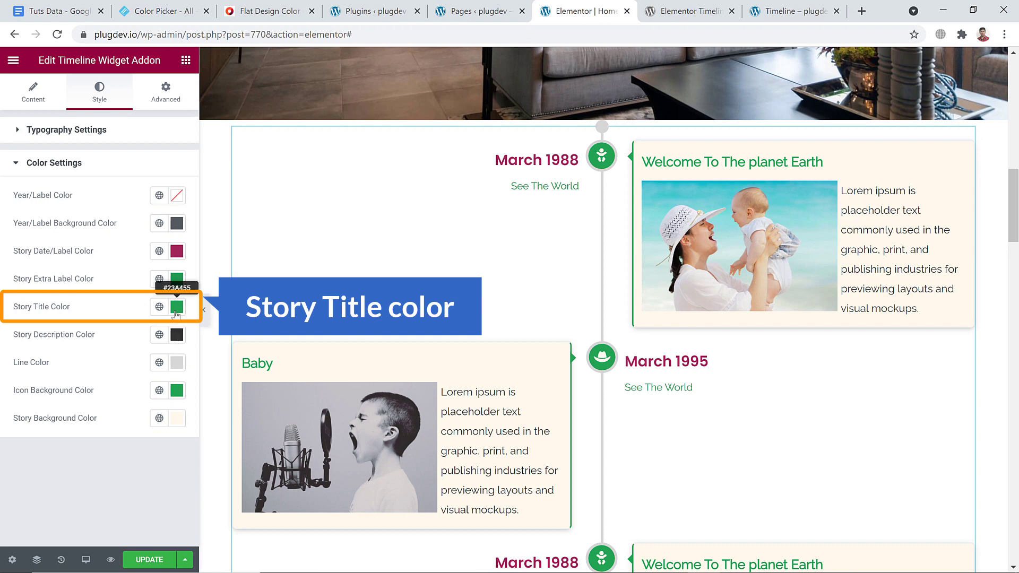
pyautogui.click(177, 306)
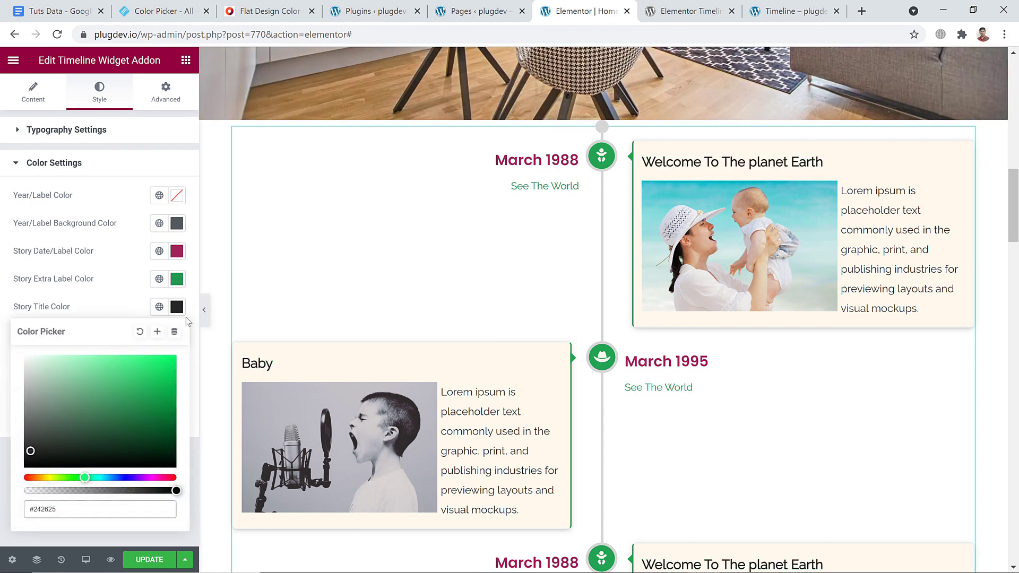
pyautogui.click(176, 307)
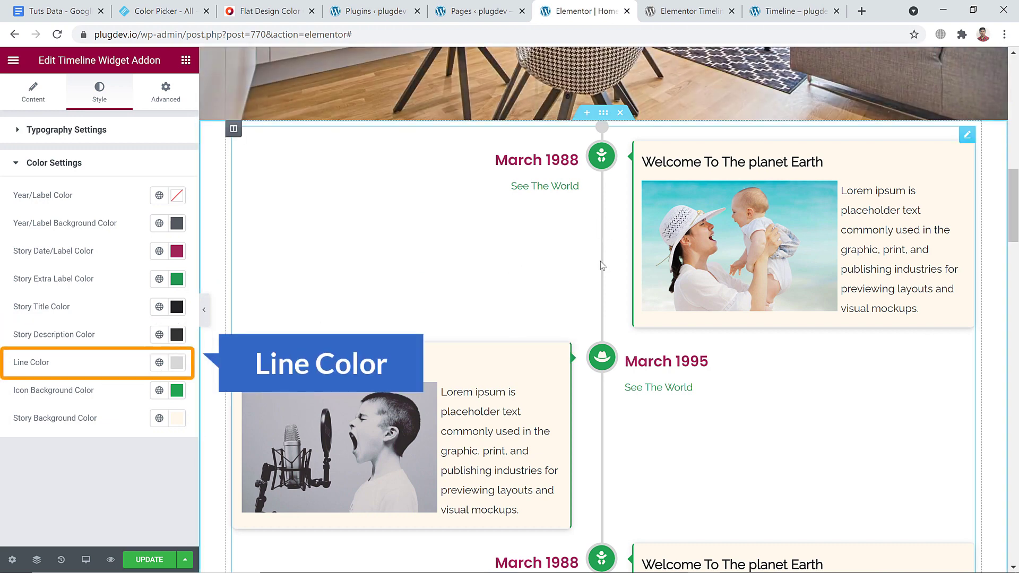
# - Set the timeline Line Color and Icon Background Color to blue #3498DB
pyautogui.click(177, 363)
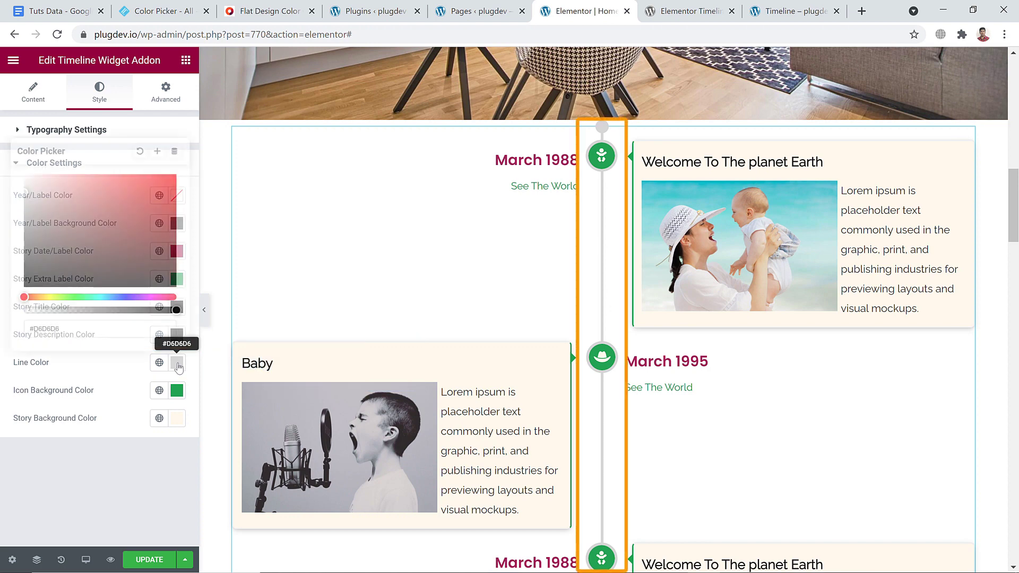
pyautogui.click(177, 363)
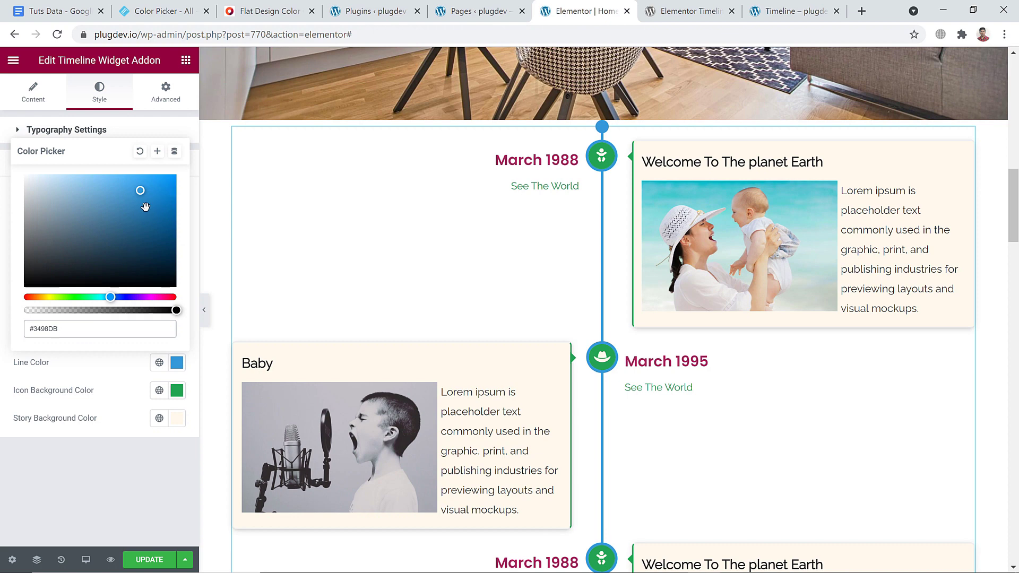
pyautogui.click(177, 389)
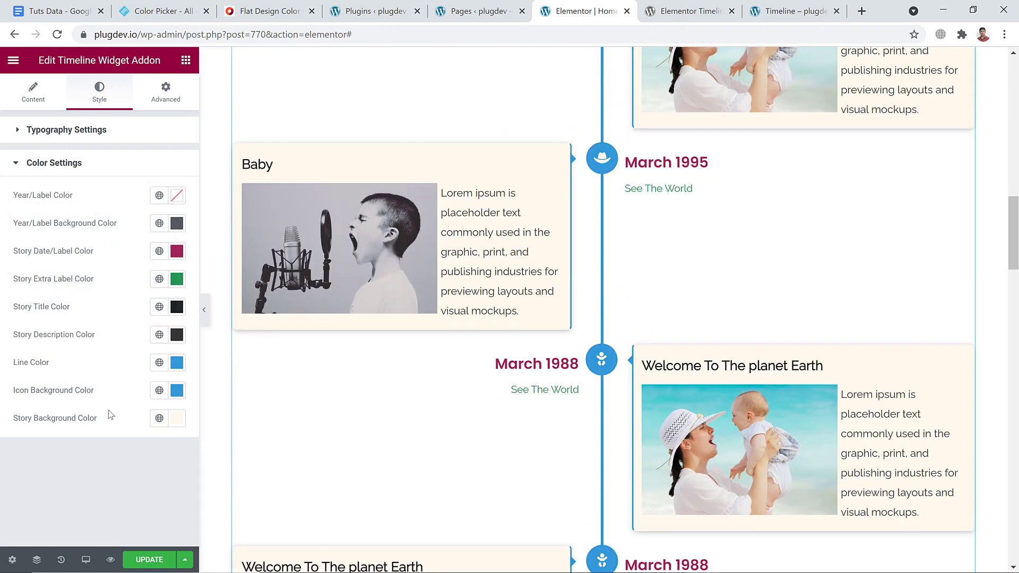
pyautogui.moveTo(85, 434)
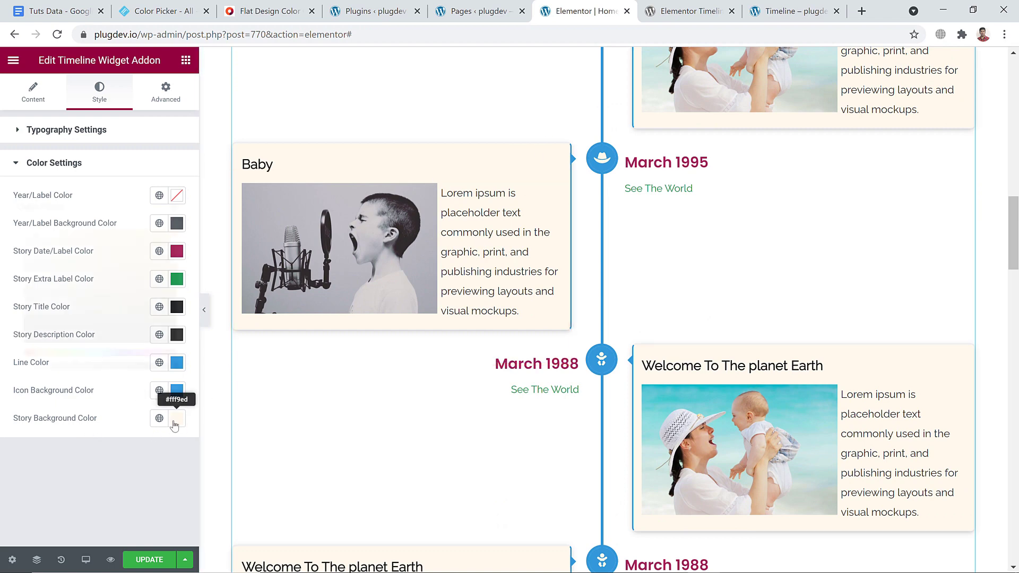
# - Copy #AED6F1 from the flat design colour chart and apply it as the Story Background Color
pyautogui.click(176, 418)
pyautogui.write('#A27722')
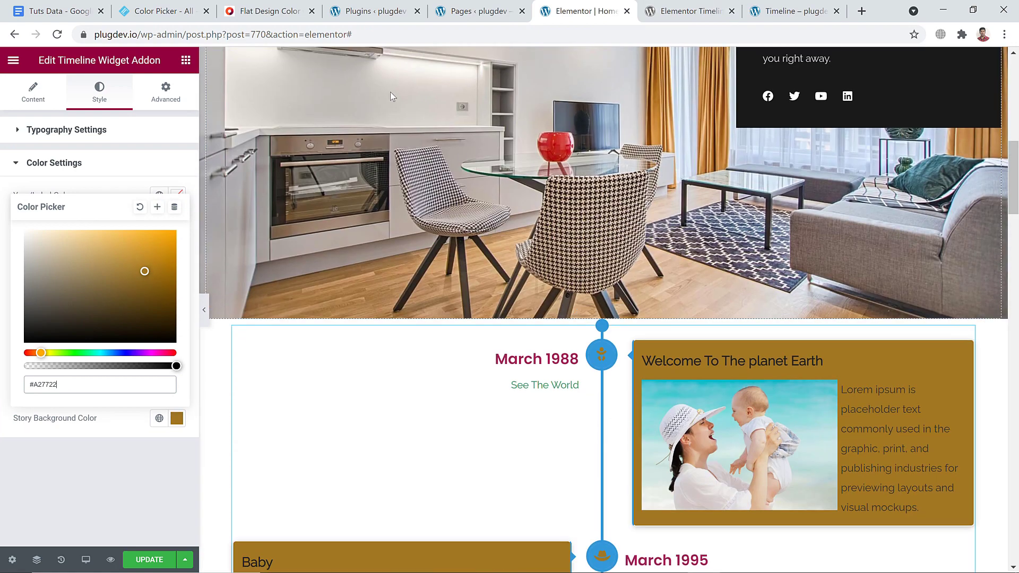
pyautogui.click(267, 10)
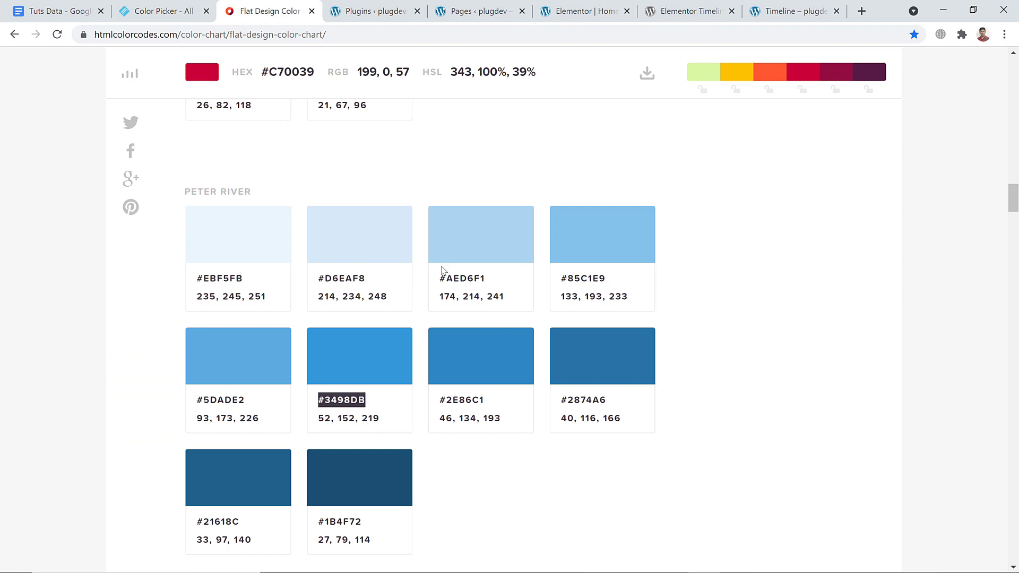
pyautogui.rightClick(461, 278)
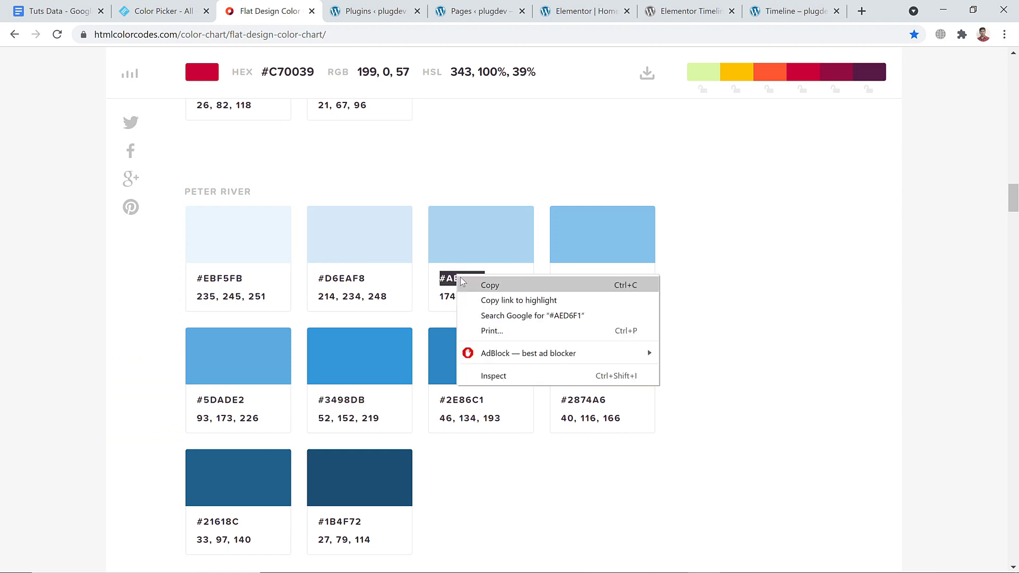
pyautogui.click(582, 10)
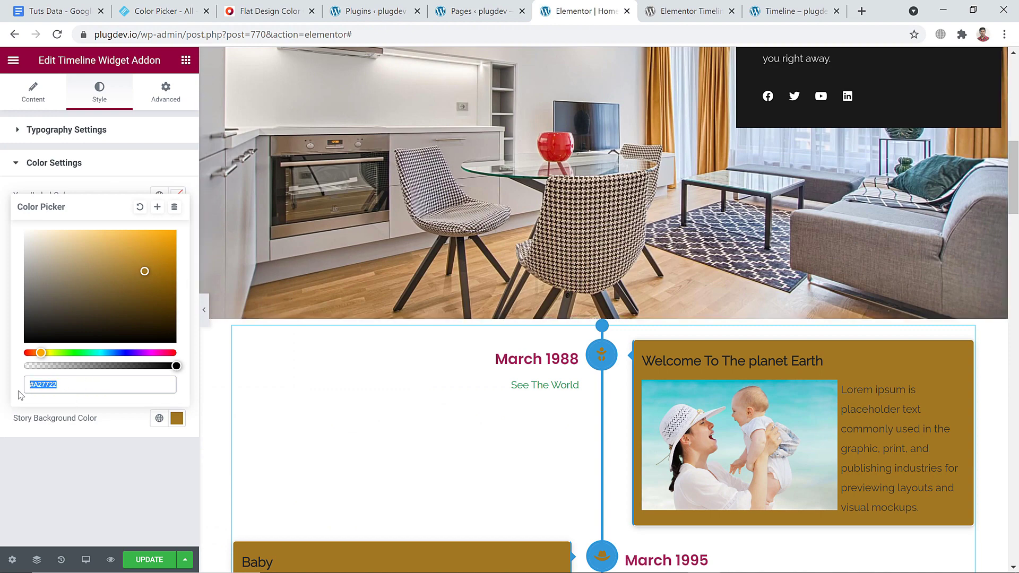
pyautogui.write('#AEDEF1')
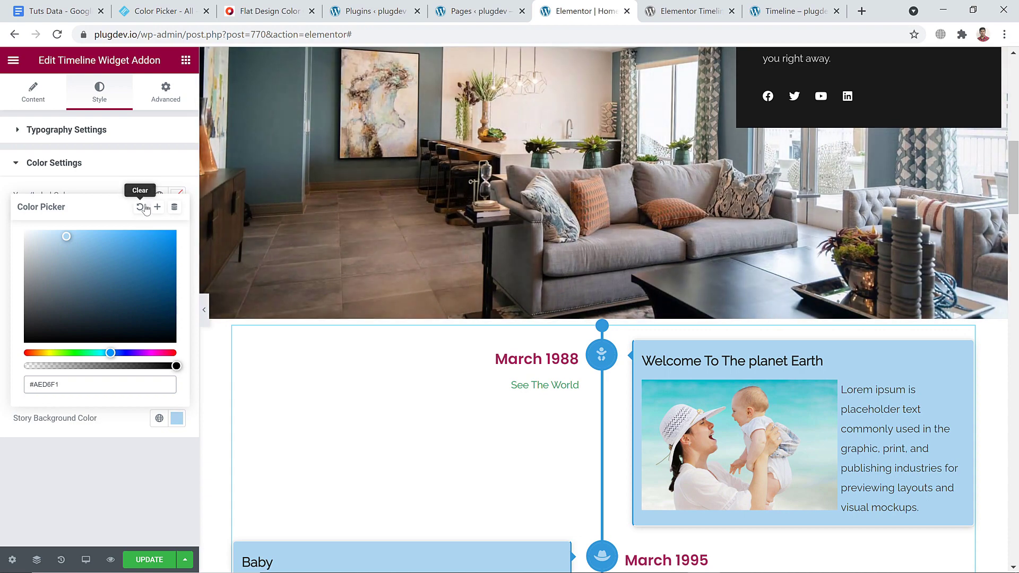
pyautogui.click(141, 207)
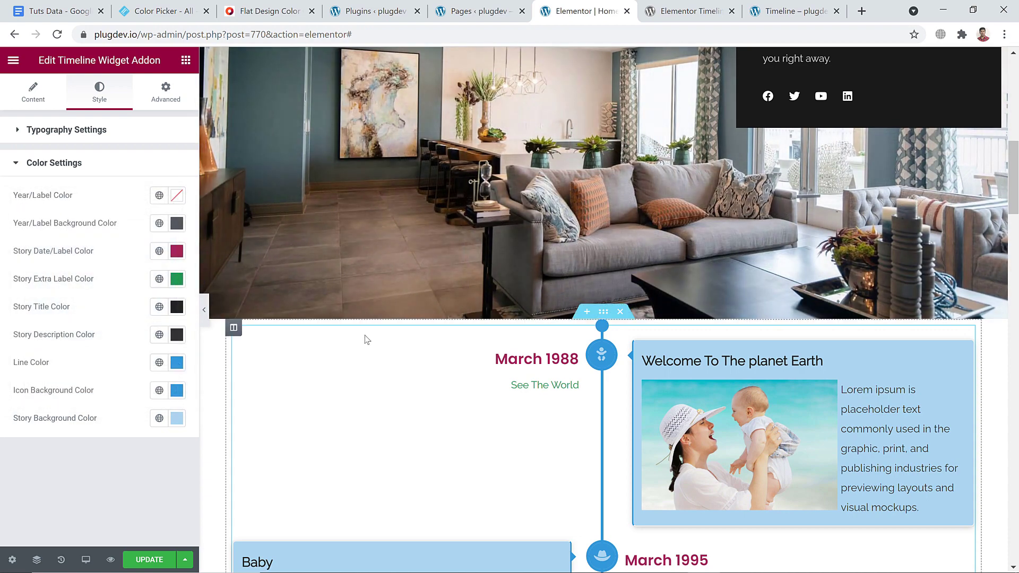
pyautogui.scroll(-3)
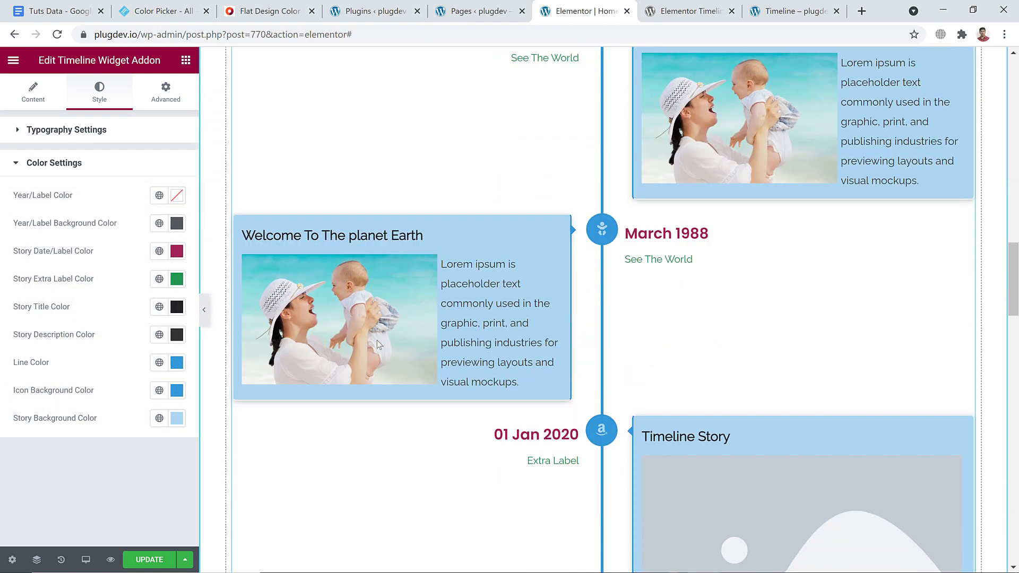
pyautogui.scroll(-3)
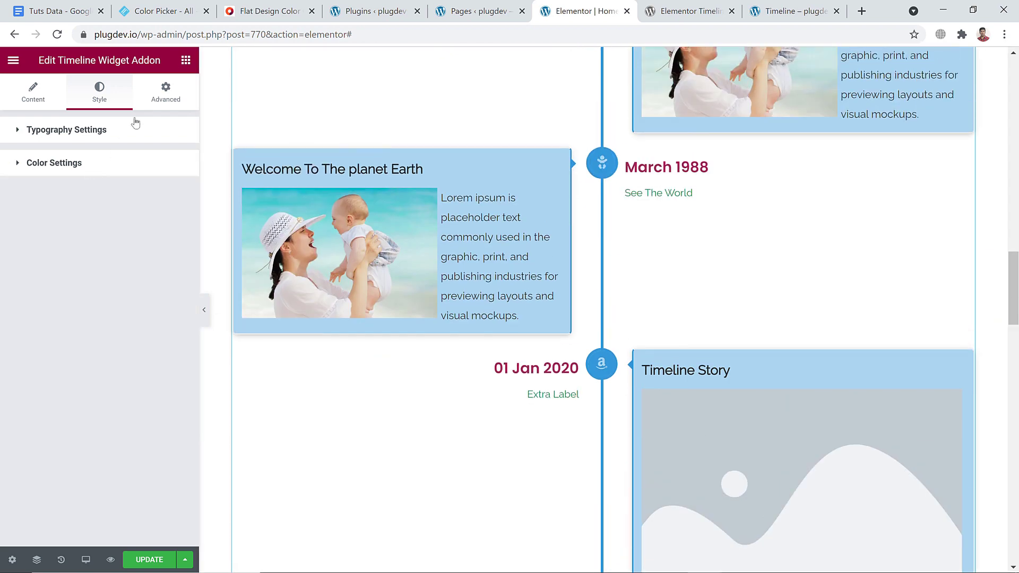
# - Under Advanced, unlink the widget padding, try 80 top and bottom, then reset it to 0
pyautogui.click(165, 91)
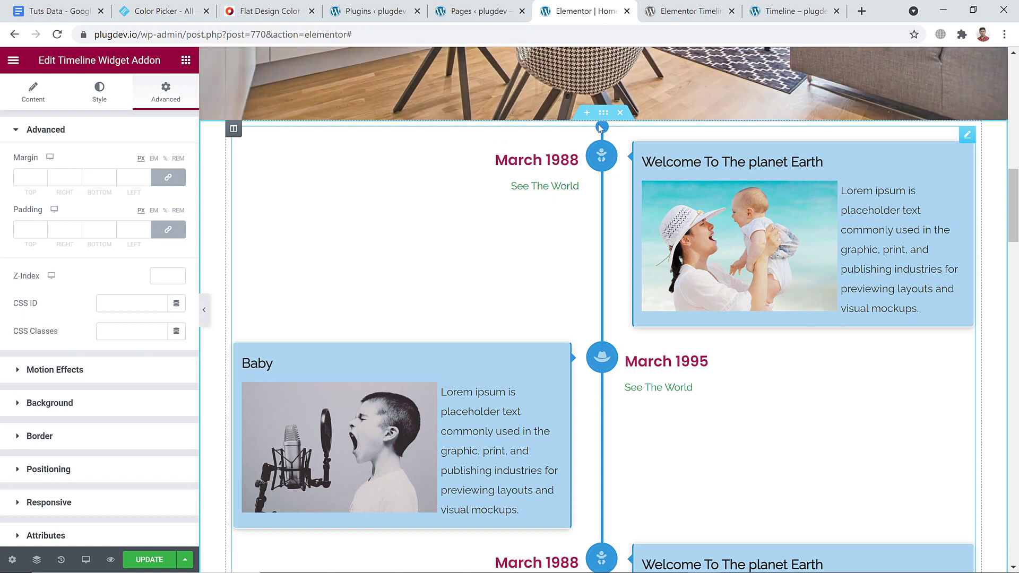
pyautogui.moveTo(168, 230)
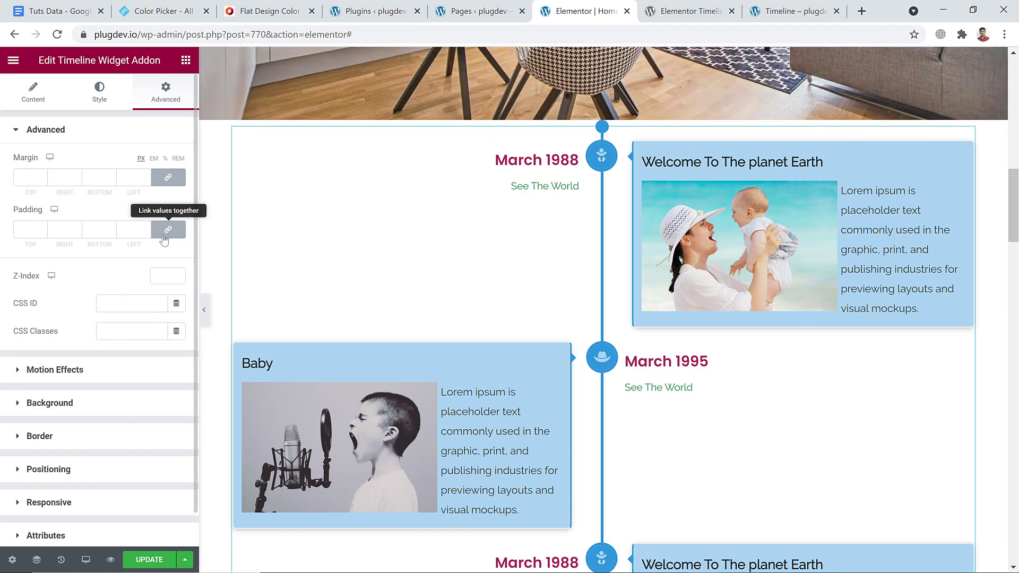
pyautogui.click(167, 229)
pyautogui.write('80')
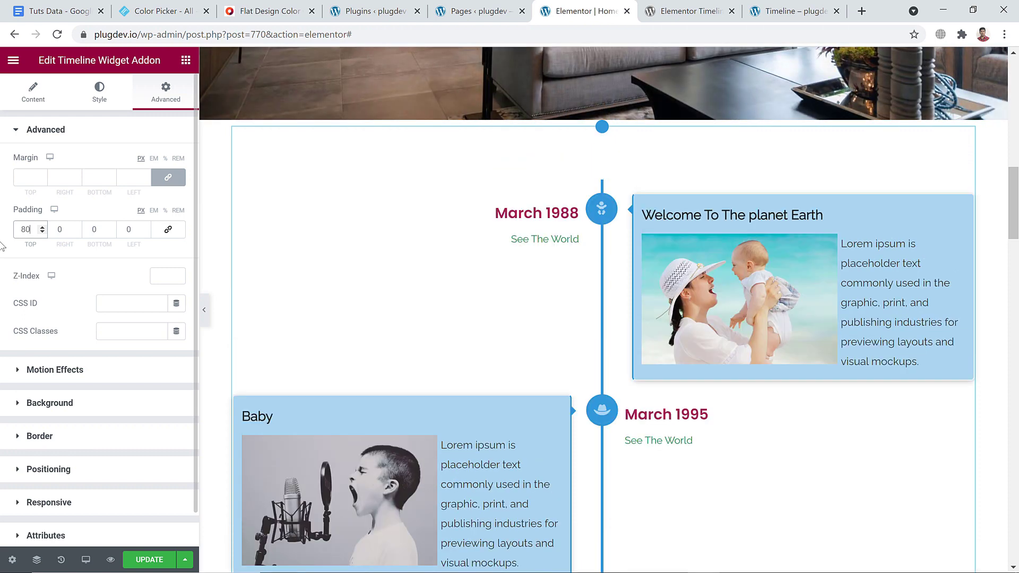
pyautogui.scroll(-3)
pyautogui.write('80')
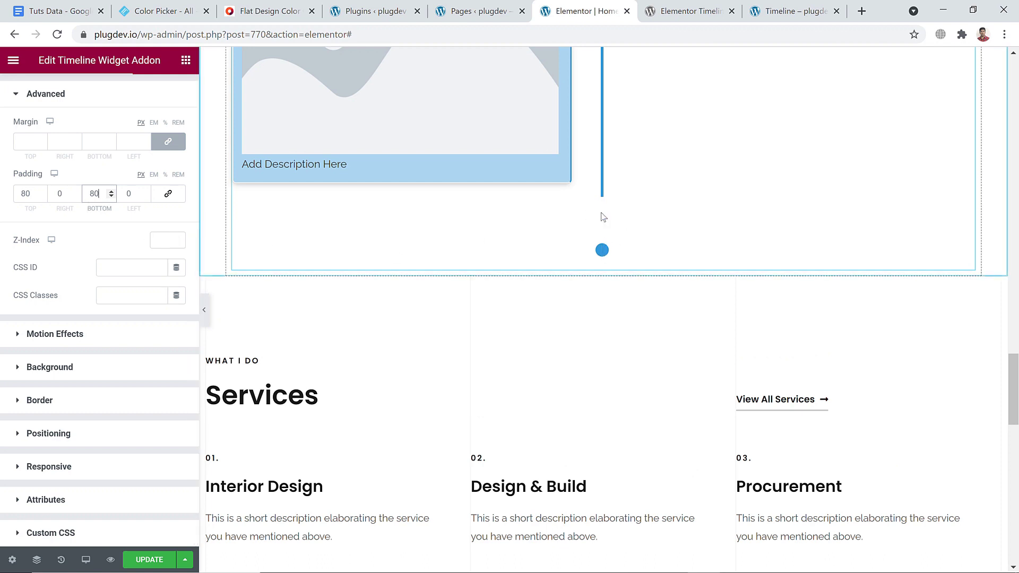
pyautogui.moveTo(99, 193)
pyautogui.write('0')
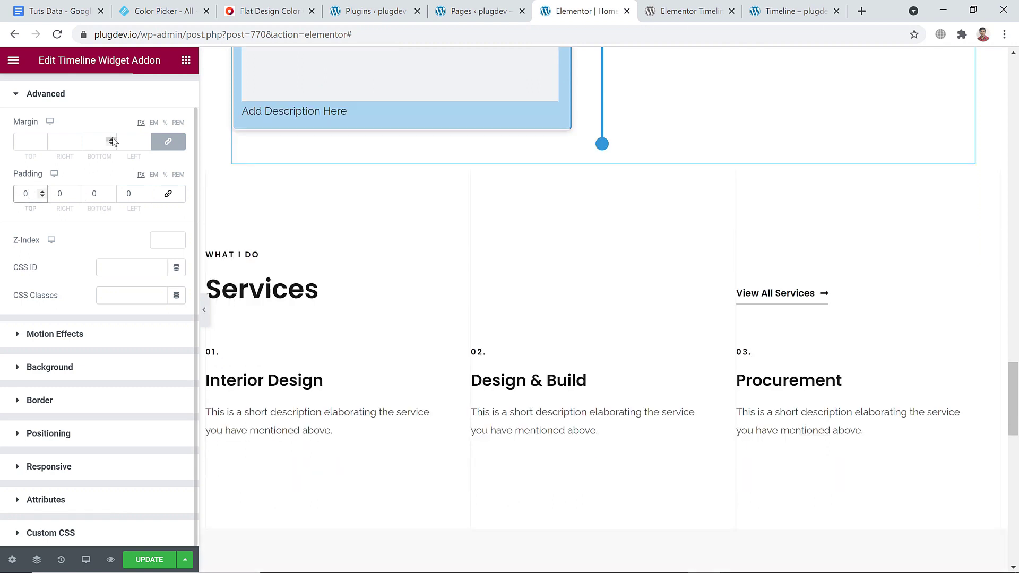
pyautogui.click(99, 141)
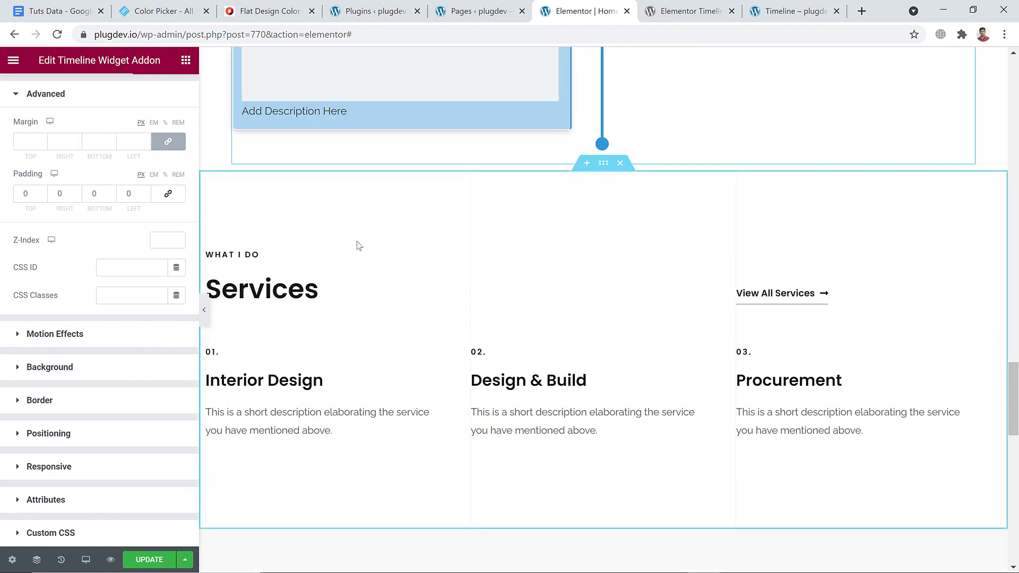
pyautogui.scroll(-3)
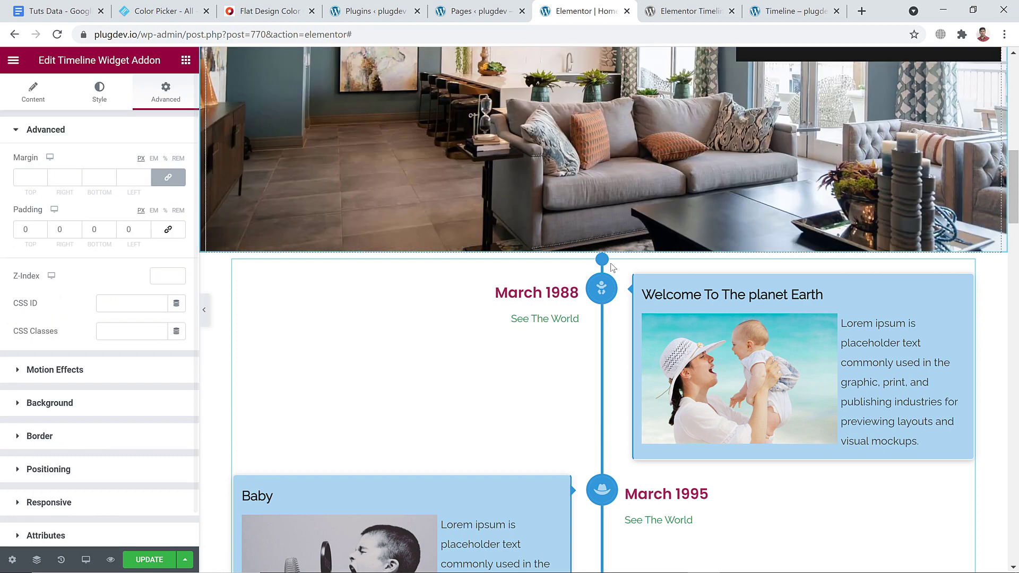
# - Give the timeline's section 40px top and bottom padding and update the page
pyautogui.click(603, 245)
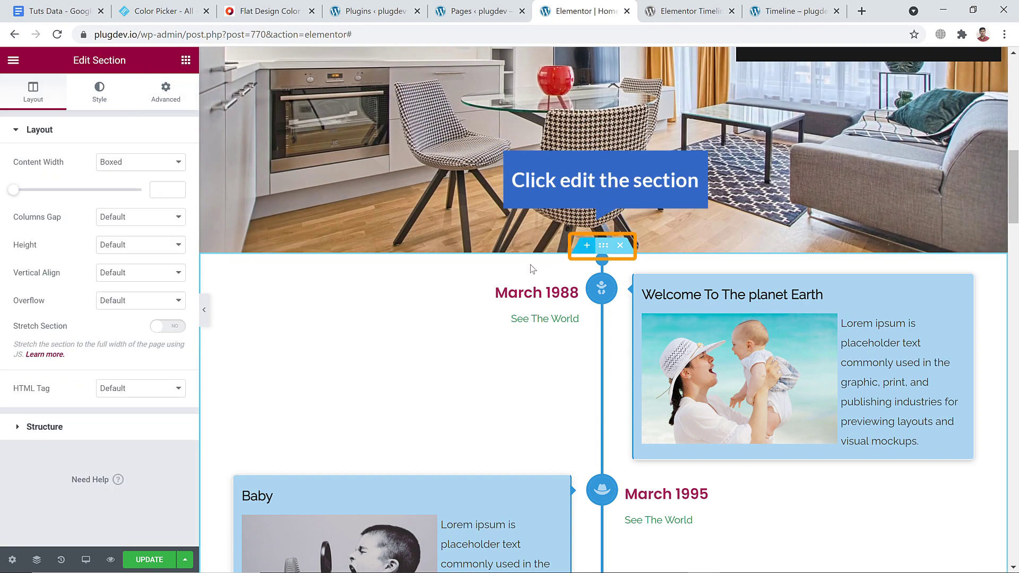
pyautogui.click(165, 91)
pyautogui.write('80')
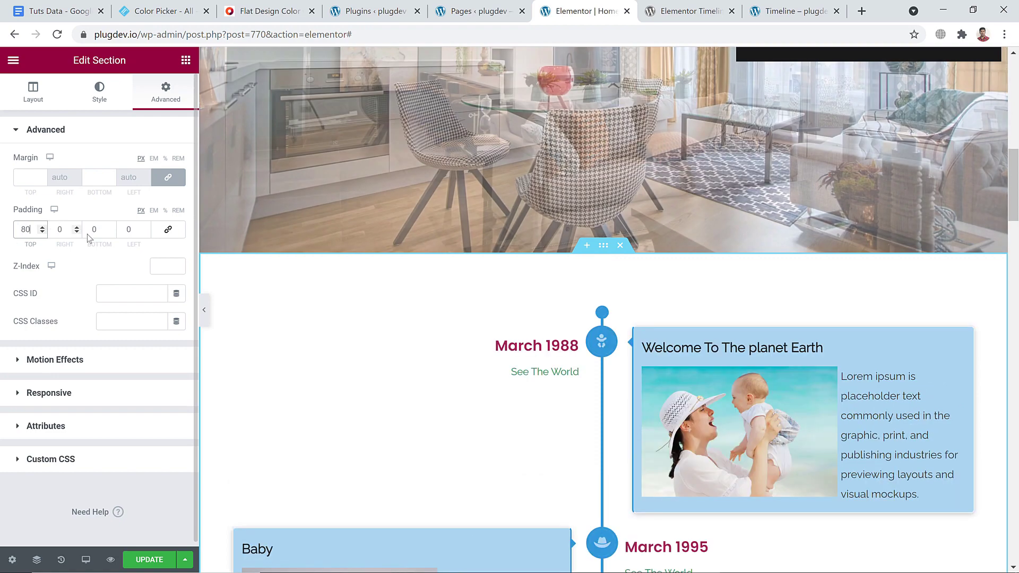
pyautogui.click(97, 229)
pyautogui.write('40')
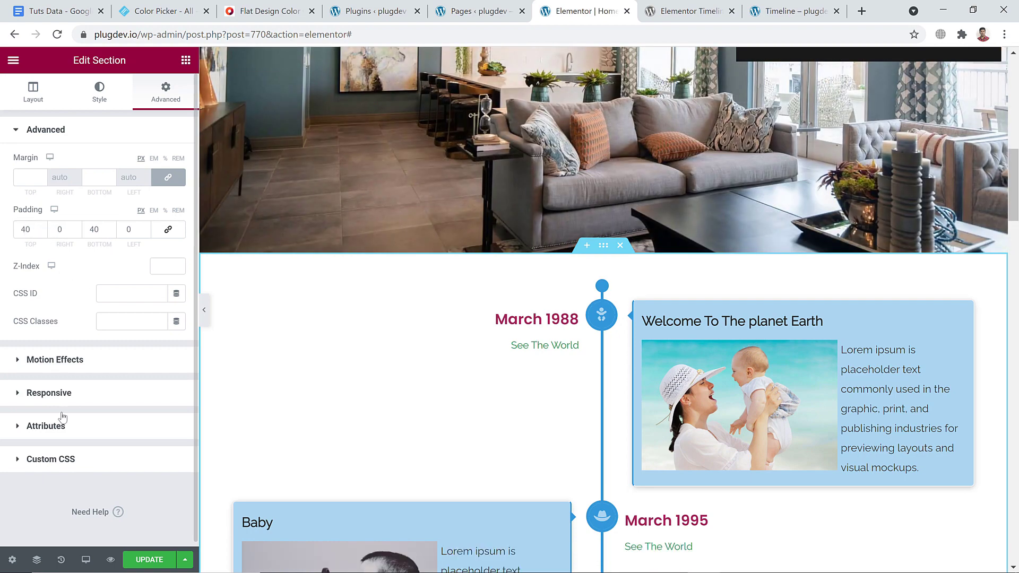
pyautogui.click(149, 559)
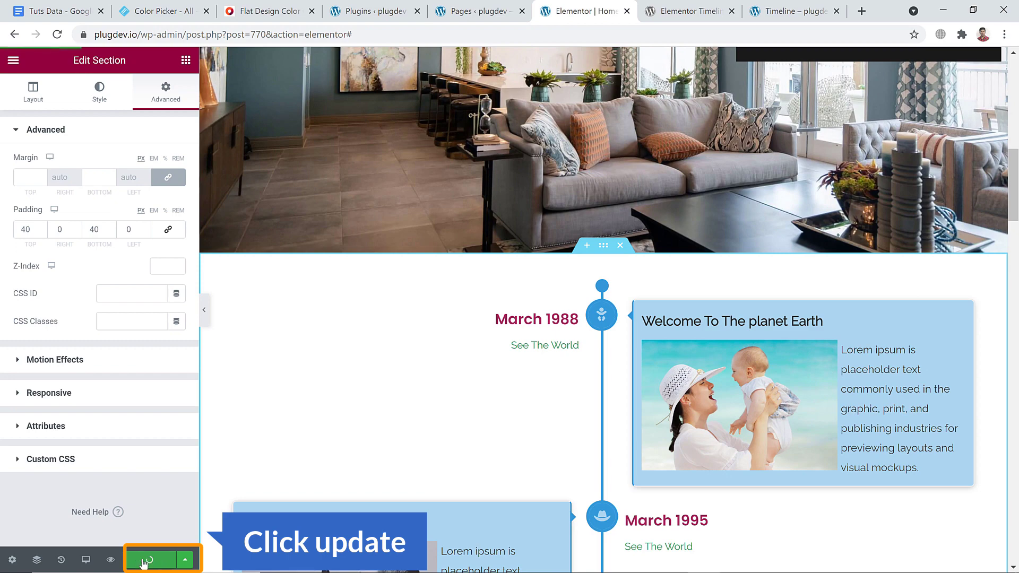
# - Preview the Home page in WordPress and scroll to the finished blue timeline with its story cards
pyautogui.click(154, 559)
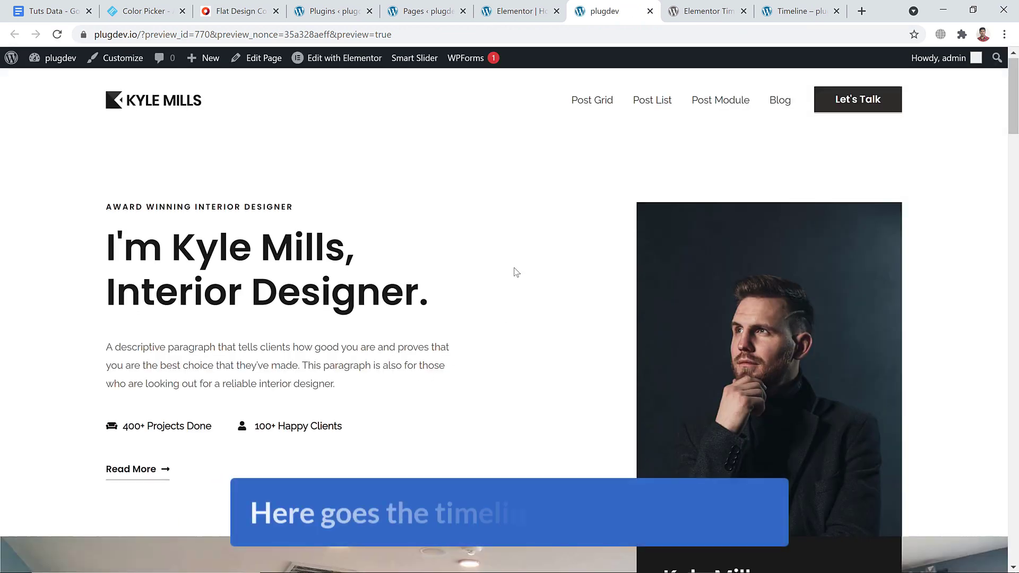
pyautogui.scroll(-3)
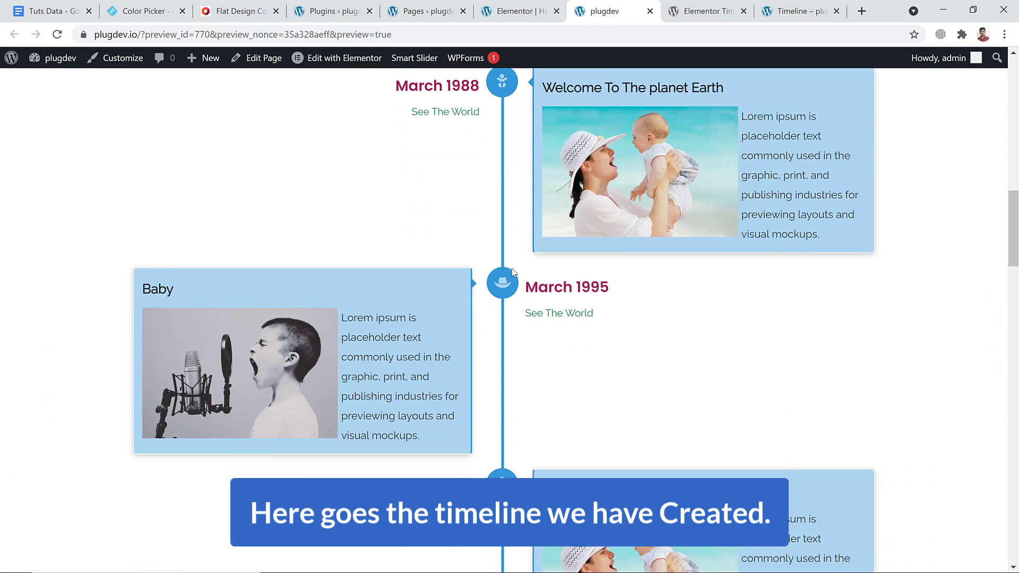
pyautogui.scroll(-3)
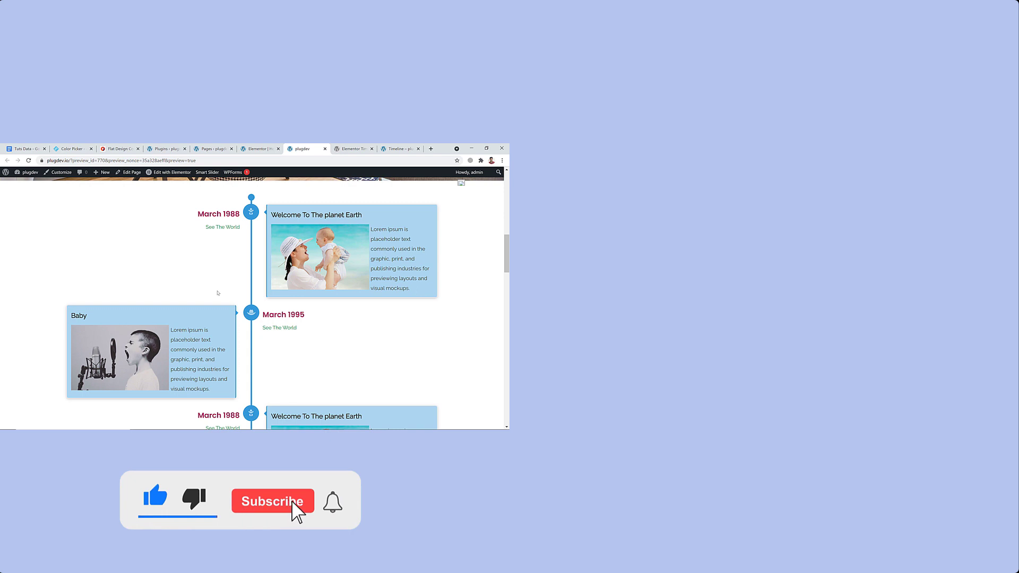
pyautogui.click(272, 501)
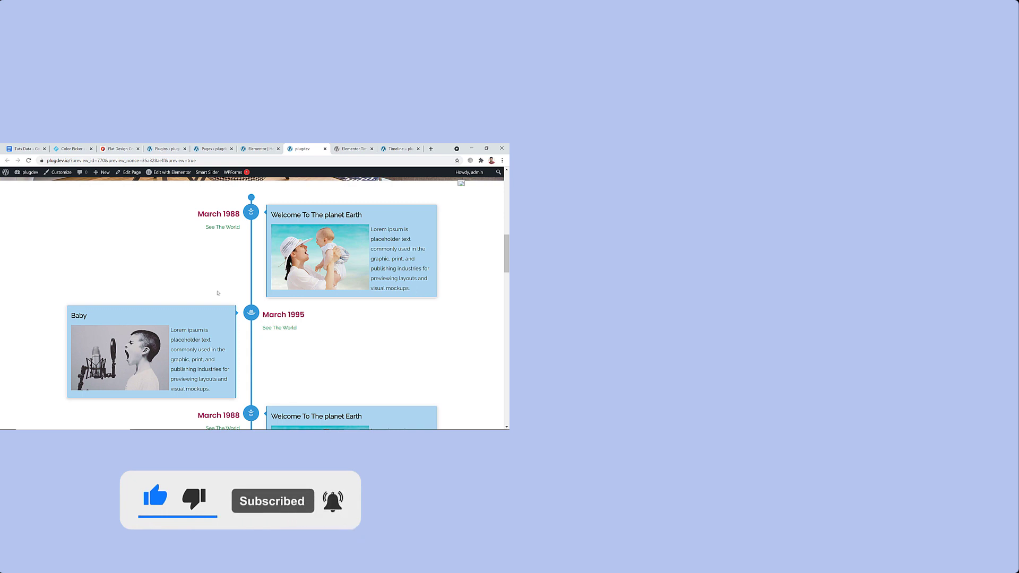